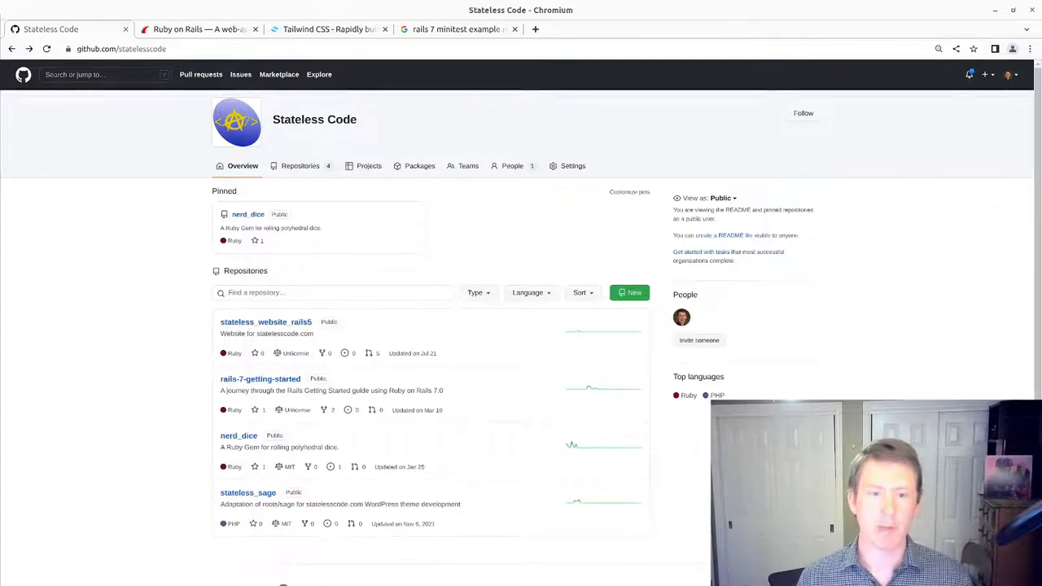
Step: Switch the browser to the Tailwind CSS homepage
{"action": "left_click", "coordinate": [329, 29]}
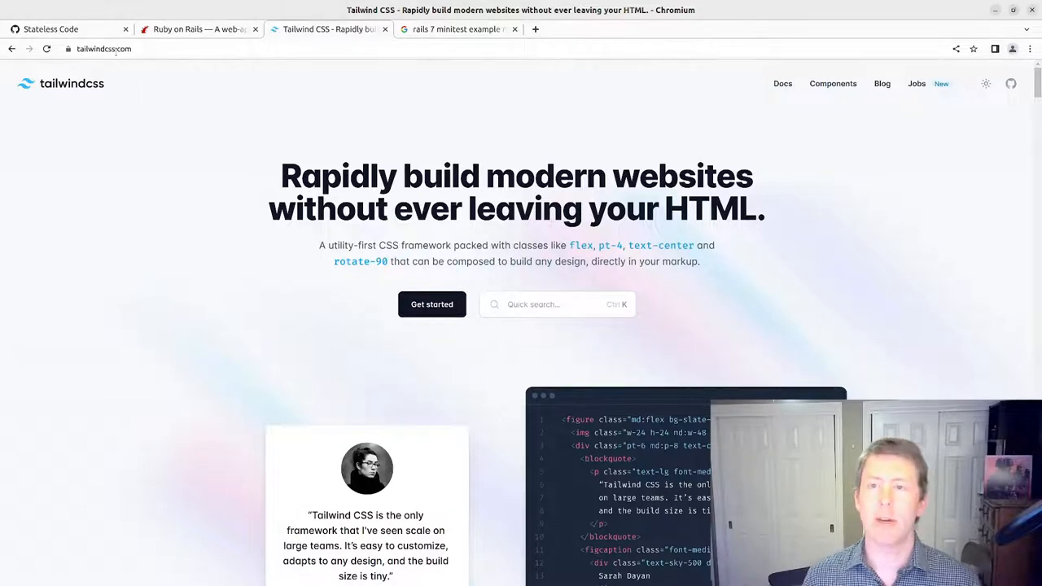
Step: Switch back to the Stateless Code organization page with its repositories list
{"action": "left_click", "coordinate": [58, 29]}
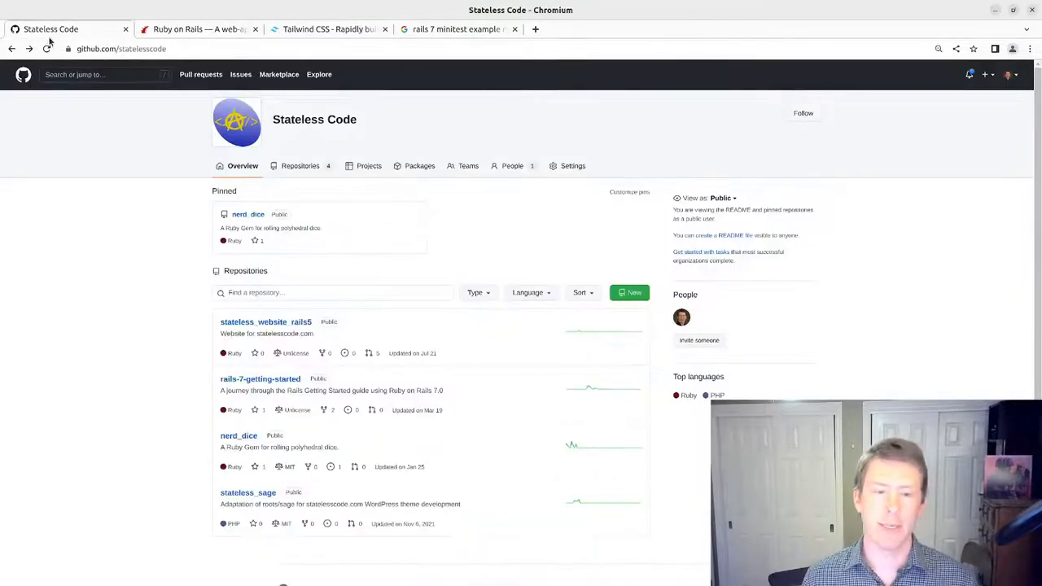
{"action": "mouse_move", "coordinate": [33, 226]}
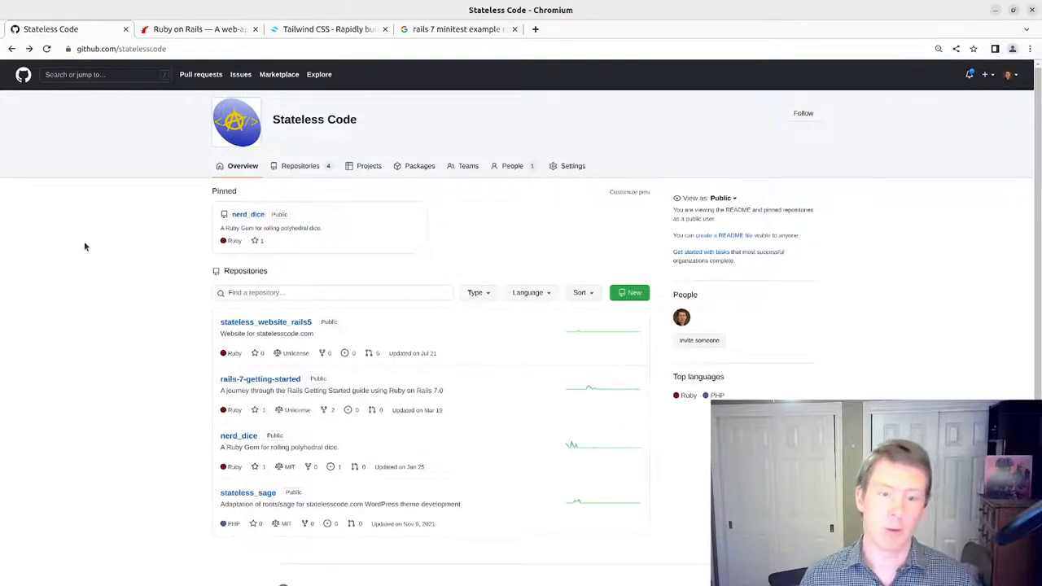
{"action": "mouse_move", "coordinate": [88, 257]}
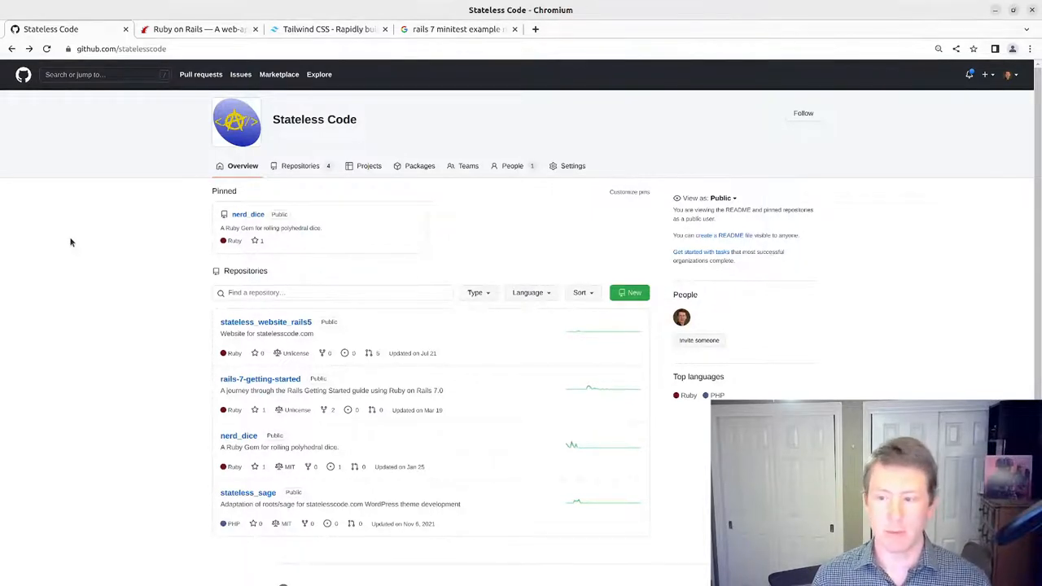
{"action": "mouse_move", "coordinate": [137, 231]}
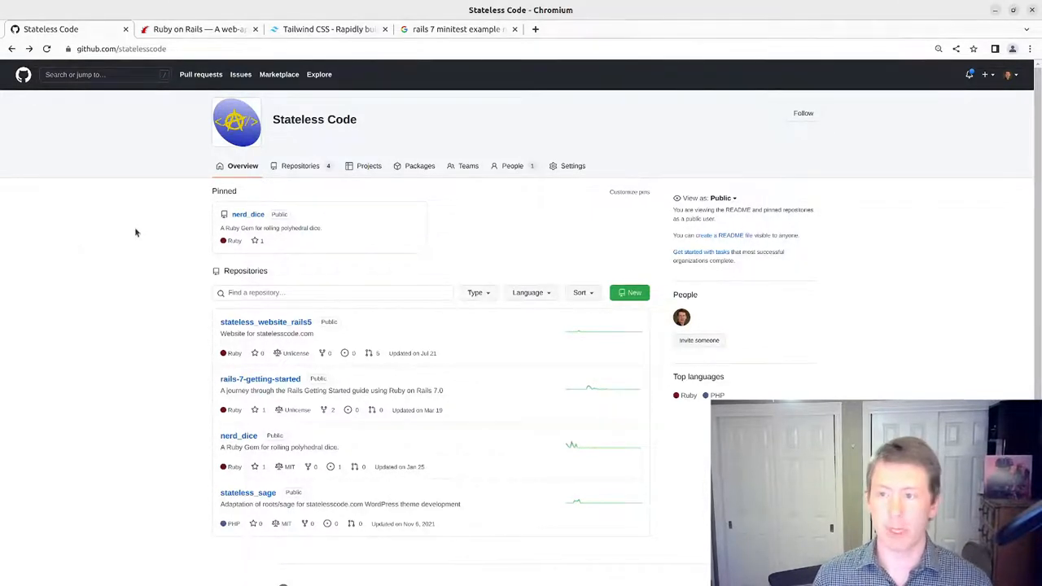
{"action": "mouse_move", "coordinate": [158, 122]}
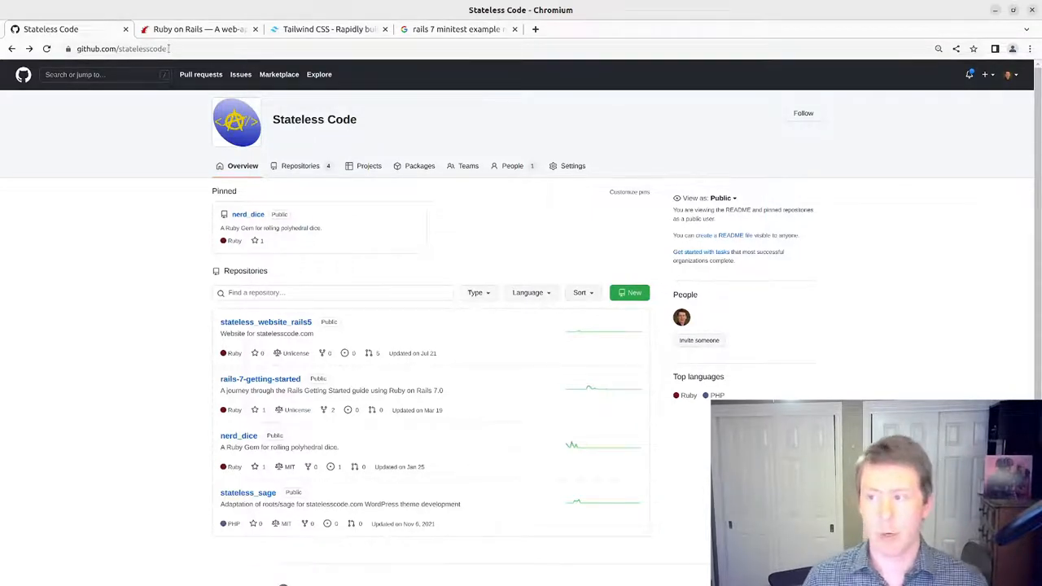
{"action": "mouse_move", "coordinate": [500, 309]}
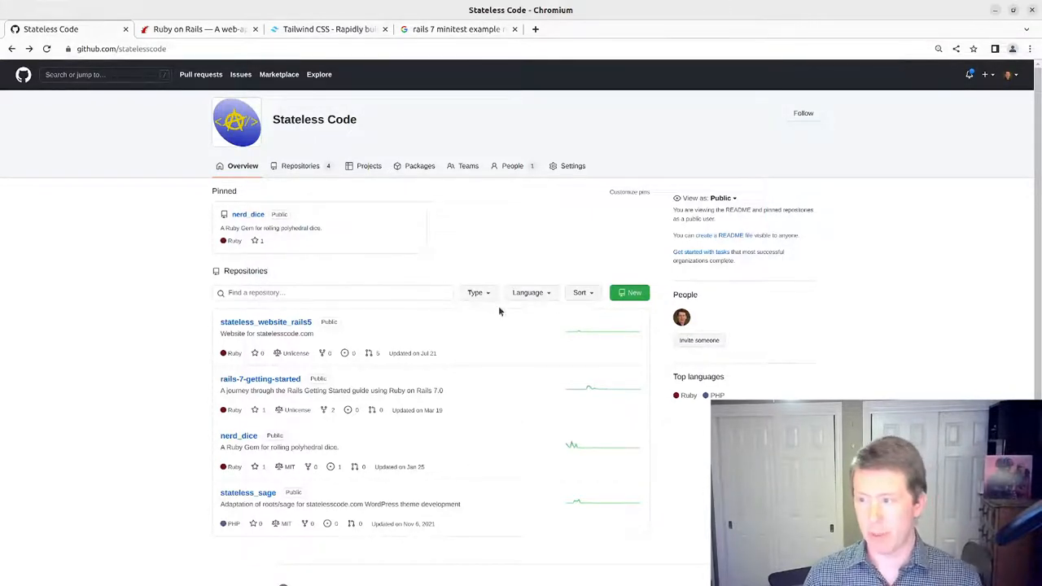
{"action": "mouse_move", "coordinate": [629, 293]}
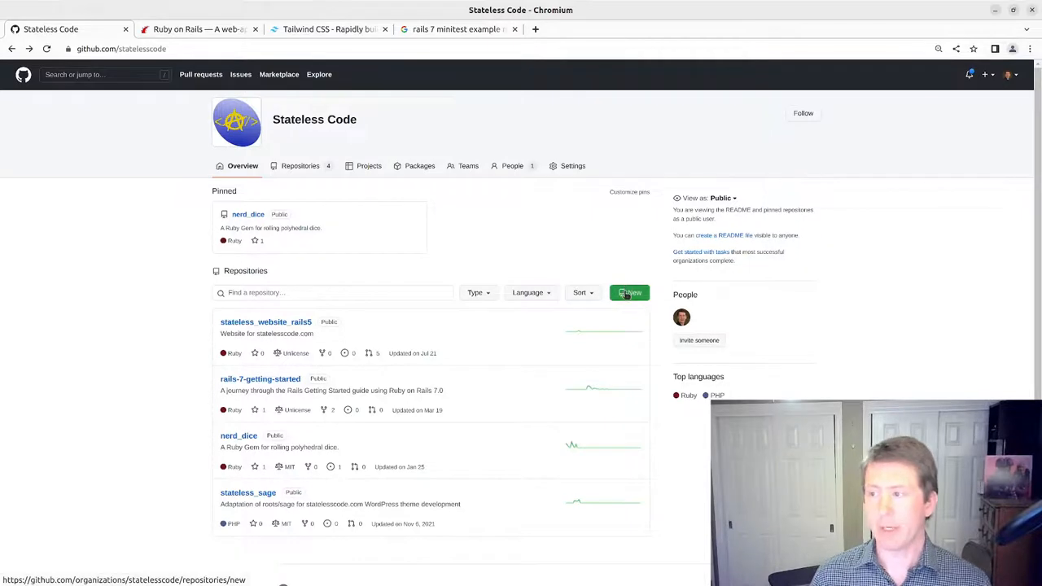
Step: Start a new organization repository named nerd_dice_dot_com
{"action": "left_click", "coordinate": [628, 293]}
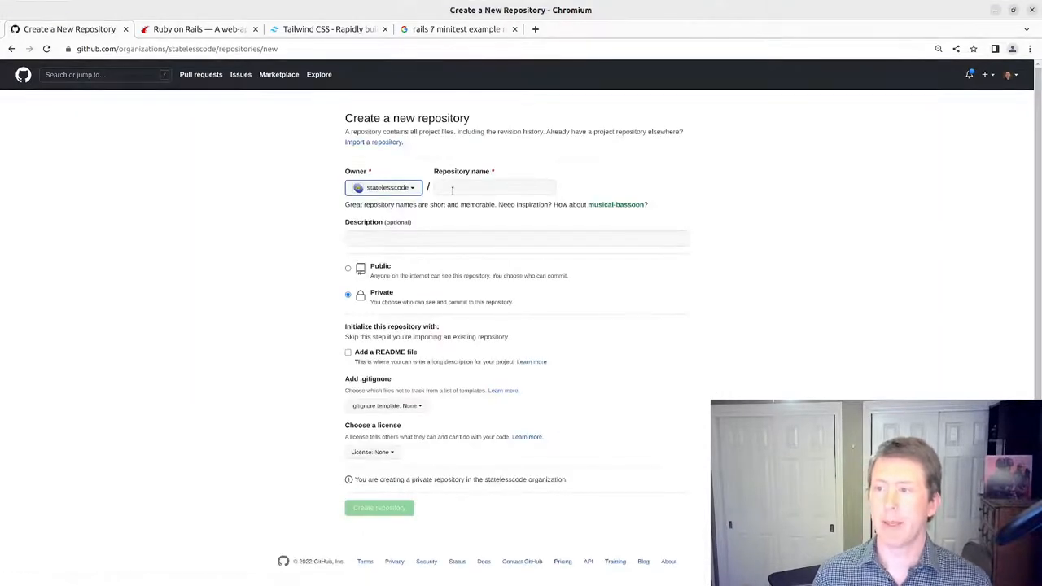
{"action": "left_click", "coordinate": [493, 188]}
{"action": "type", "text": "nerd_dice_dot_com"}
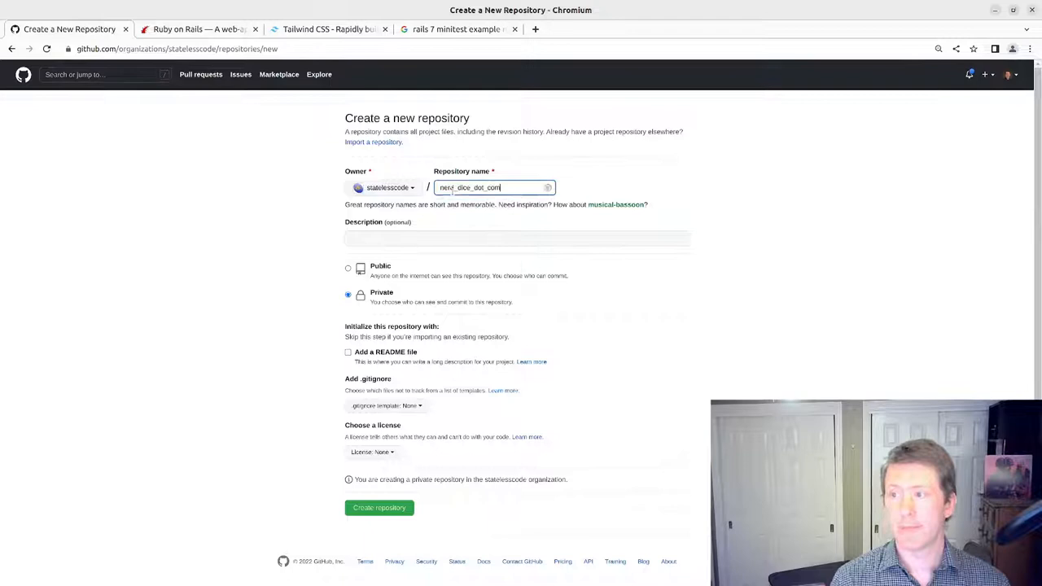
{"action": "left_click", "coordinate": [492, 187]}
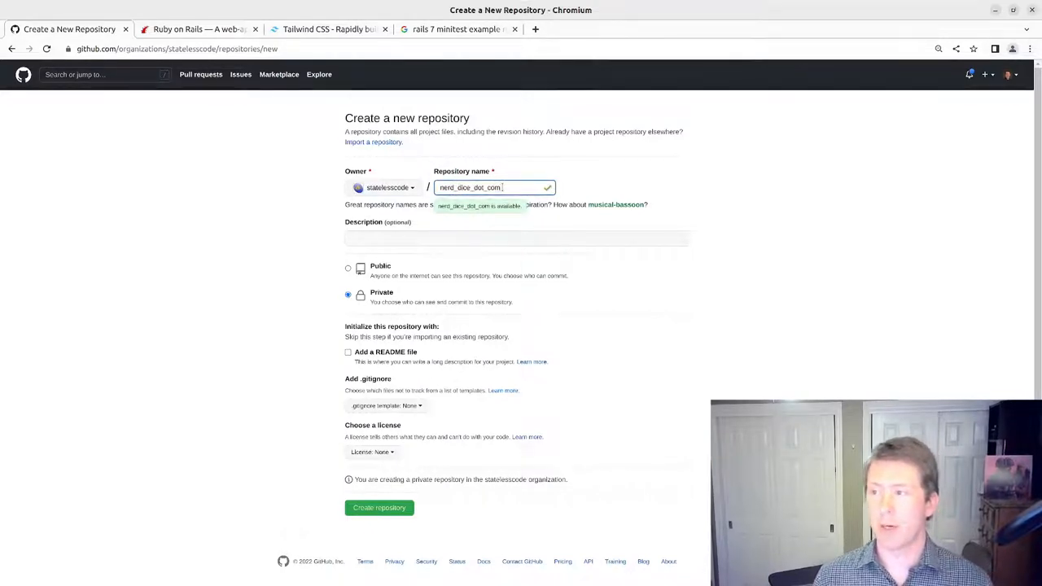
Step: Describe it as 'A Ruby on Rails app for tabletop role playing games', make it Public and create it
{"action": "left_click", "coordinate": [514, 238]}
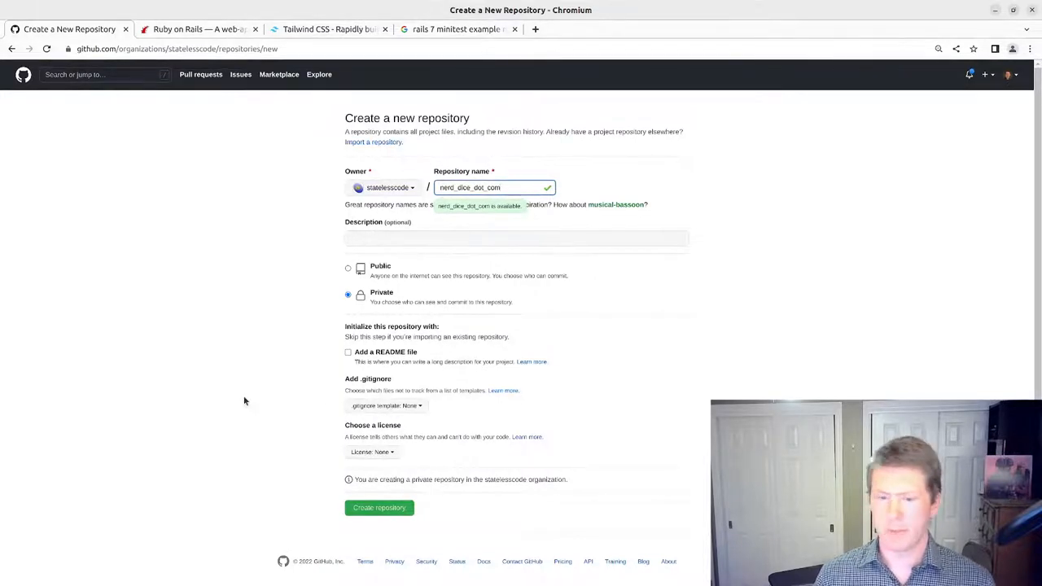
{"action": "type", "text": "A Ruby on Rails app for tabletop role playing games"}
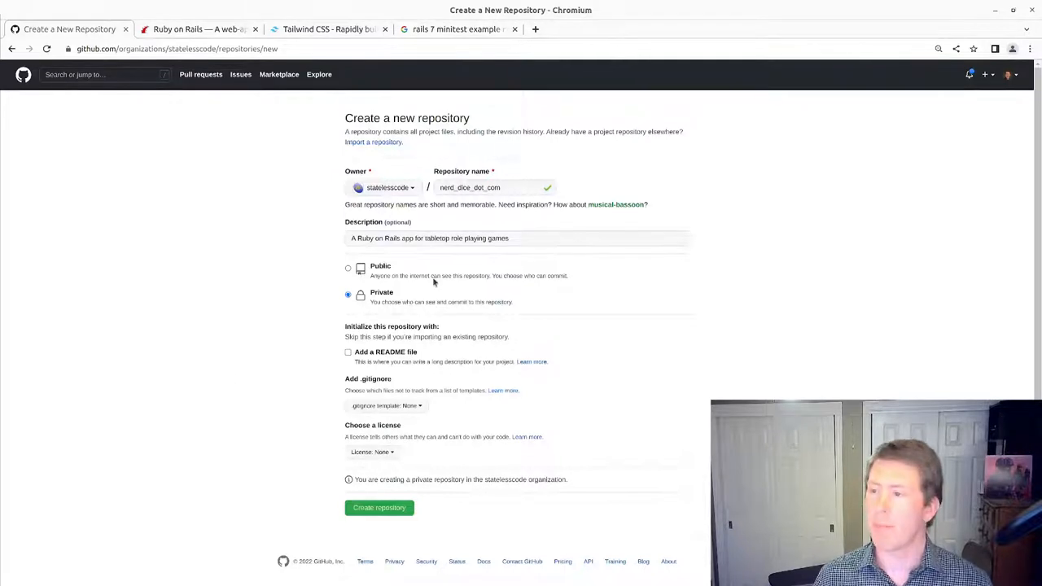
{"action": "left_click", "coordinate": [516, 237]}
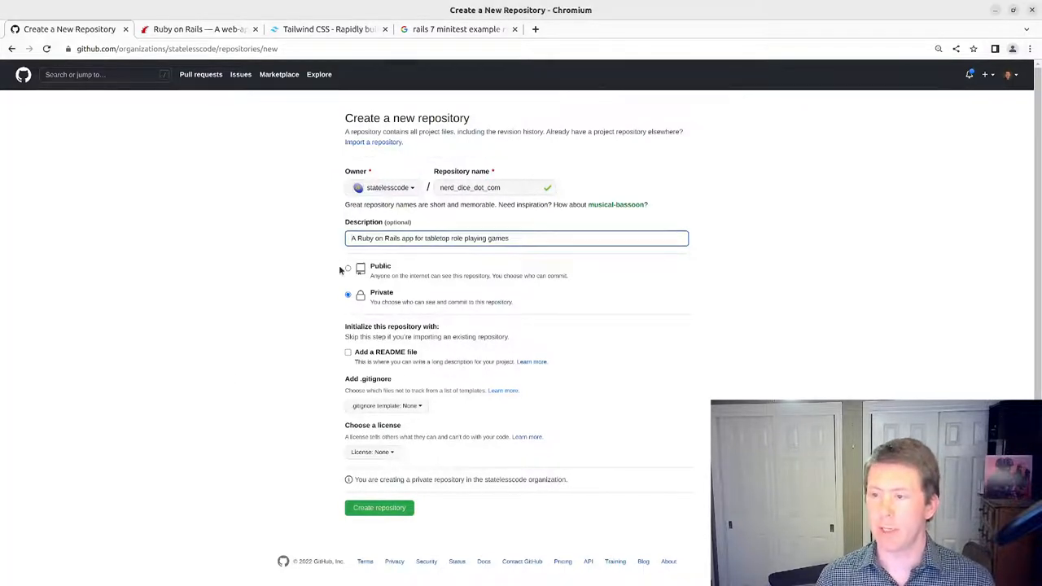
{"action": "left_click", "coordinate": [348, 267]}
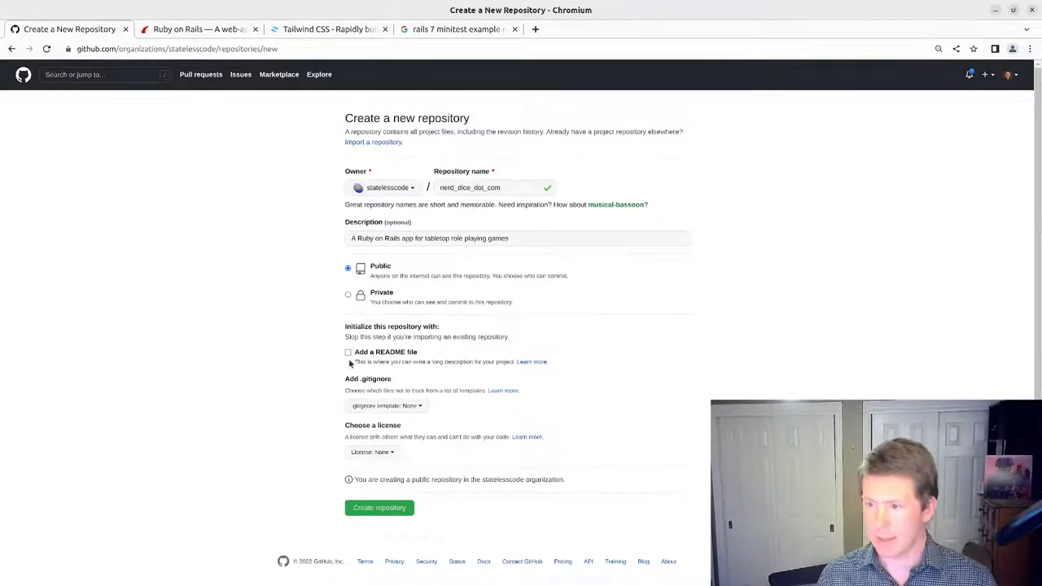
{"action": "mouse_move", "coordinate": [385, 335]}
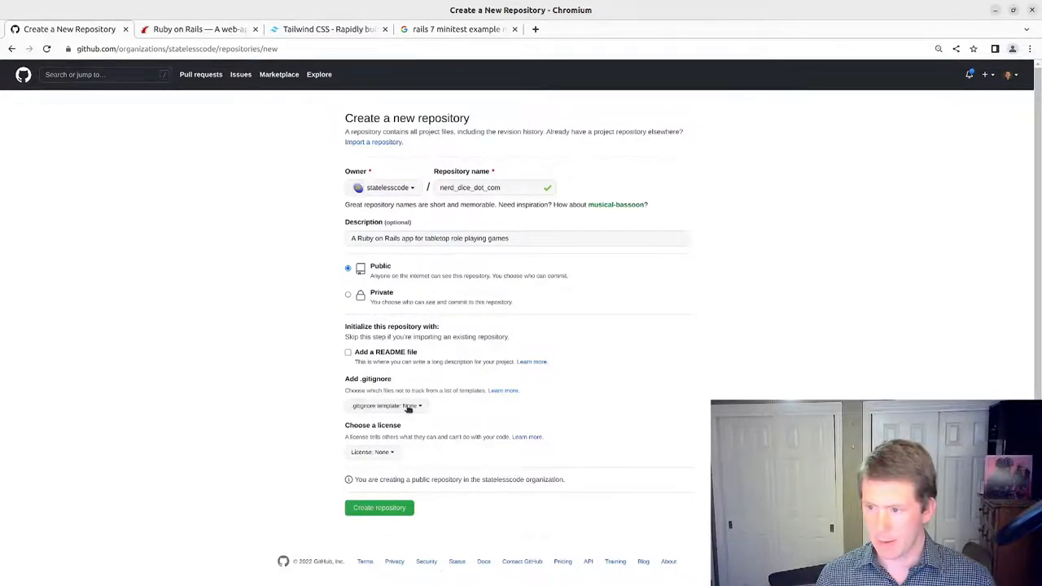
{"action": "mouse_move", "coordinate": [320, 407]}
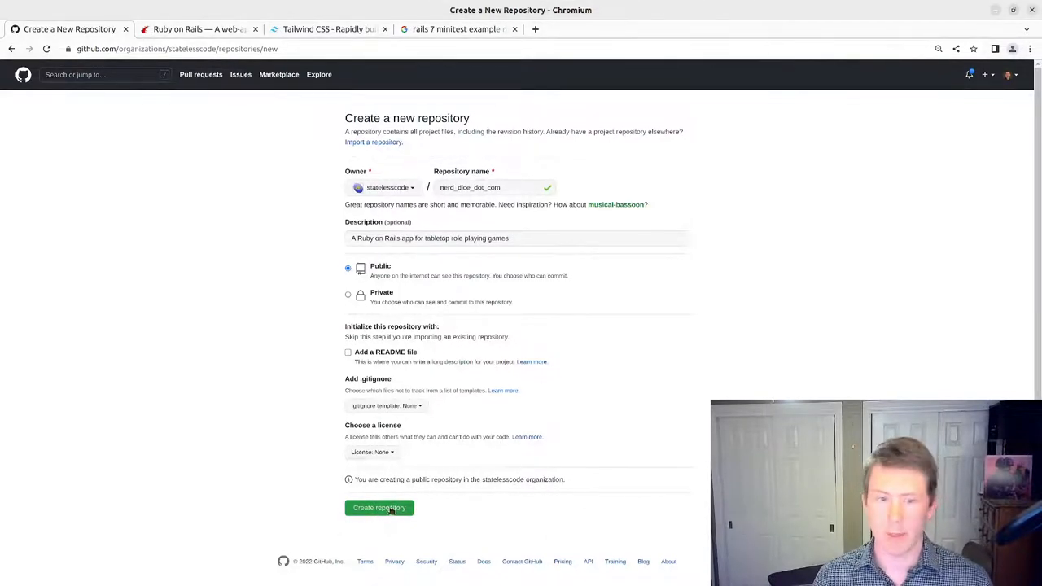
{"action": "left_click", "coordinate": [379, 509]}
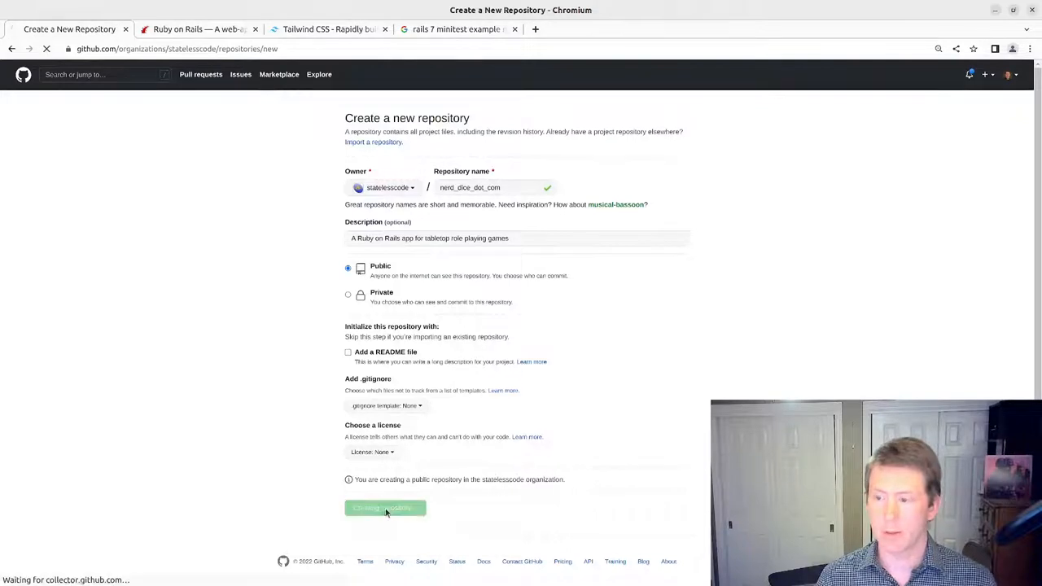
Step: Review the new repository's Quick setup page with its HTTPS clone URL and command-line steps
{"action": "left_click", "coordinate": [385, 508]}
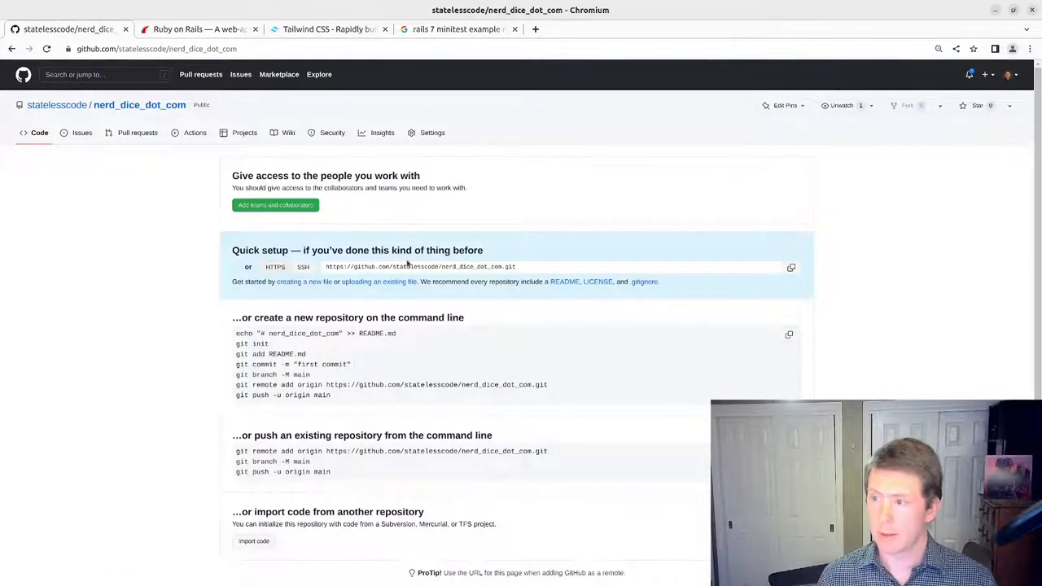
{"action": "mouse_move", "coordinate": [530, 267]}
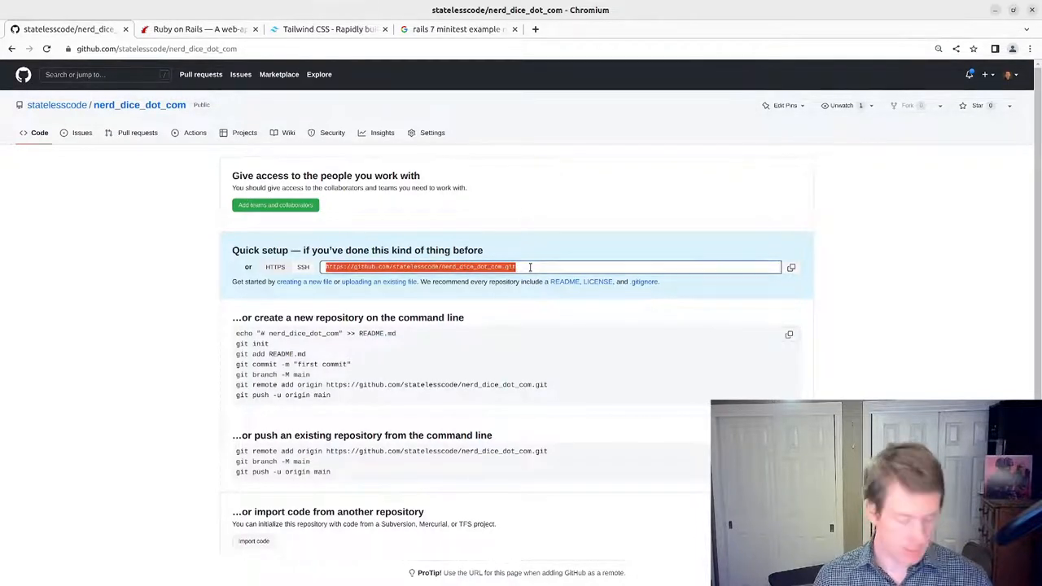
{"action": "mouse_move", "coordinate": [399, 306]}
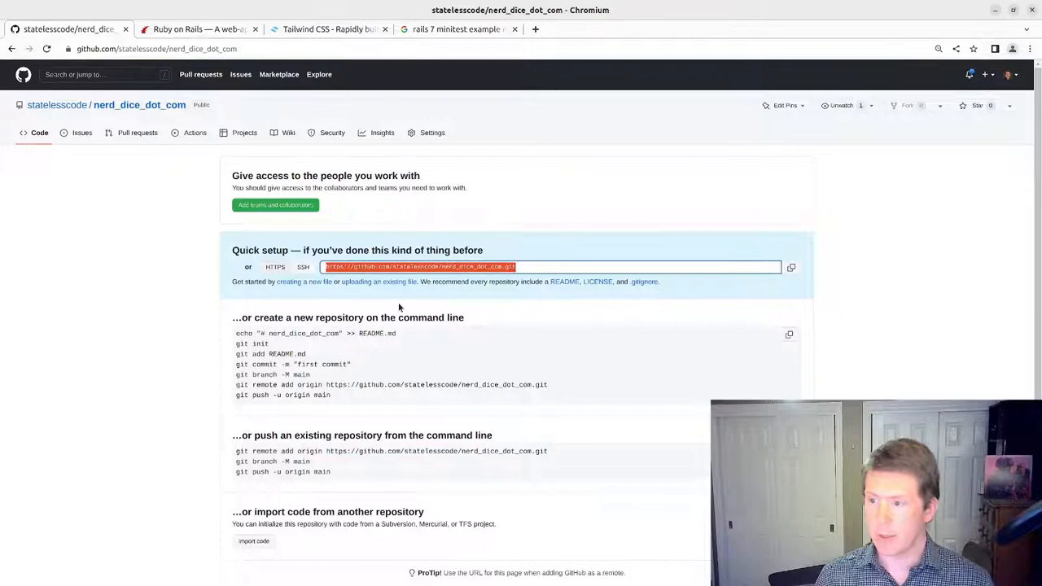
{"action": "scroll", "scroll_direction": "down", "scroll_amount": 3}
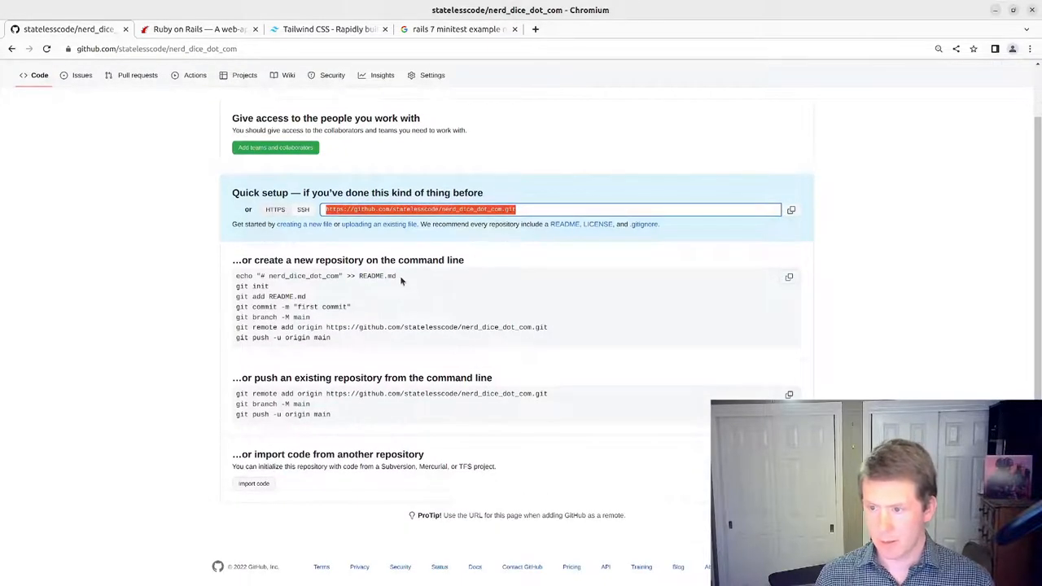
{"action": "scroll", "scroll_direction": "down", "scroll_amount": 3}
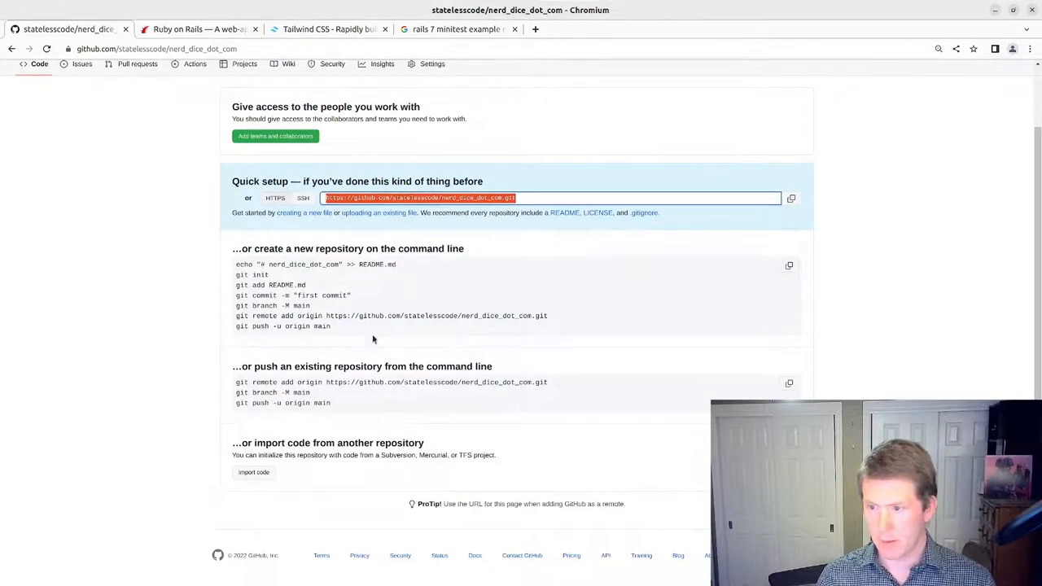
{"action": "mouse_move", "coordinate": [334, 358]}
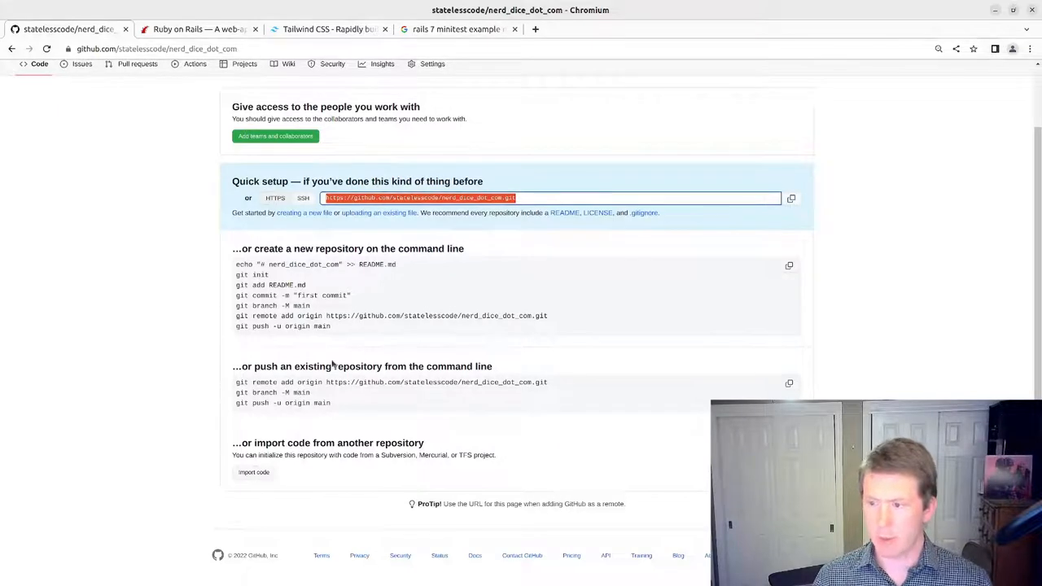
{"action": "mouse_move", "coordinate": [398, 427]}
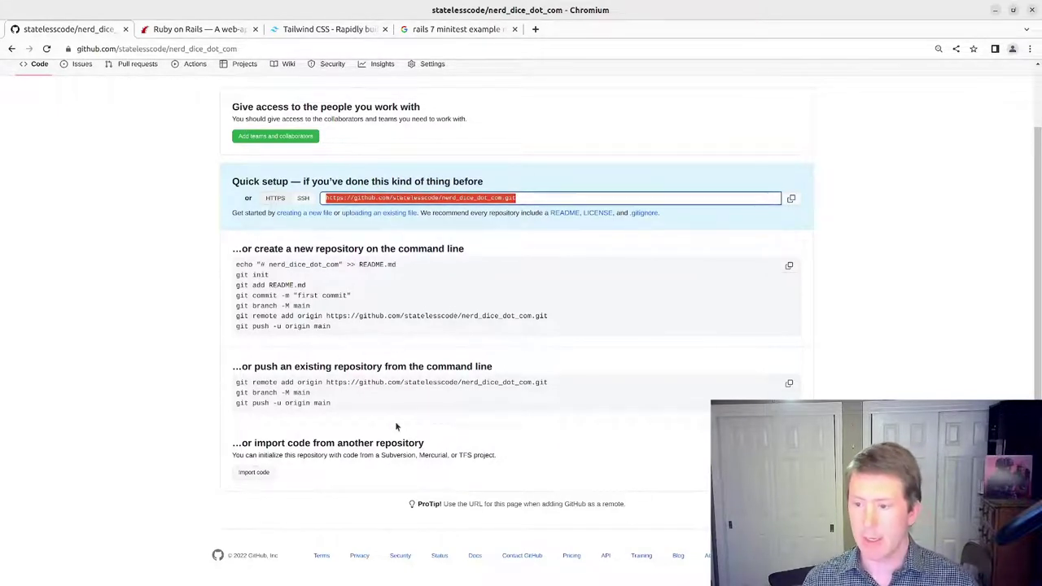
{"action": "mouse_move", "coordinate": [563, 186]}
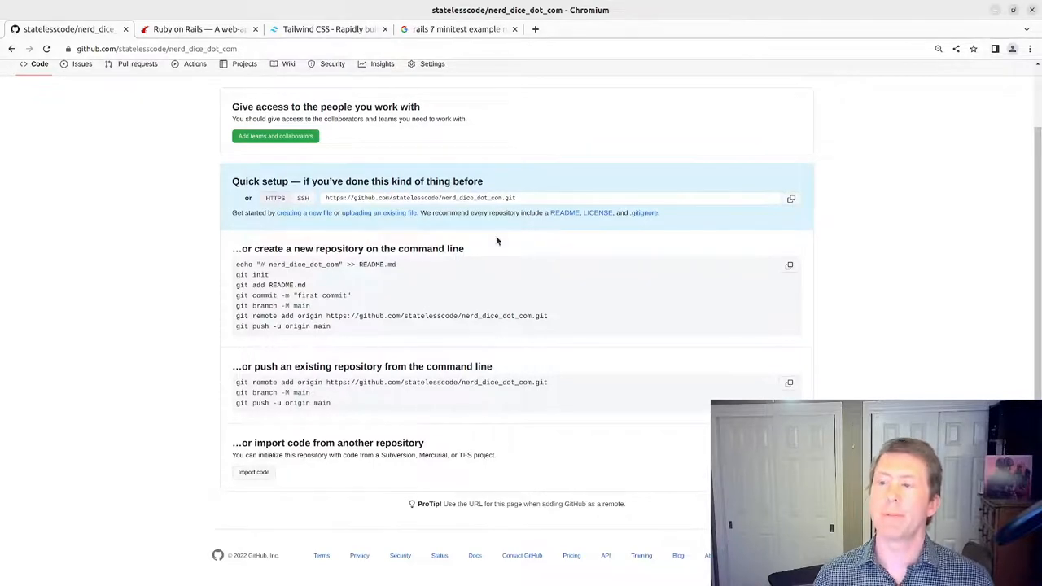
{"action": "mouse_move", "coordinate": [140, 107]}
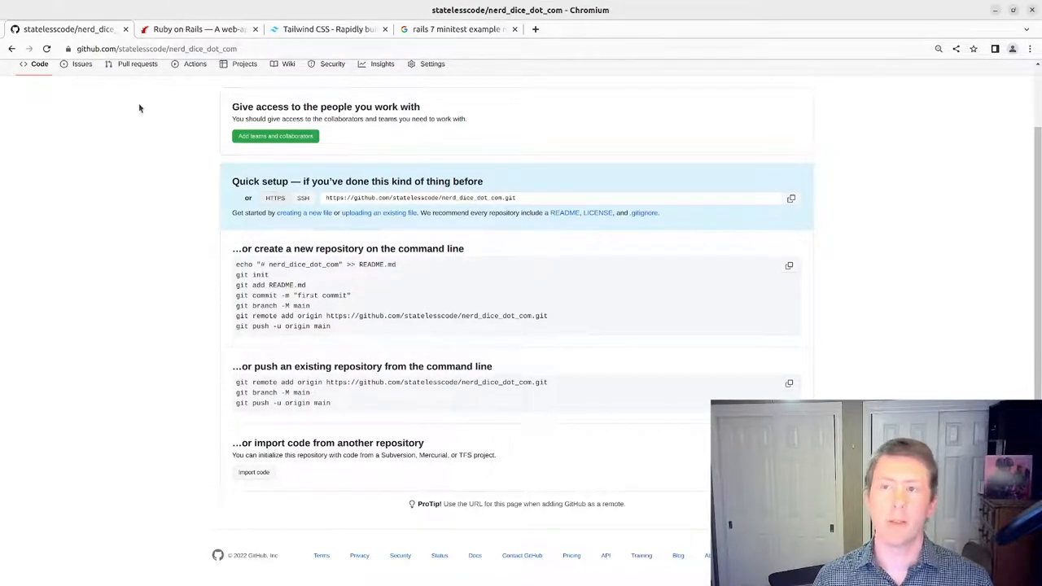
Step: Switch to the Ruby on Rails homepage announcing Rails 7.0.3.1
{"action": "left_click", "coordinate": [195, 26]}
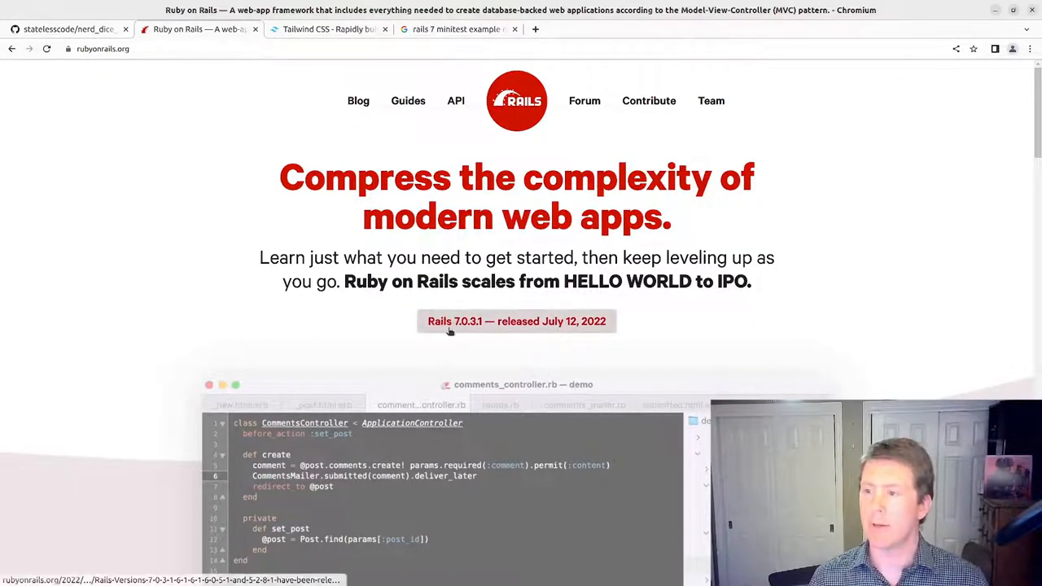
{"action": "mouse_move", "coordinate": [466, 329]}
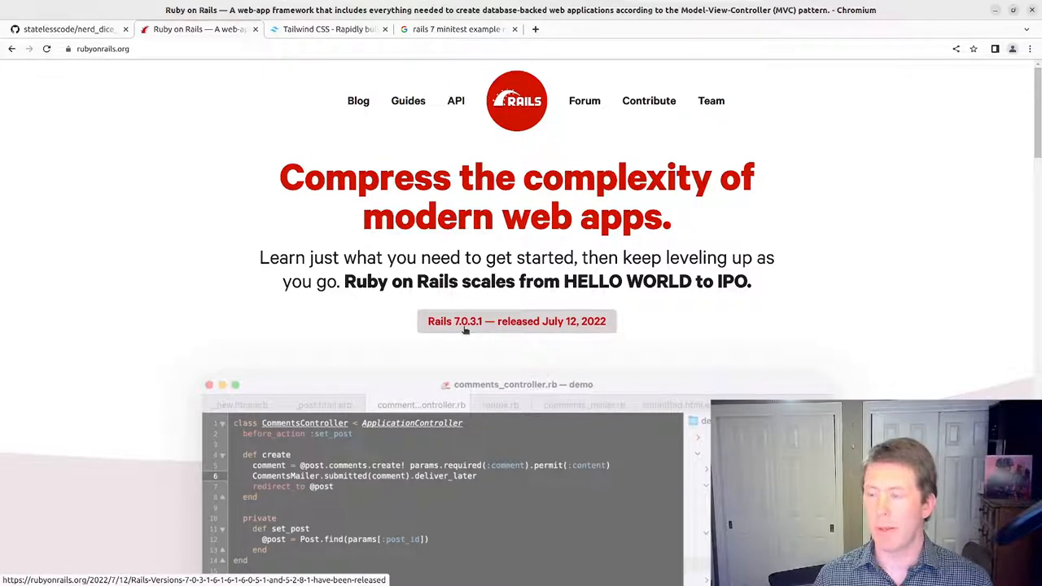
{"action": "mouse_move", "coordinate": [272, 205]}
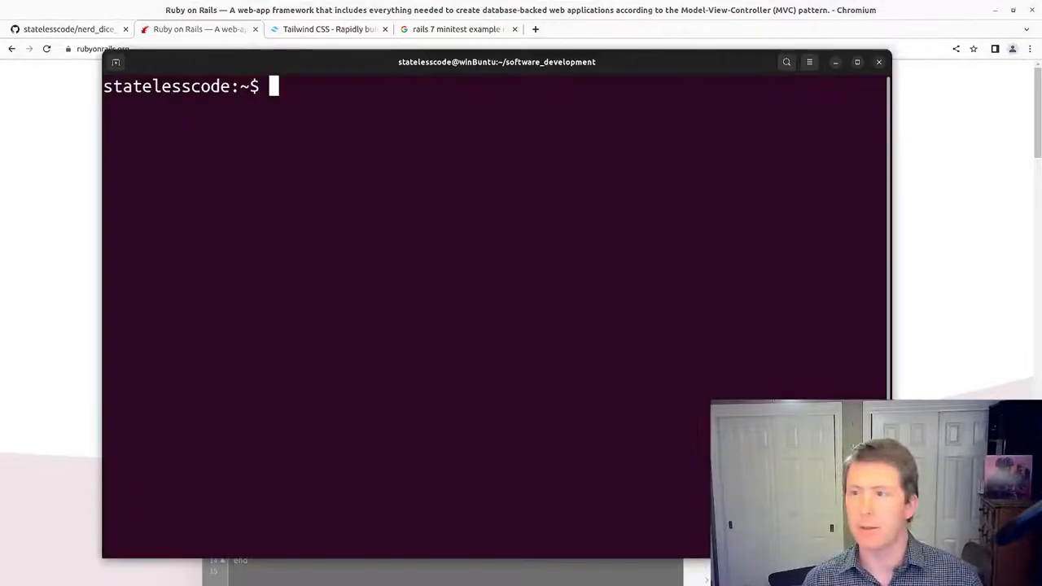
{"action": "mouse_move", "coordinate": [423, 134]}
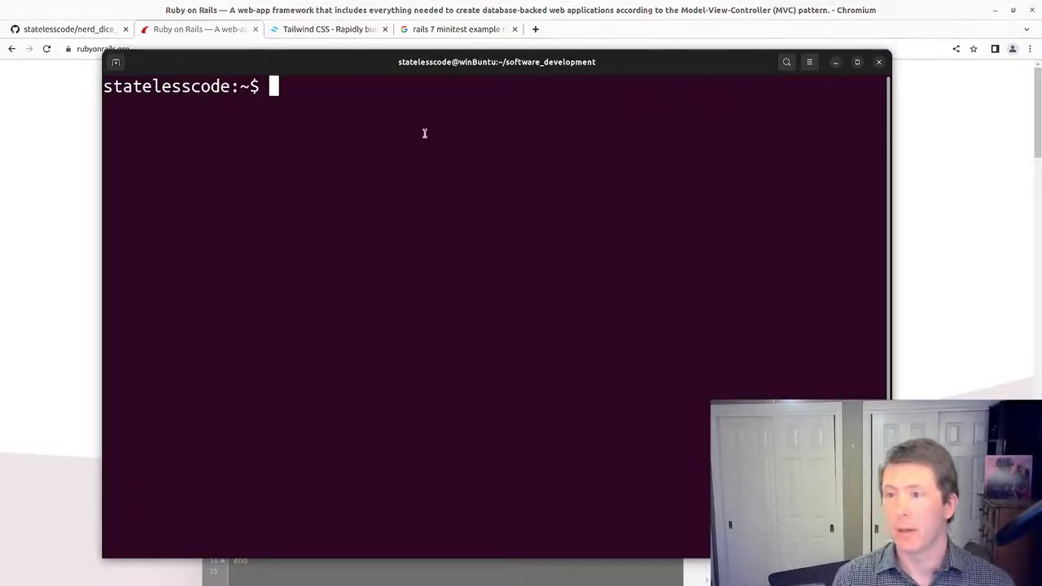
Step: Run rails -v and ruby -v, confirming Rails 7.0.3.1 and Ruby 3.1.0p0
{"action": "type", "text": "rails -v"}
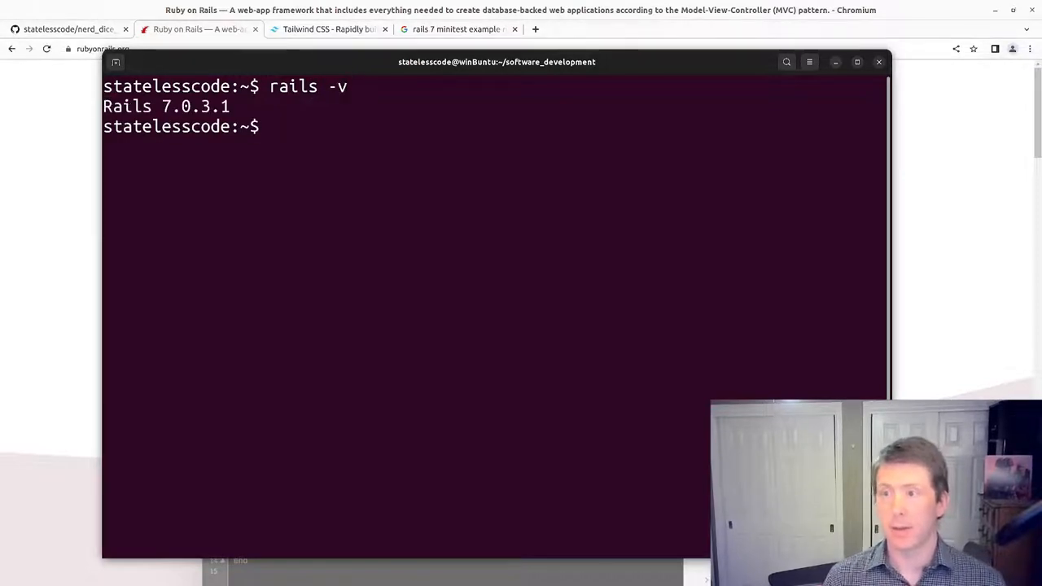
{"action": "type", "text": "ruby -v"}
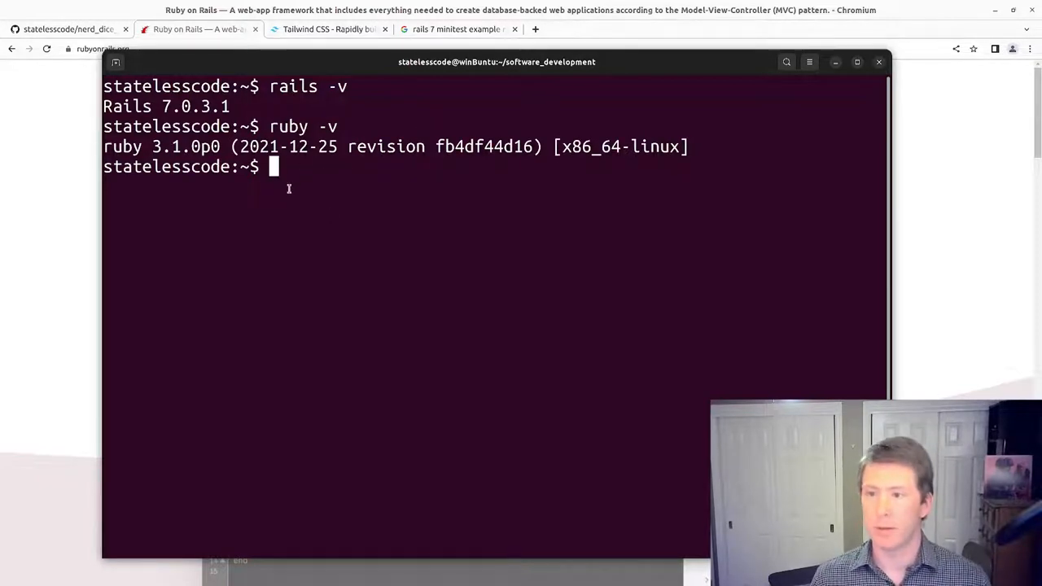
{"action": "mouse_move", "coordinate": [329, 155]}
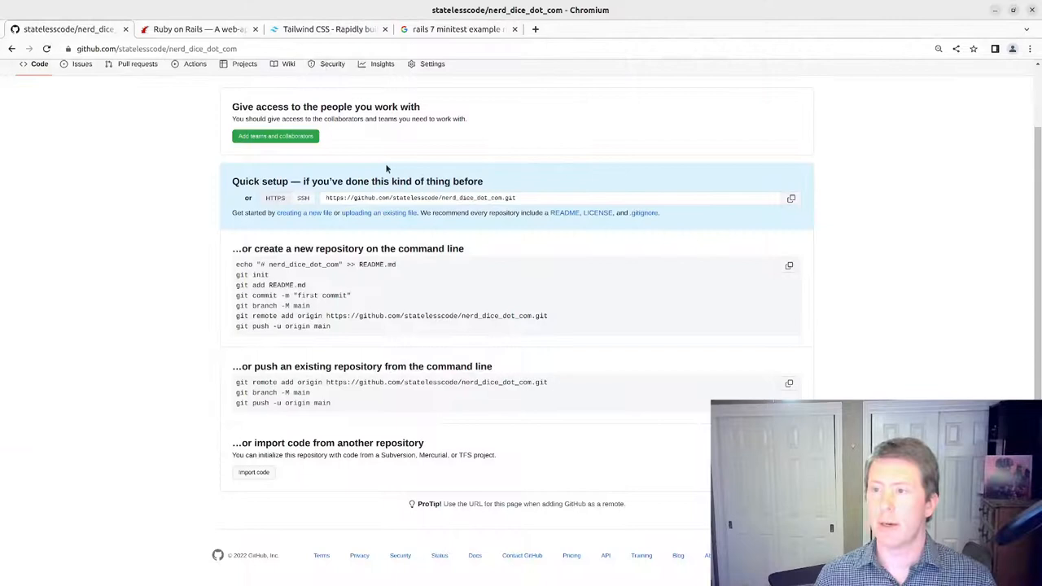
Step: Bring the terminal window back to the front after viewing the repo's Quick setup page
{"action": "left_click", "coordinate": [567, 198]}
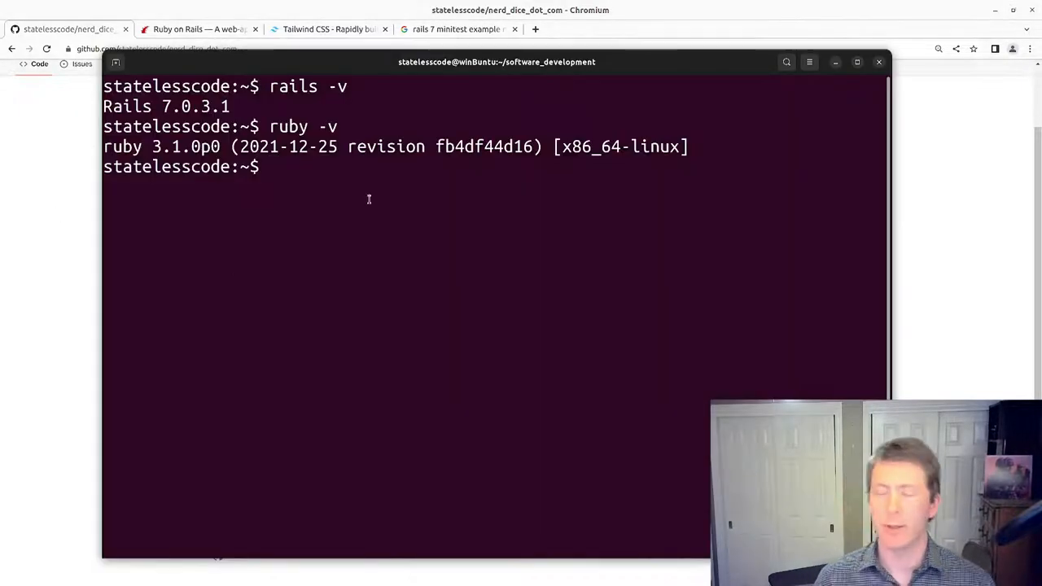
Step: Run rails new nerd_dice_dot_com -d postgresql --css tailwind and let generation finish
{"action": "type", "text": "rails c"}
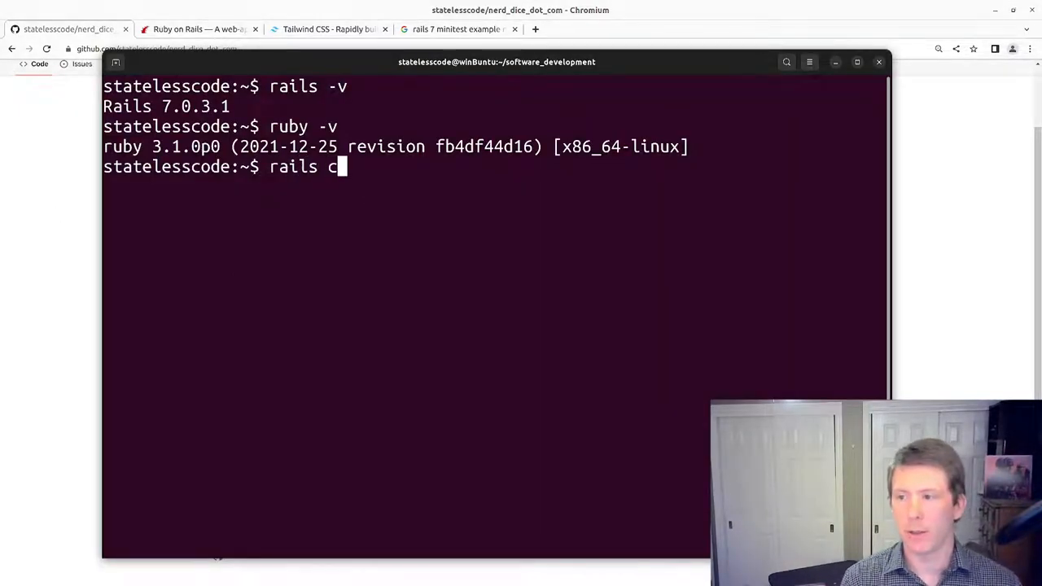
{"action": "type", "text": "ew"}
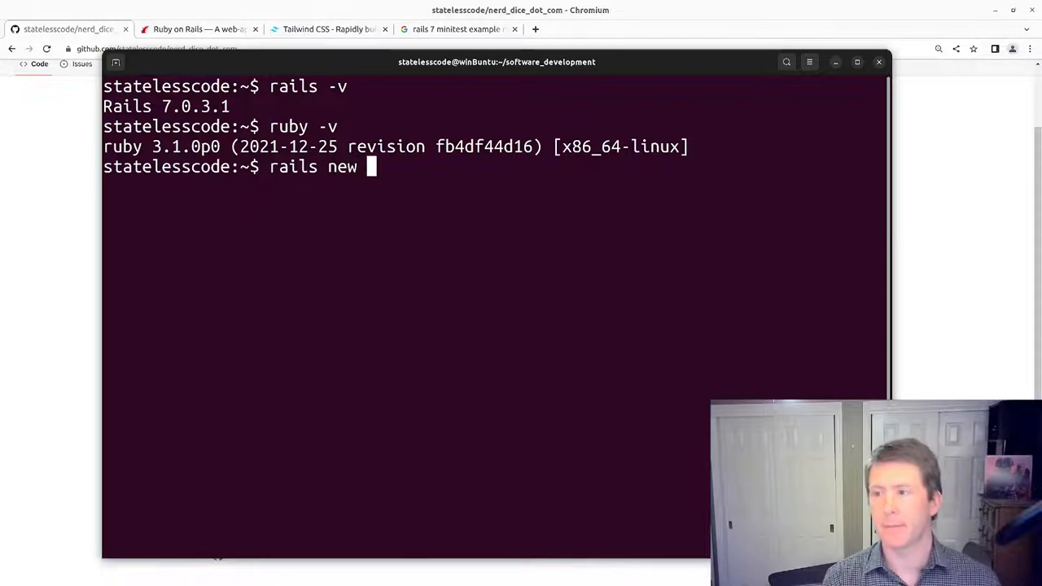
{"action": "type", "text": "nerd_dice_dot_com"}
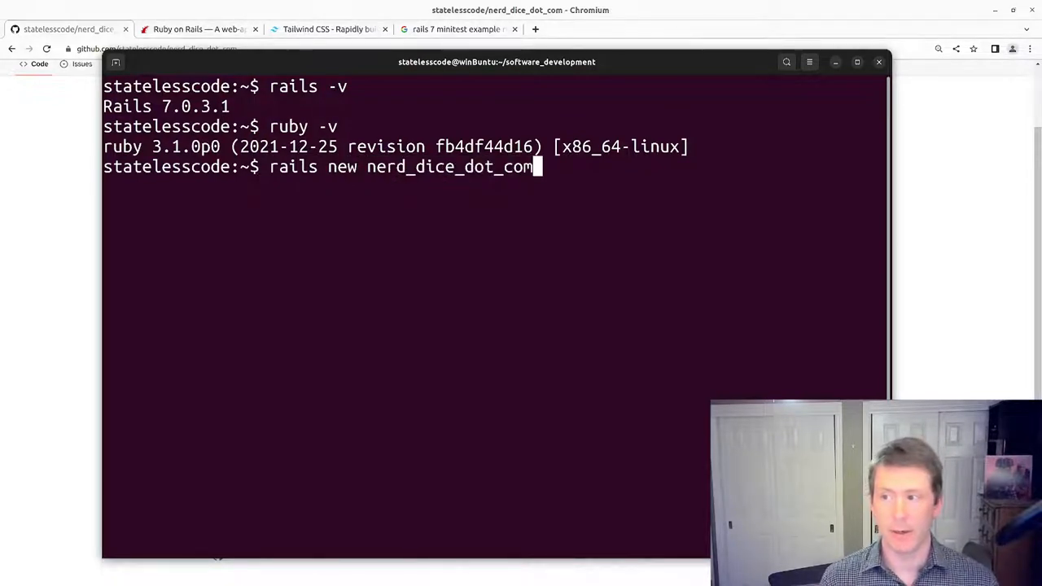
{"action": "type", "text": "\" \""}
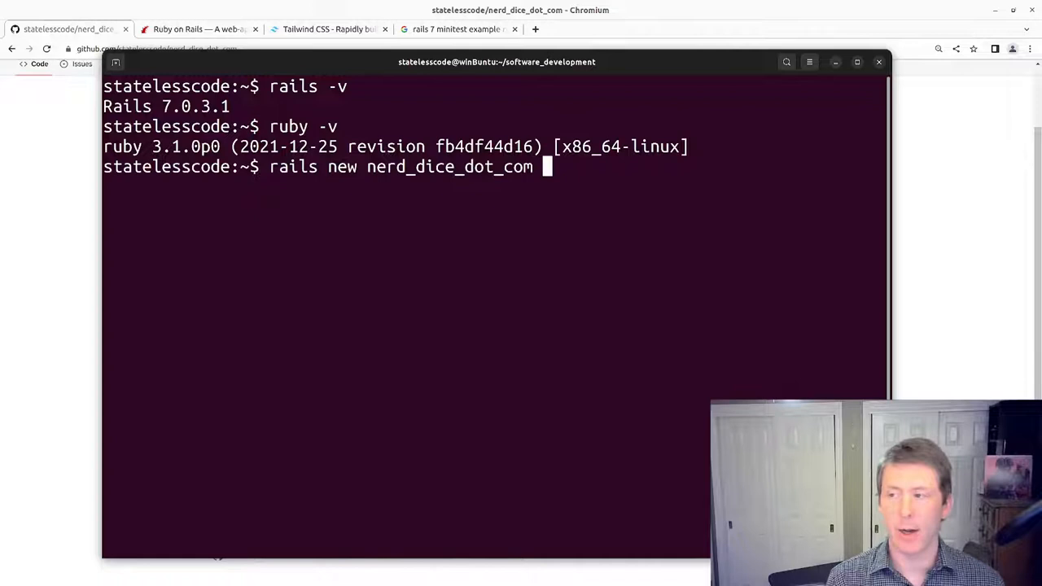
{"action": "type", "text": "-d"}
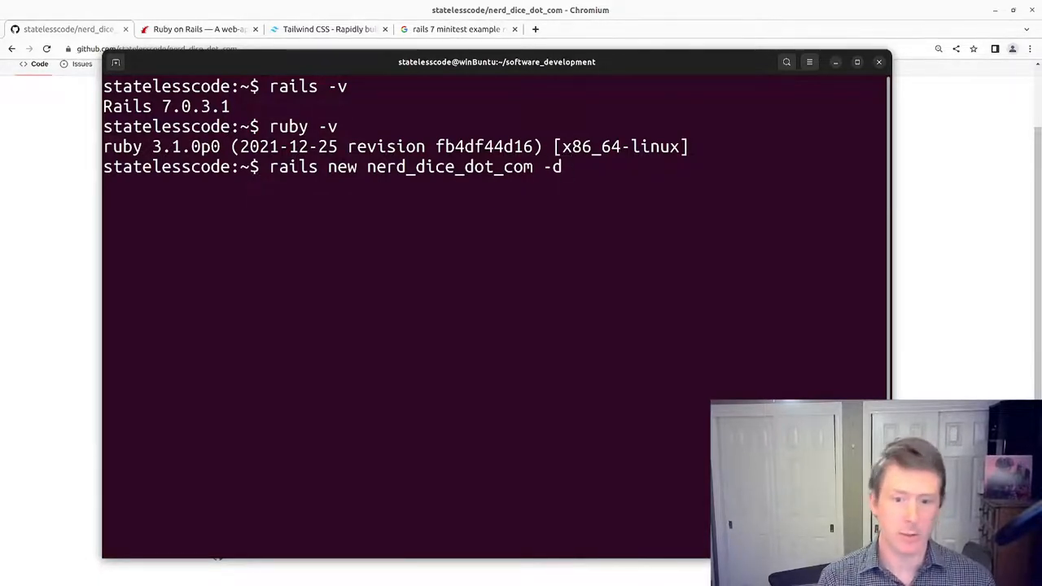
{"action": "type", "text": "pso"}
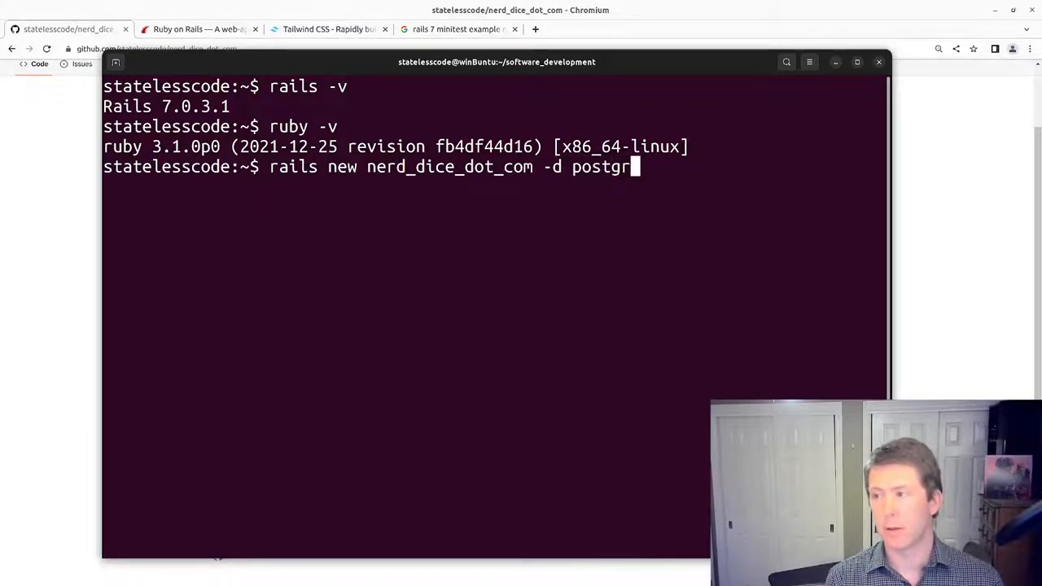
{"action": "type", "text": "esql"}
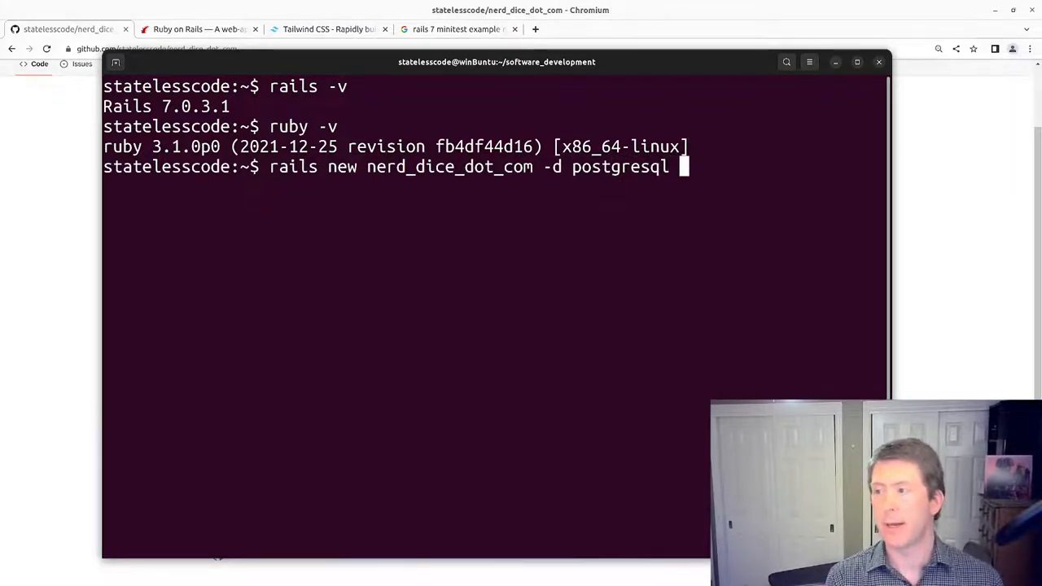
{"action": "type", "text": "--c"}
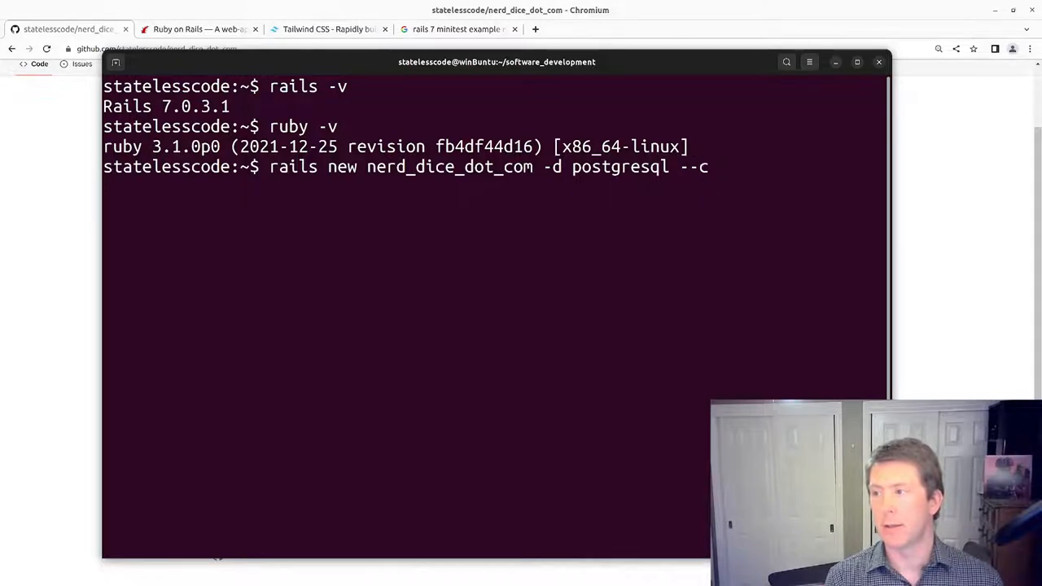
{"action": "type", "text": "ss"}
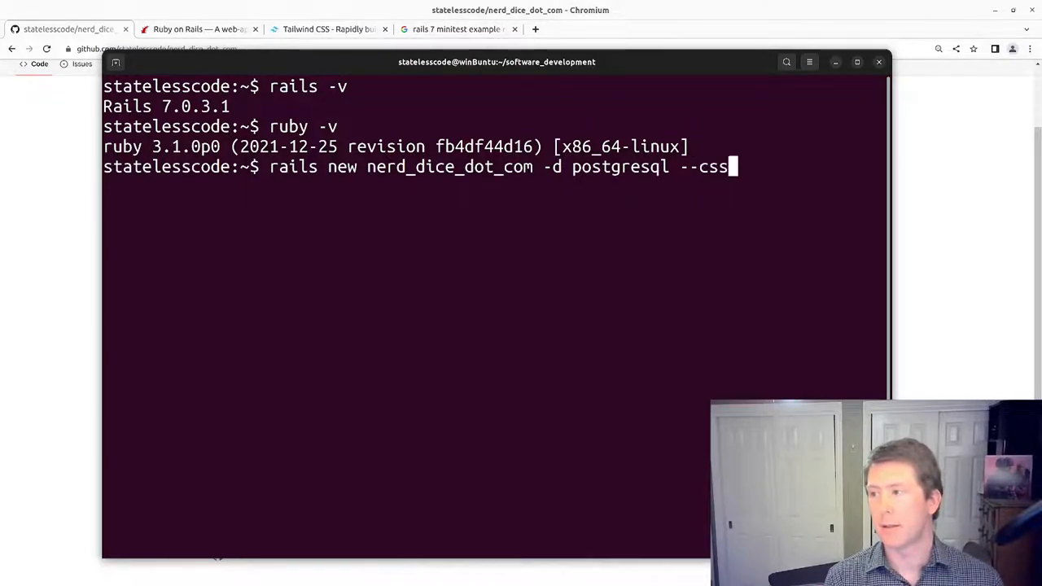
{"action": "type", "text": "tailwind"}
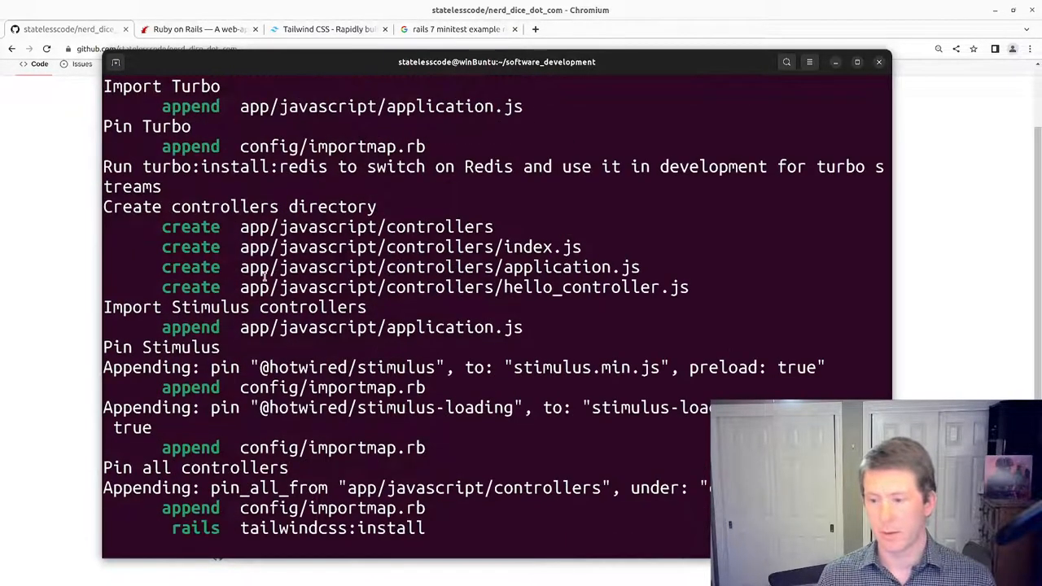
{"action": "scroll", "scroll_direction": "down", "scroll_amount": 3}
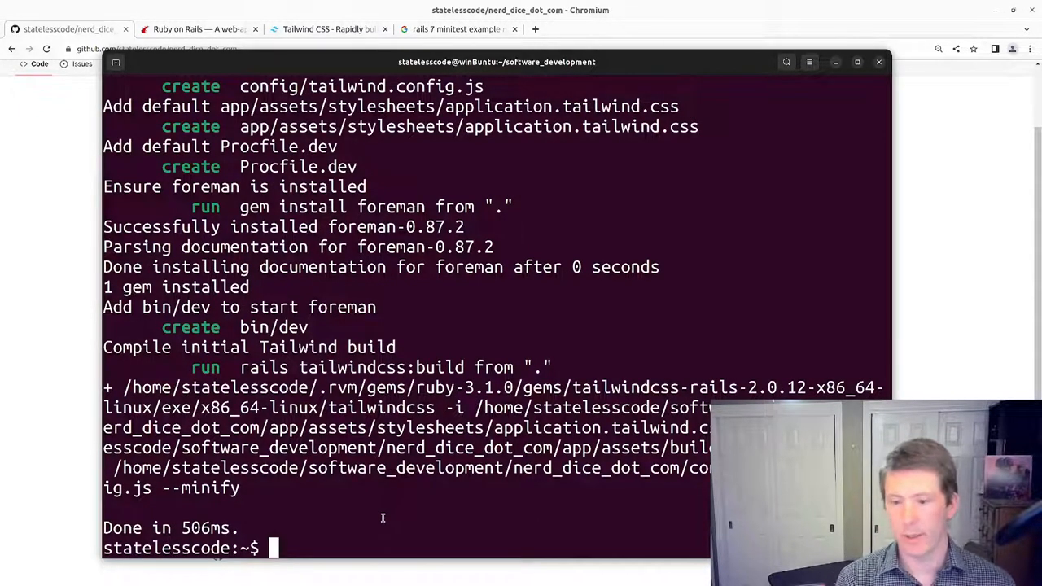
Step: cd into nerd_dice_dot_com and inspect it with tree and git log, showing no commits yet
{"action": "type", "text": "cd nerd_dice_dot_com/"}
{"action": "type", "text": "ls"}
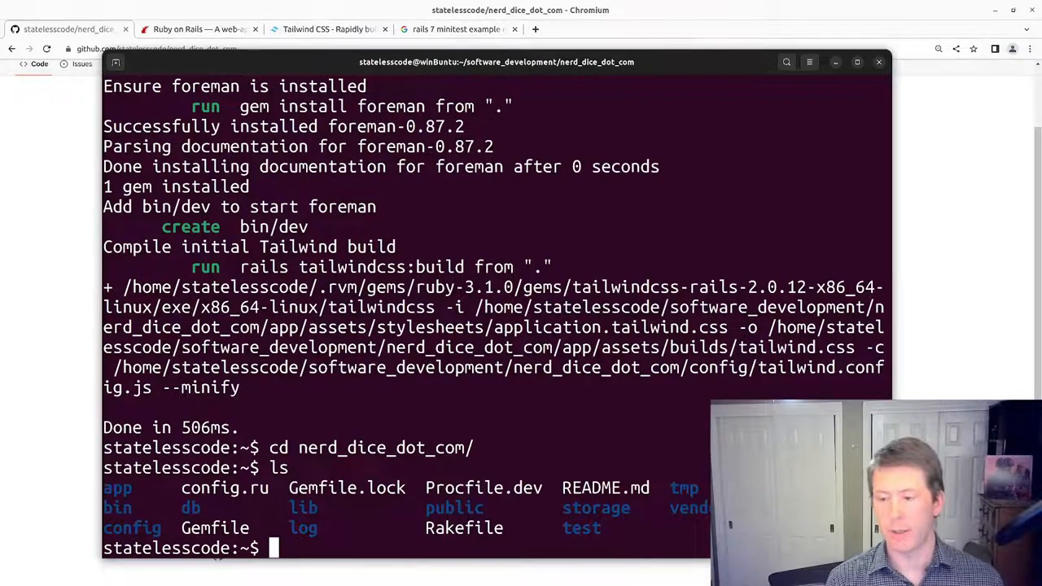
{"action": "type", "text": "tree ."}
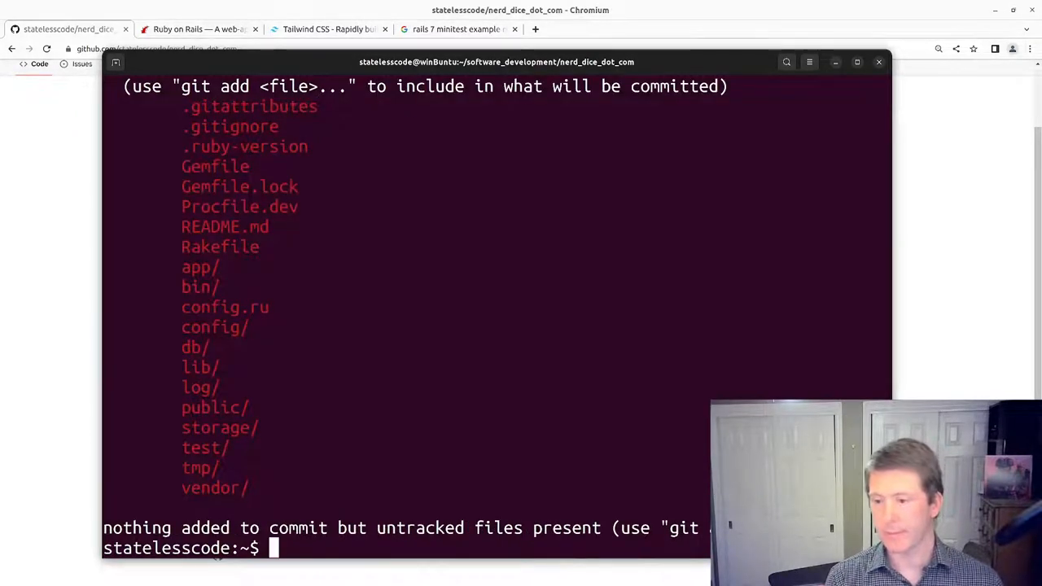
{"action": "type", "text": "git log"}
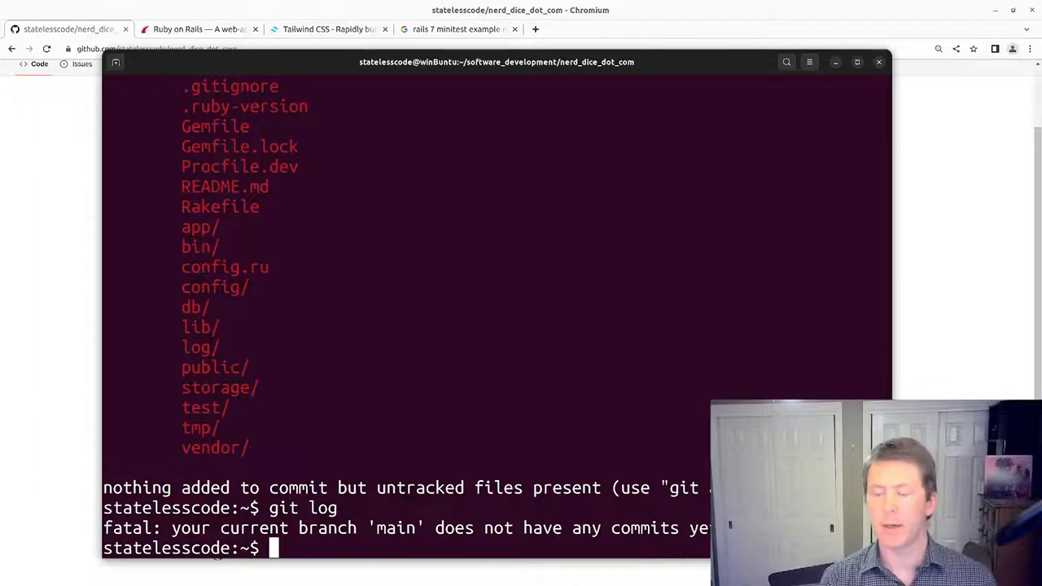
Step: Open the project folder in Visual Studio Code with code
{"action": "type", "text": "code"}
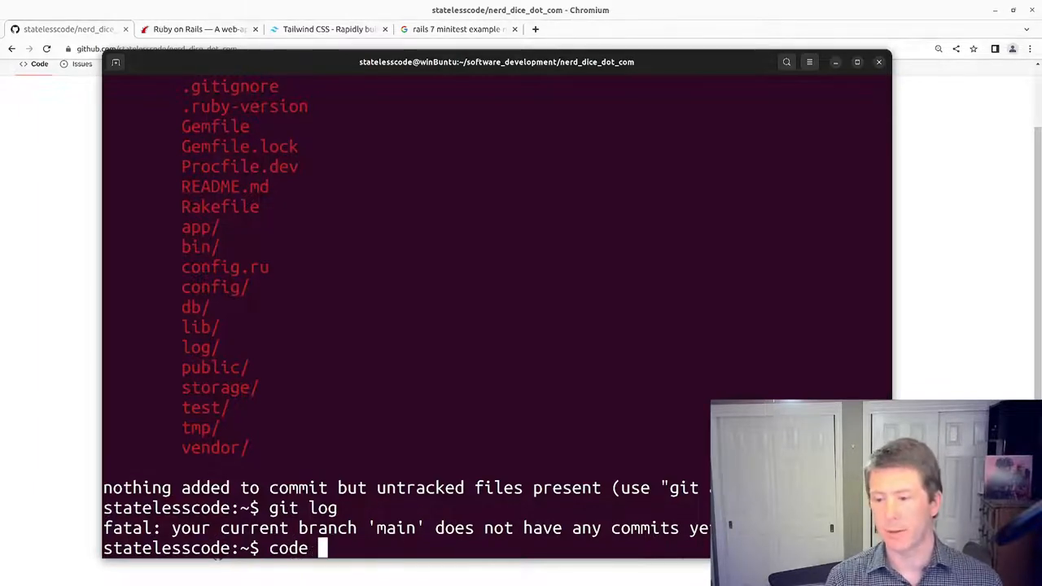
{"action": "type", "text": "."}
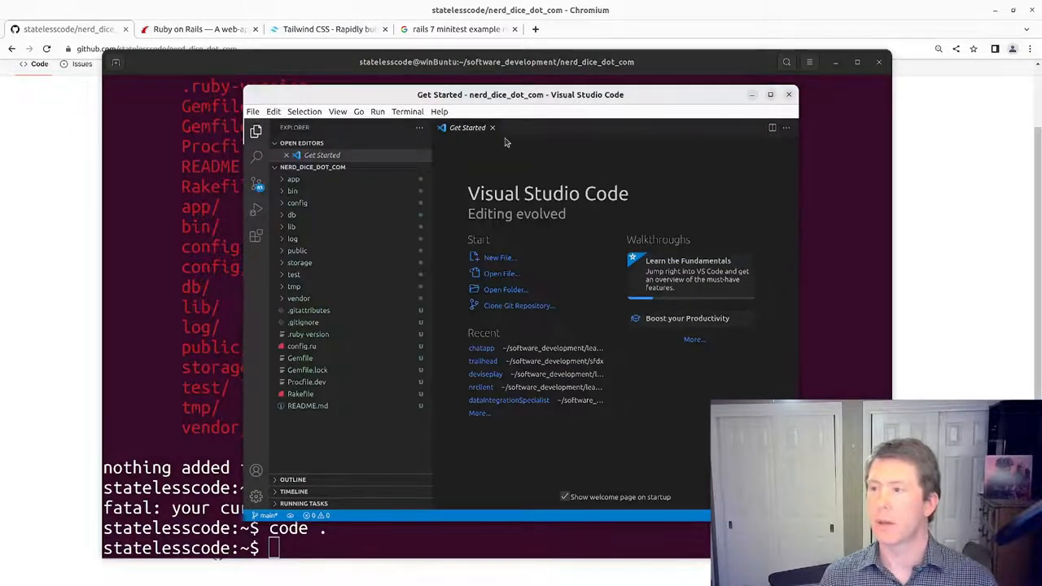
{"action": "left_click", "coordinate": [491, 127]}
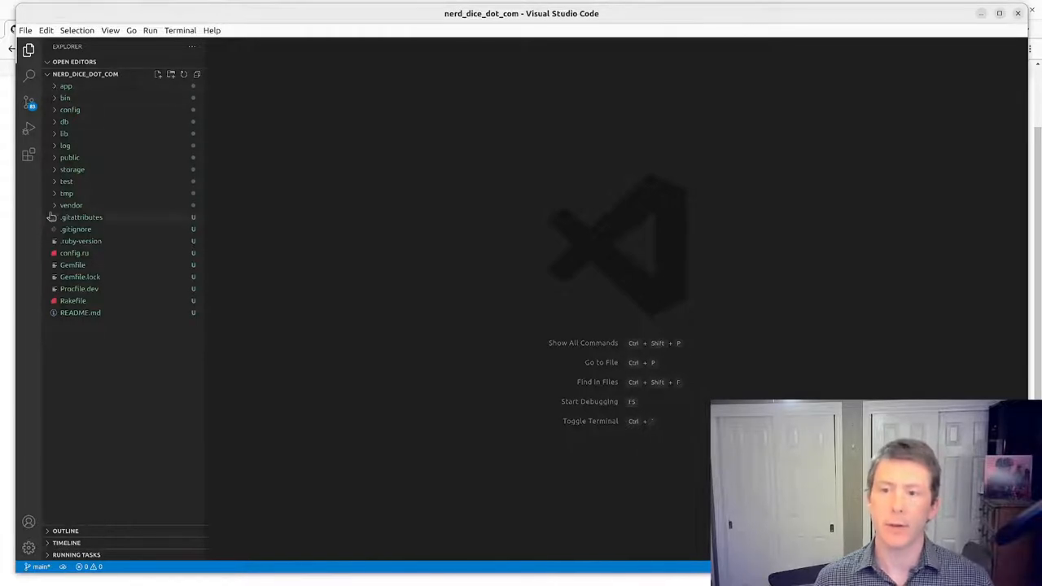
{"action": "left_click", "coordinate": [80, 313]}
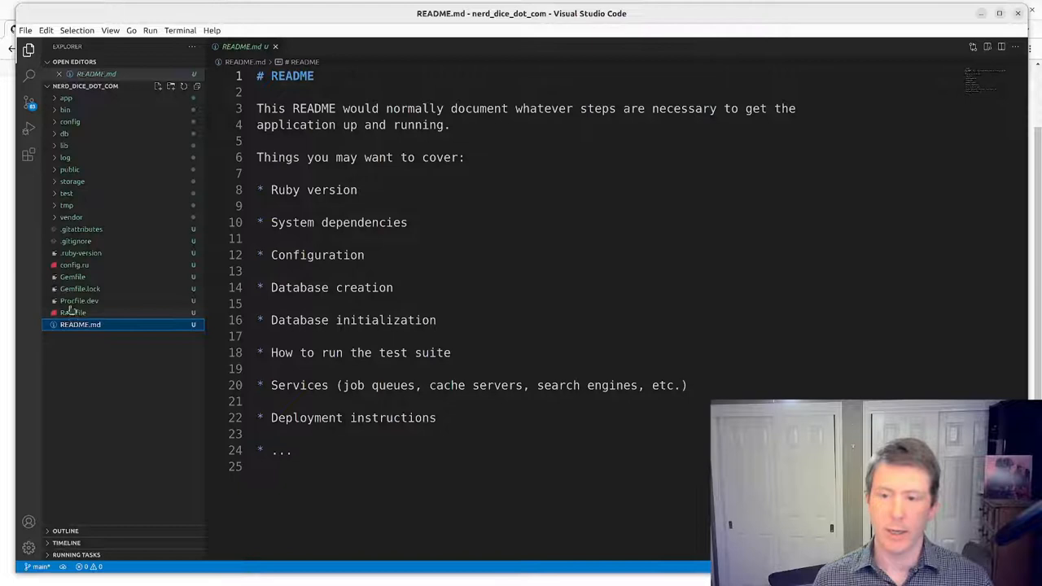
{"action": "left_click", "coordinate": [75, 241]}
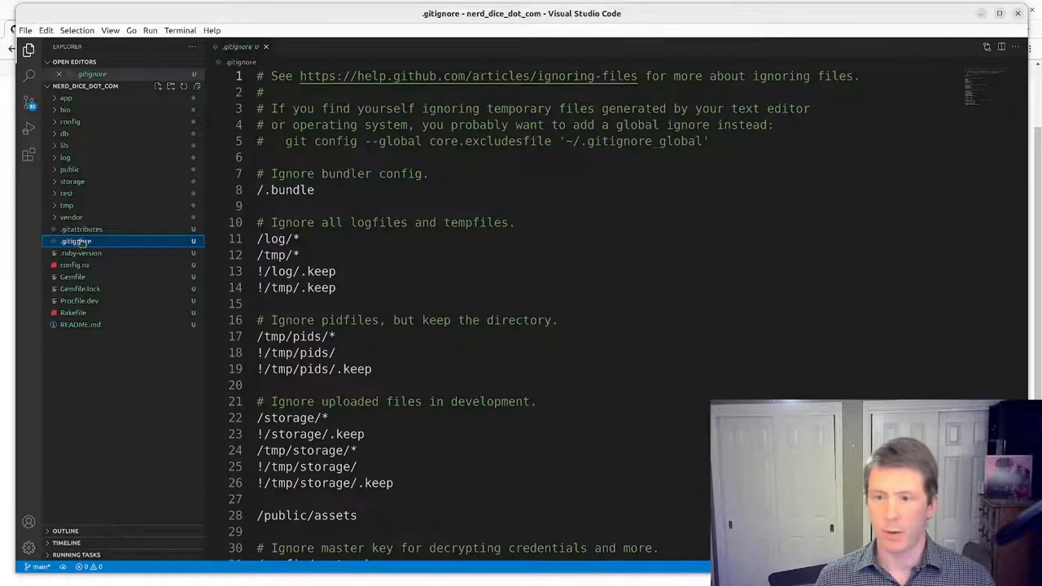
{"action": "left_click", "coordinate": [81, 228]}
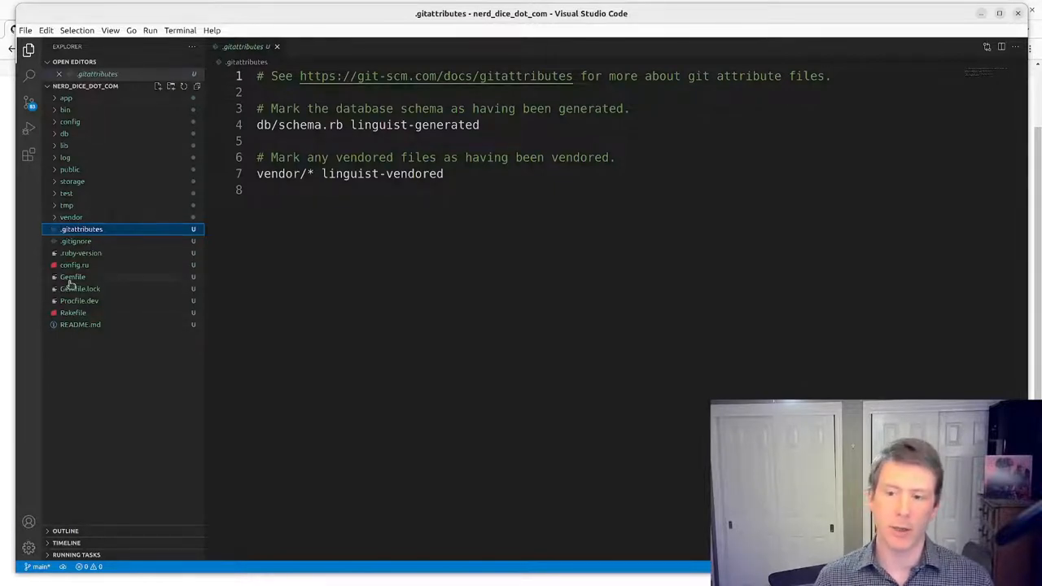
{"action": "left_click", "coordinate": [72, 276]}
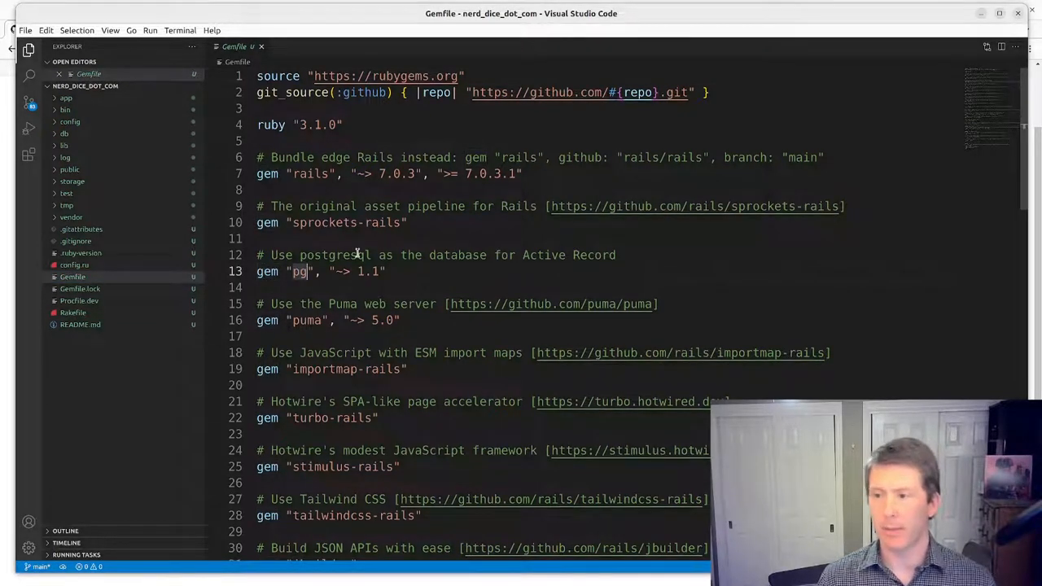
{"action": "scroll", "scroll_direction": "down", "scroll_amount": 3}
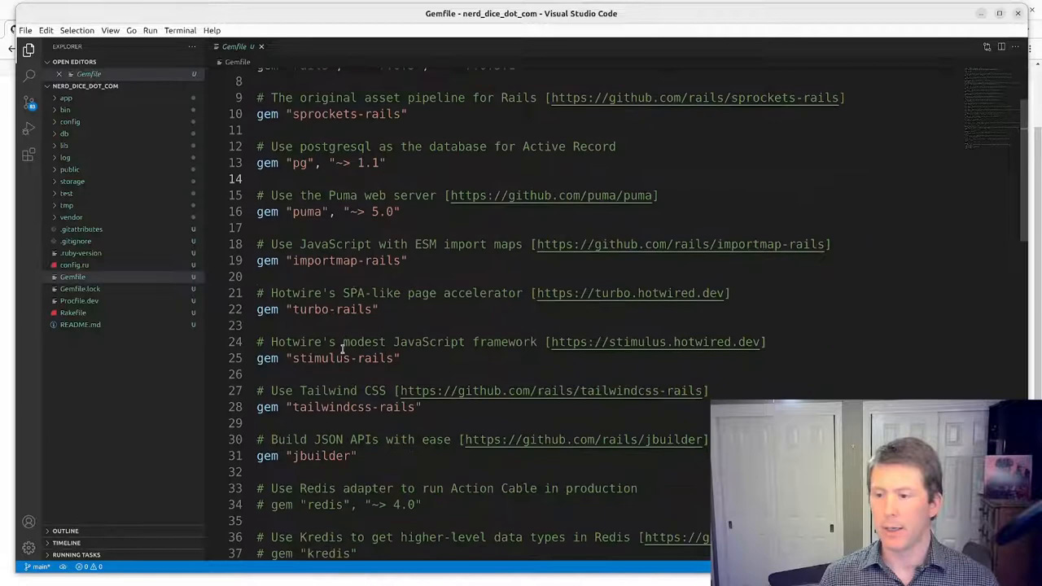
{"action": "scroll", "scroll_direction": "down", "scroll_amount": 3}
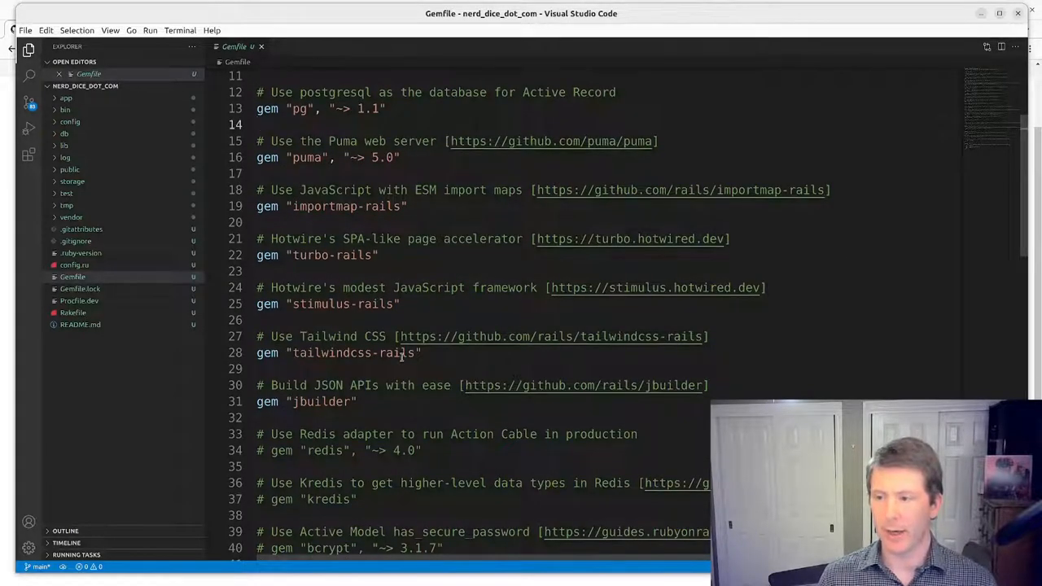
{"action": "scroll", "scroll_direction": "down", "scroll_amount": 3}
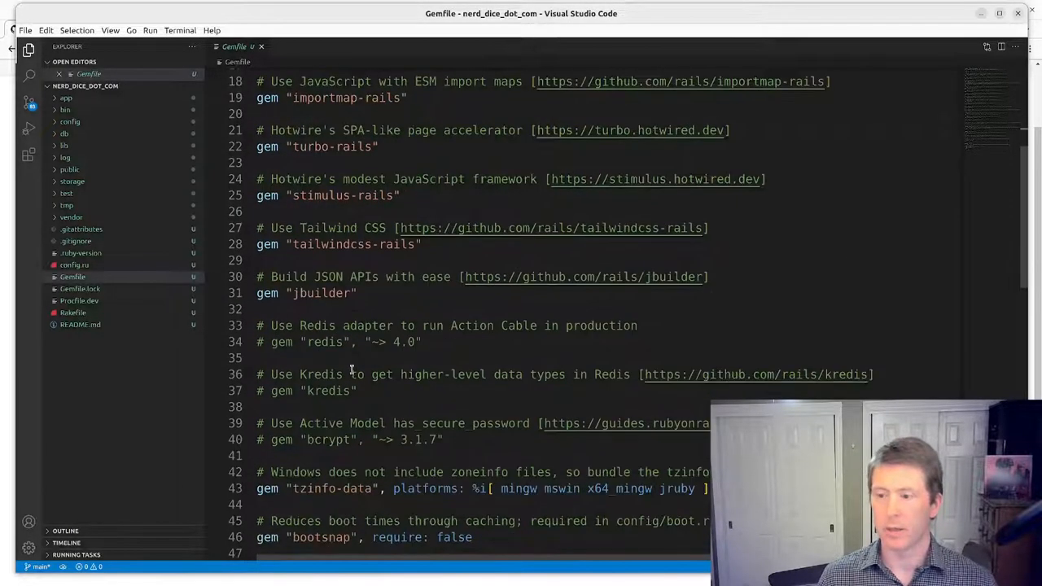
{"action": "scroll", "scroll_direction": "down", "scroll_amount": 3}
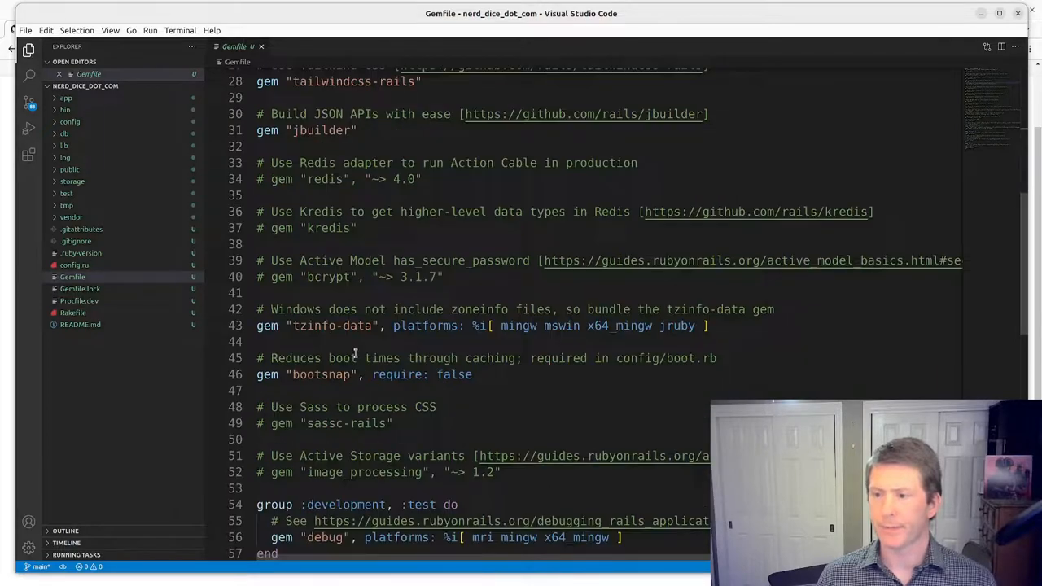
{"action": "scroll", "scroll_direction": "down", "scroll_amount": 3}
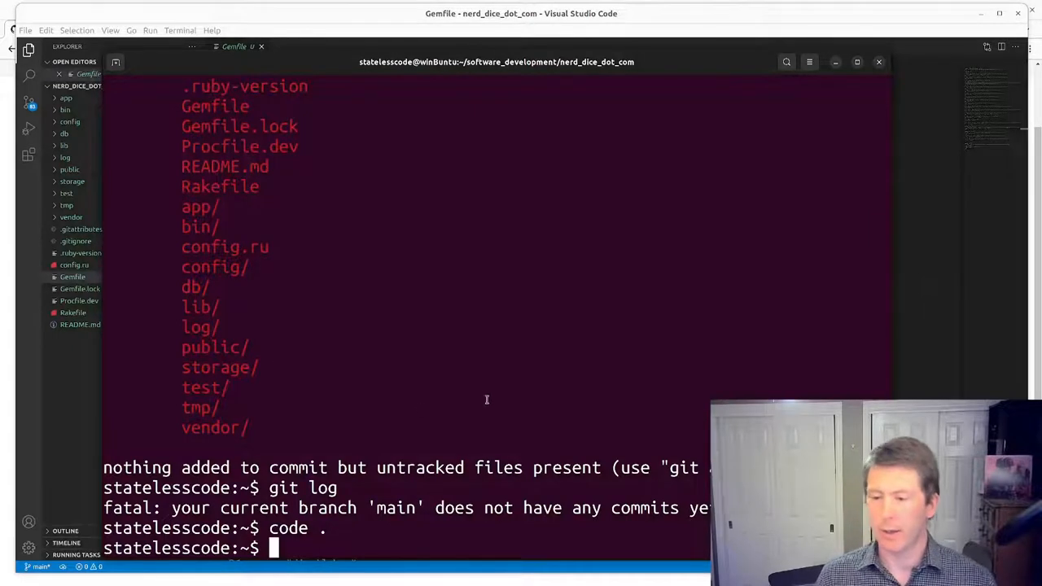
{"action": "mouse_move", "coordinate": [482, 396]}
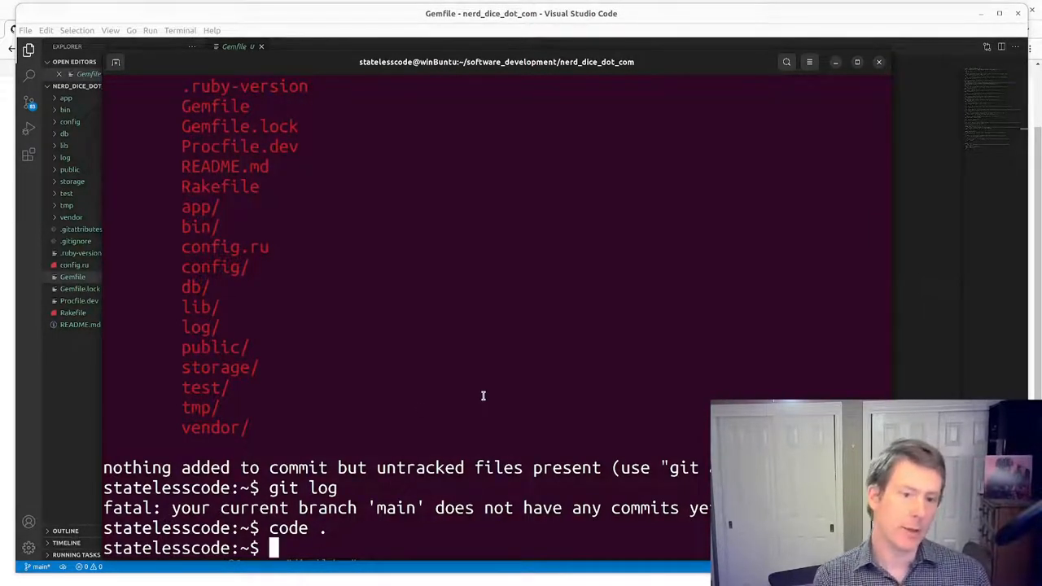
Step: Start the Rails development server with rails s
{"action": "type", "text": "sra"}
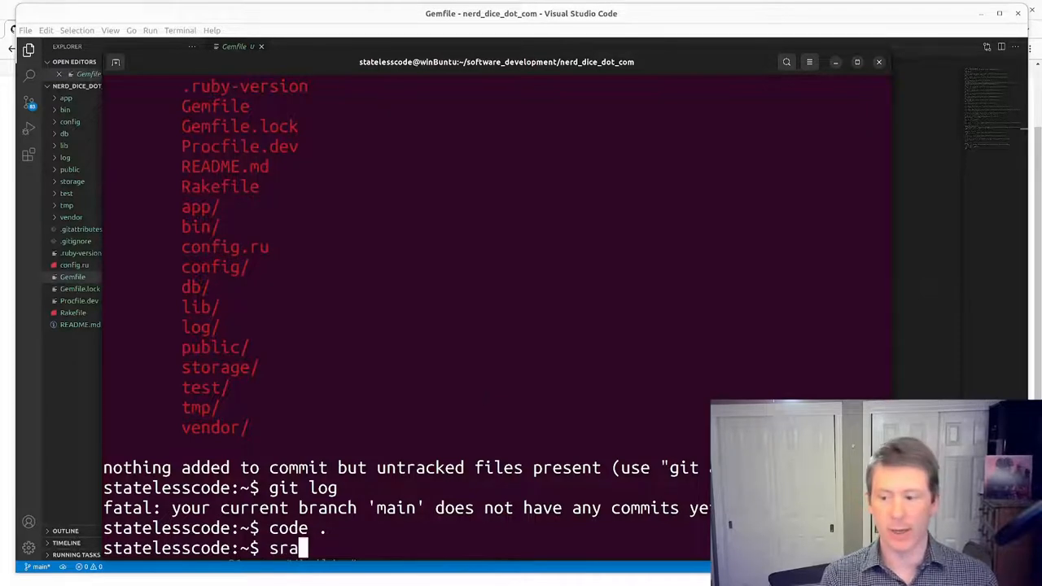
{"action": "type", "text": "rails"}
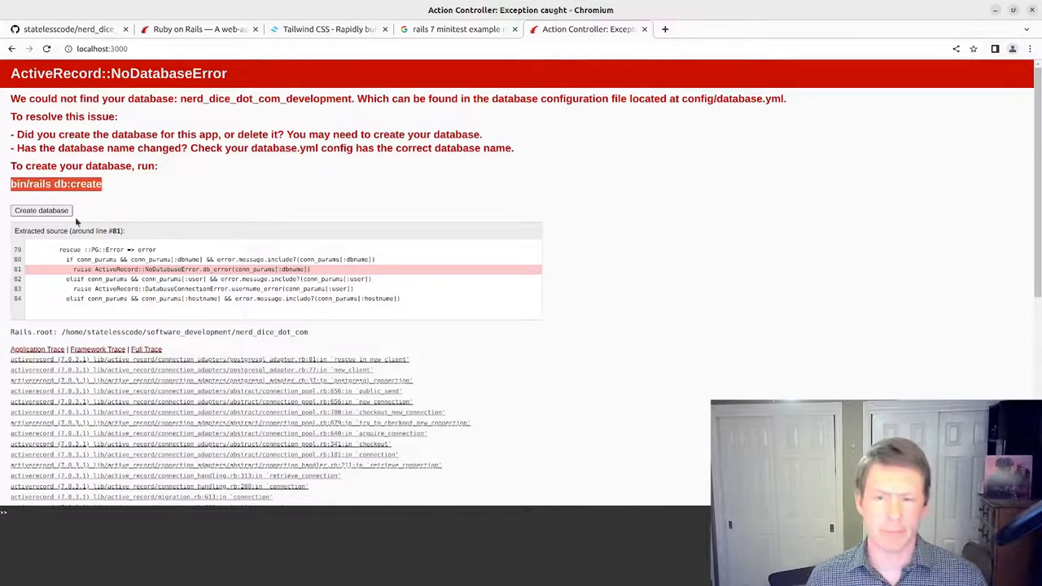
{"action": "mouse_move", "coordinate": [6, 283]}
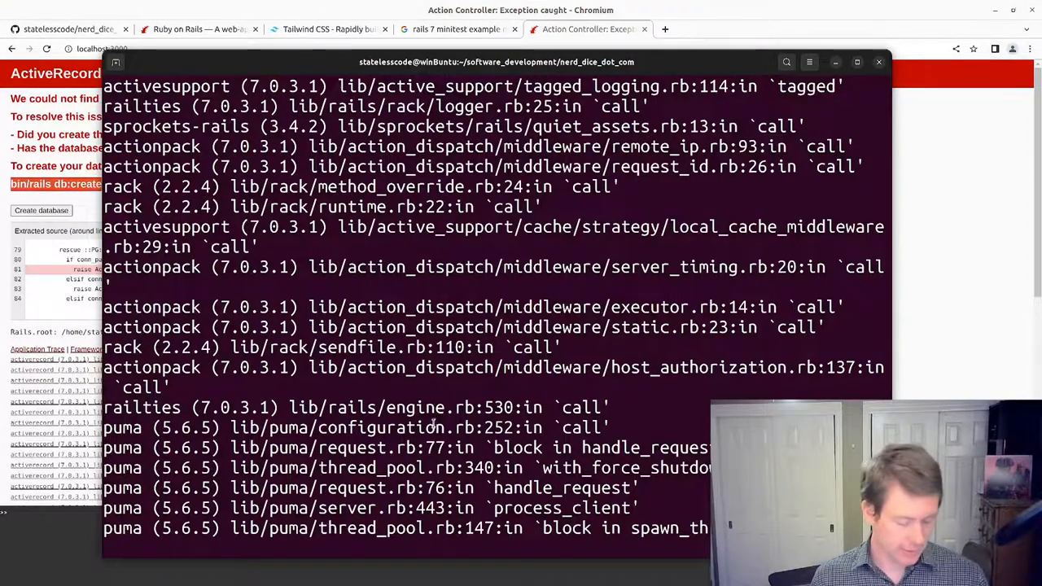
Step: Stop the server, create the development and test databases with bin/rails db:create, and restart rails s
{"action": "key", "text": "ctrl+c"}
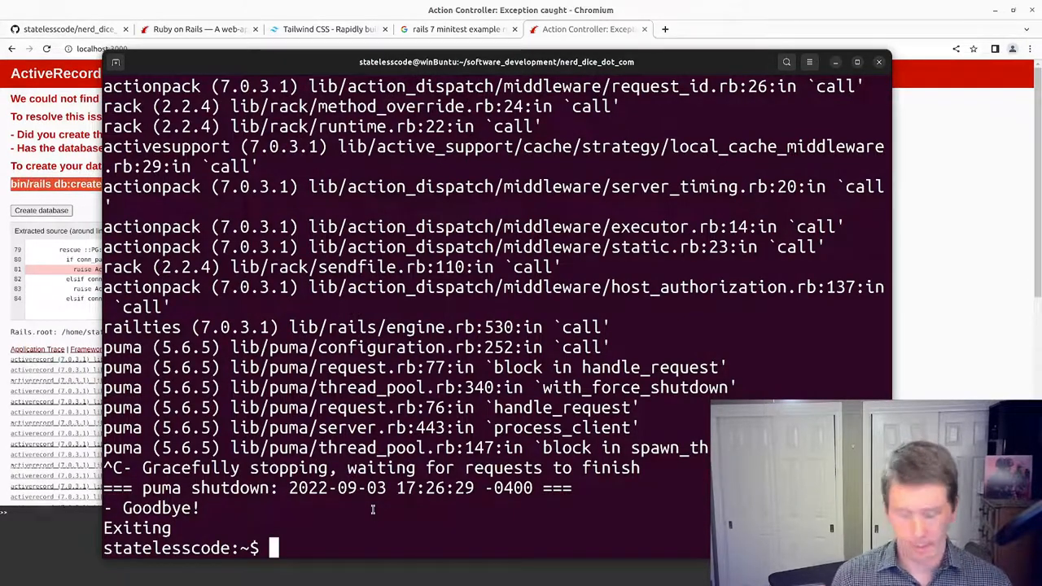
{"action": "type", "text": "bin/rails db:create"}
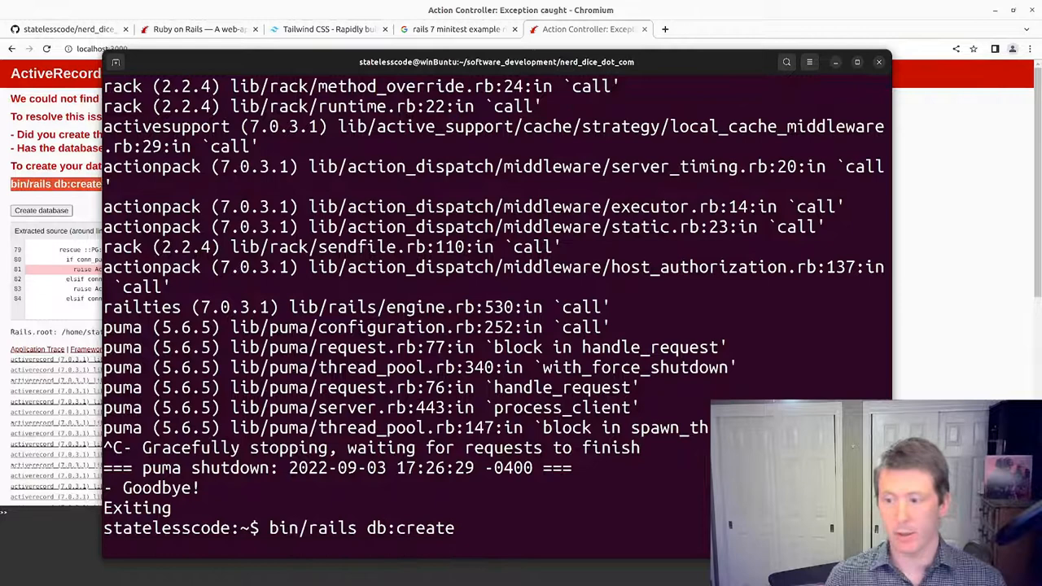
{"action": "key", "text": "Return"}
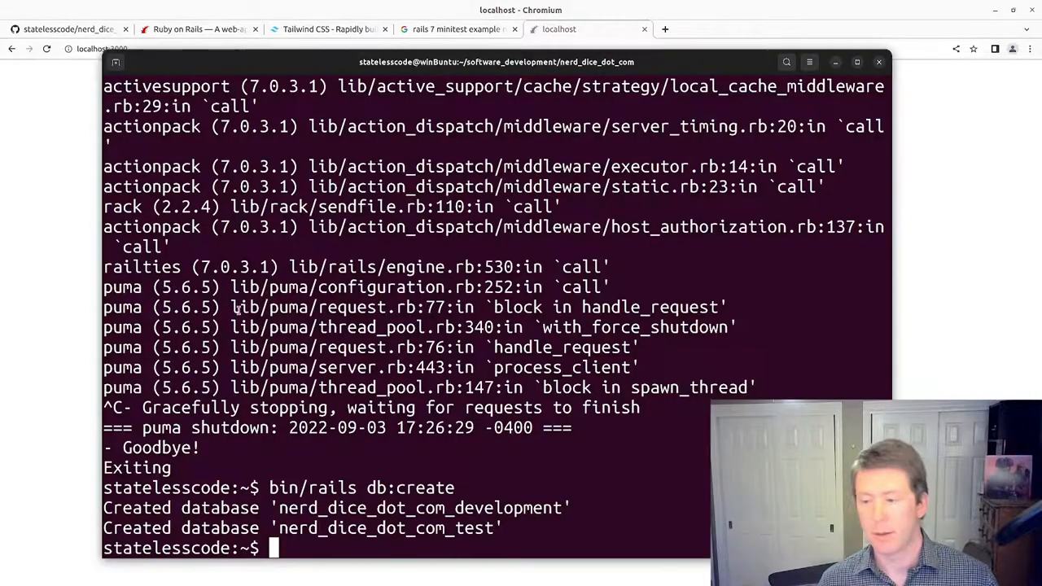
{"action": "type", "text": "rails s"}
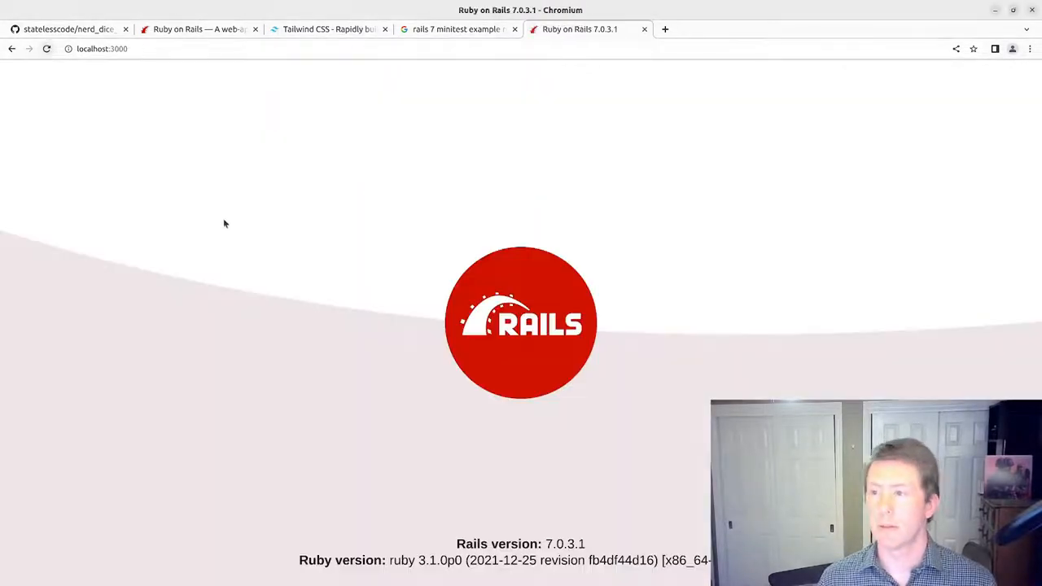
{"action": "mouse_move", "coordinate": [290, 306]}
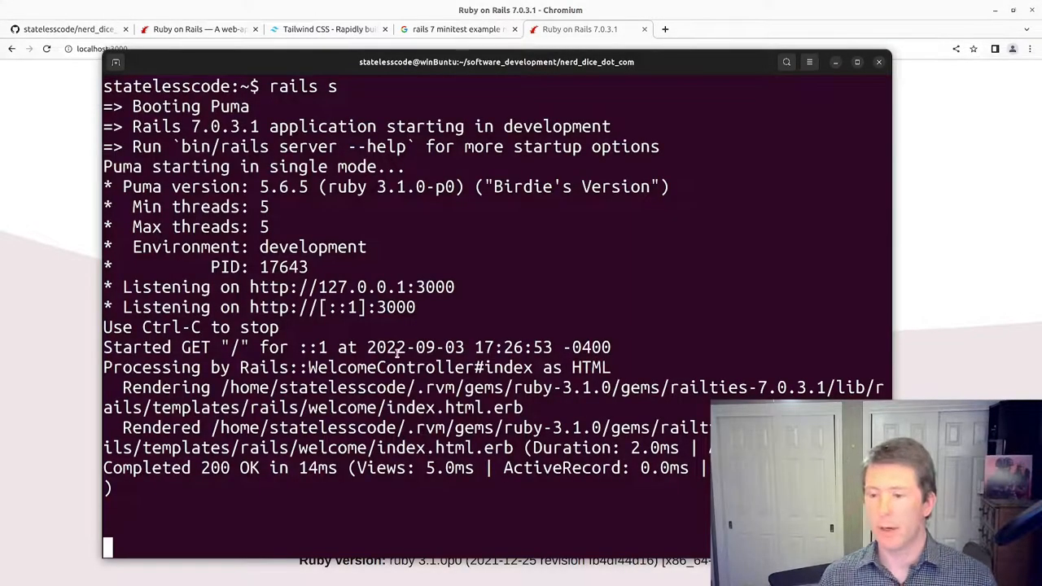
Step: Stop rails s, run bin/dev for the web and Tailwind processes, check the browser, then shut bin/dev down
{"action": "key", "text": "ctrl+c"}
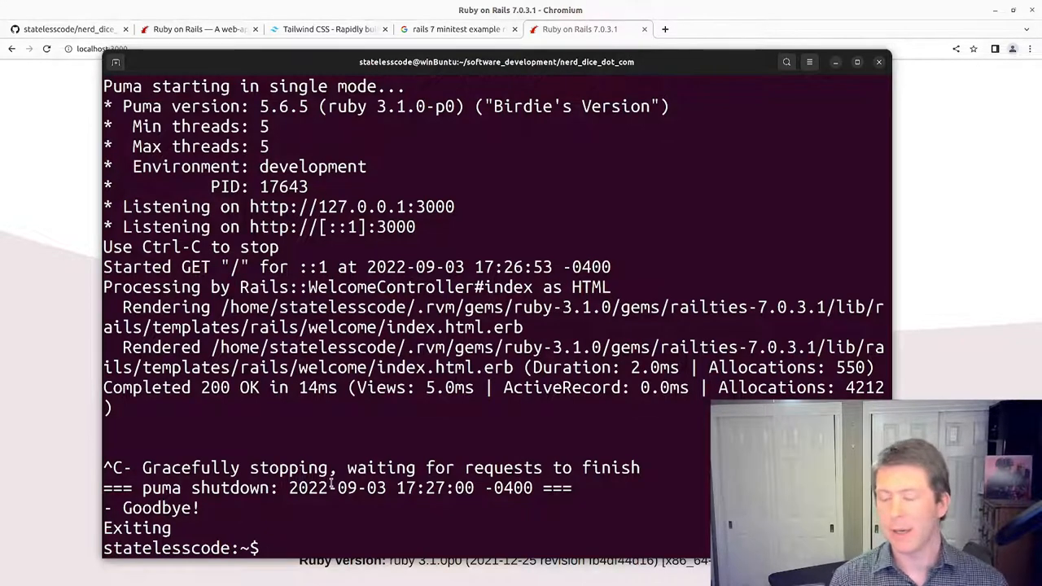
{"action": "type", "text": "bi"}
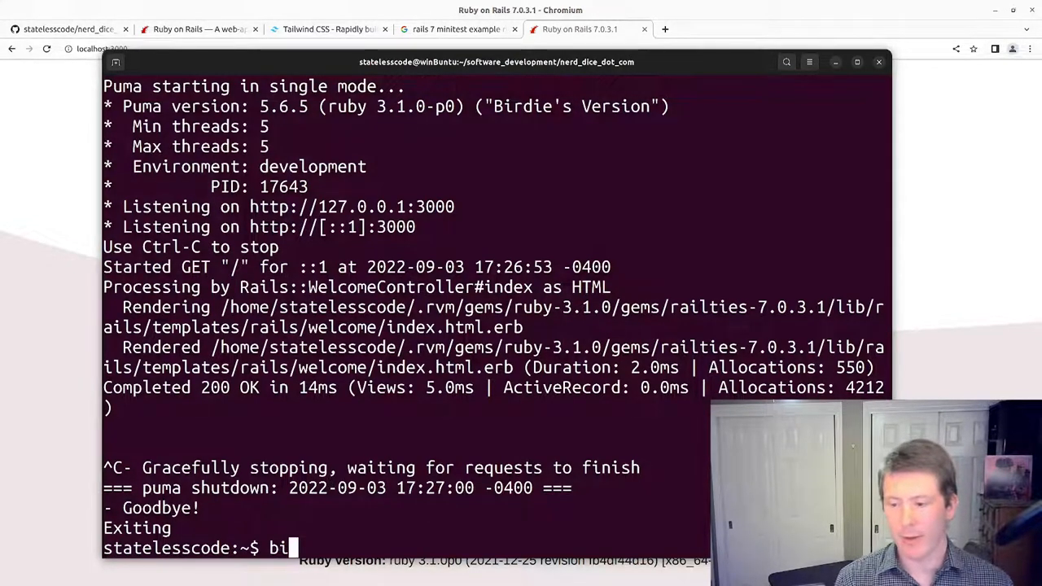
{"action": "type", "text": "n/de"}
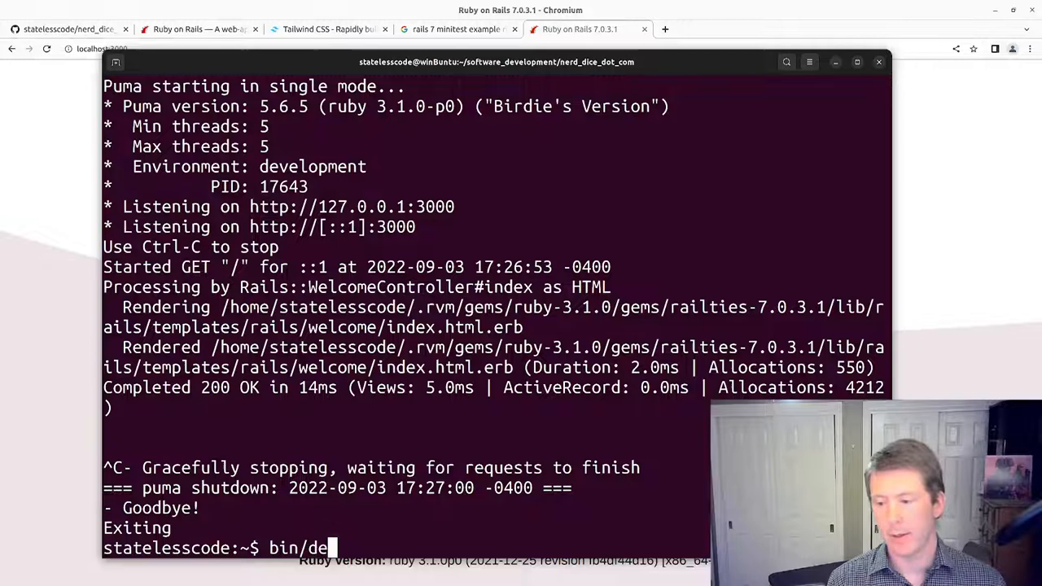
{"action": "type", "text": "v"}
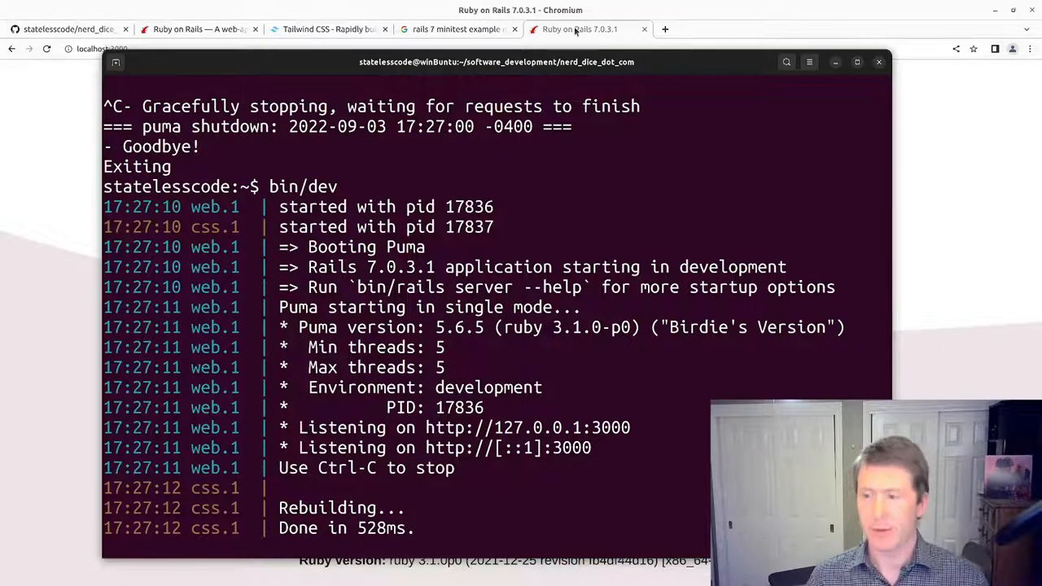
{"action": "left_click", "coordinate": [580, 29]}
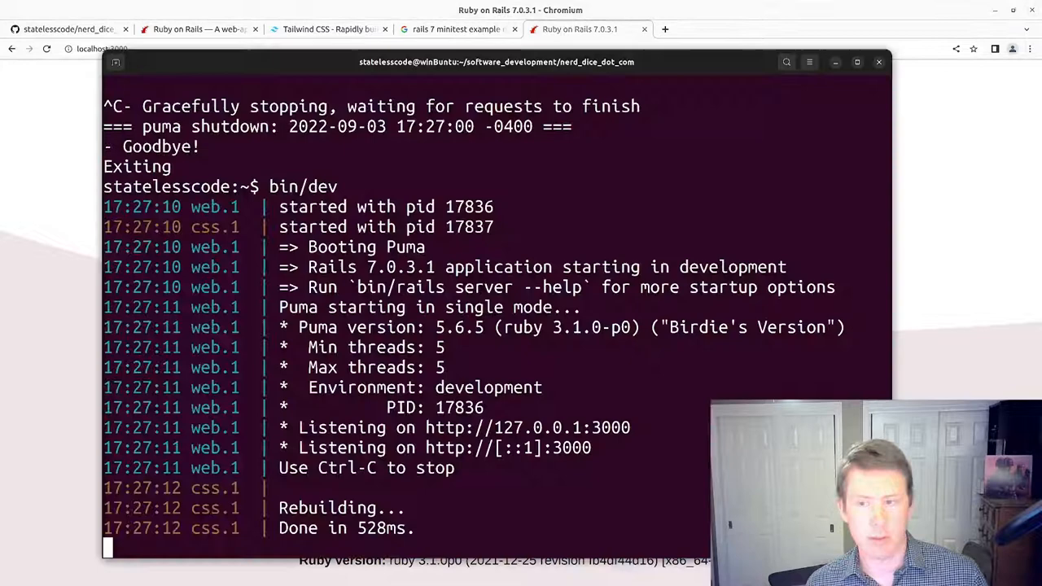
{"action": "mouse_move", "coordinate": [331, 404]}
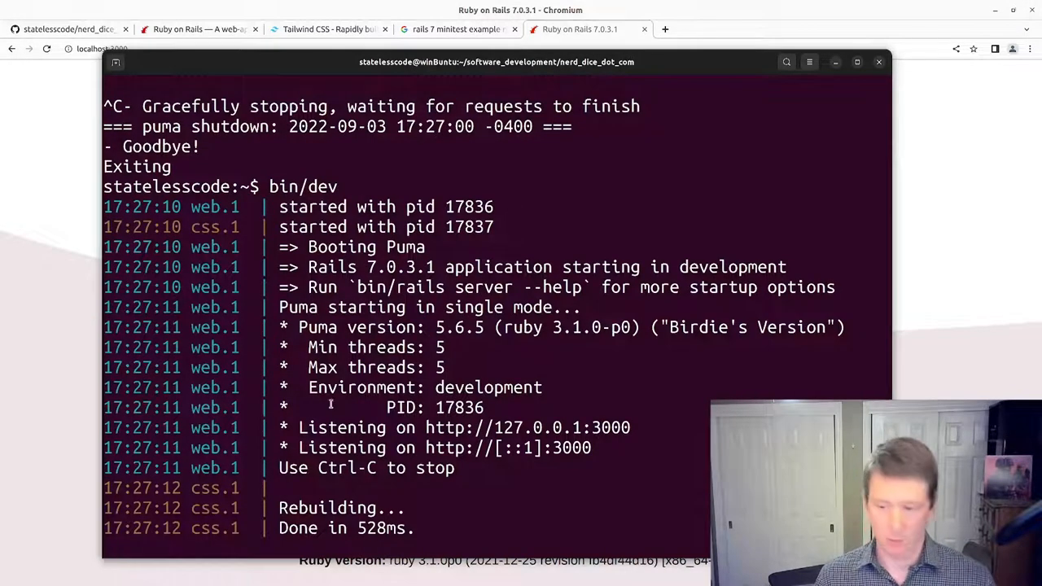
{"action": "key", "text": "ctrl+c"}
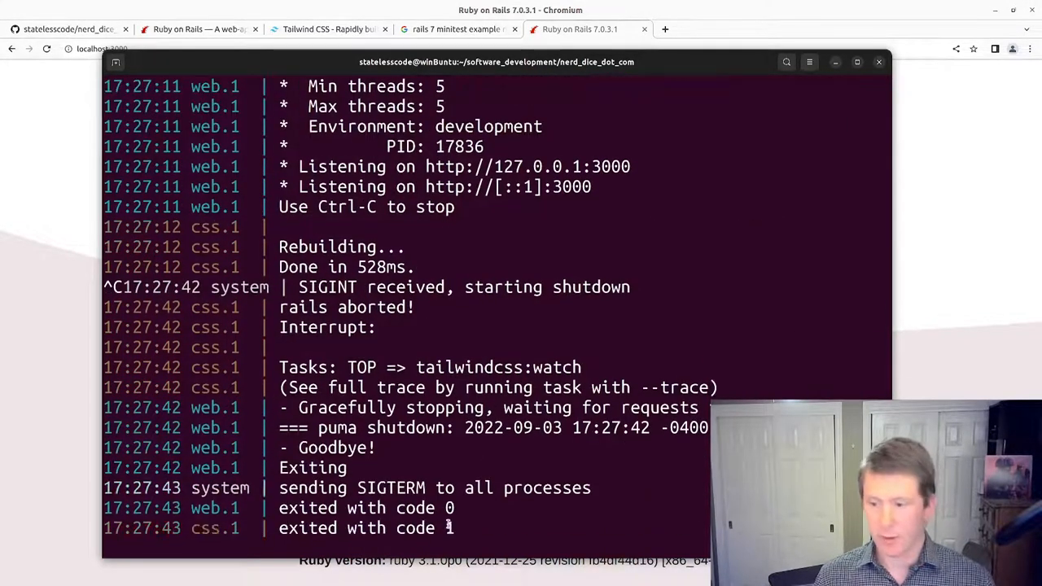
{"action": "type", "text": "git status"}
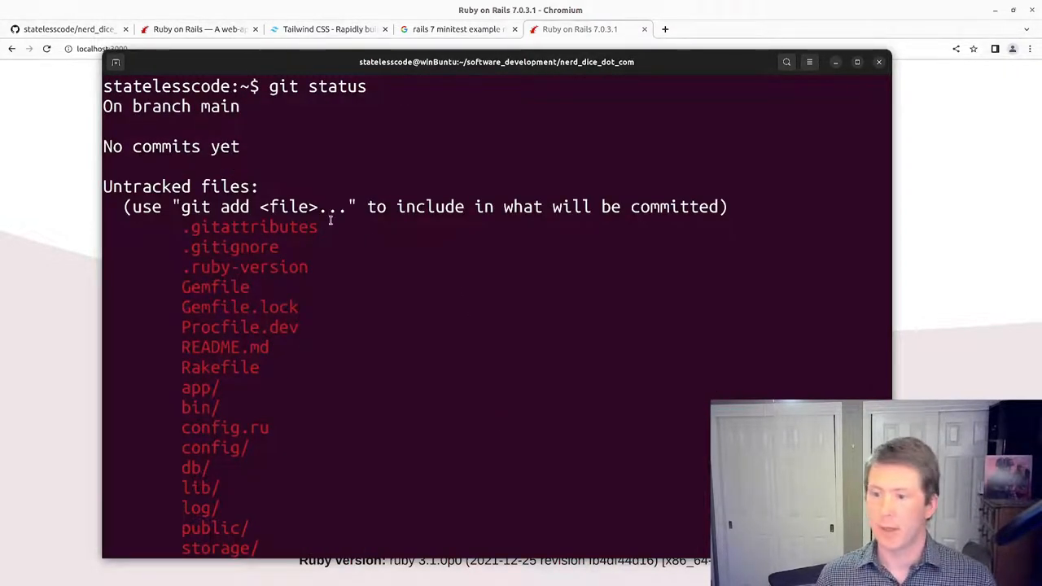
Step: Stage every new project file with git add . and review the staged list before starting git commit
{"action": "scroll", "scroll_direction": "down", "scroll_amount": 3}
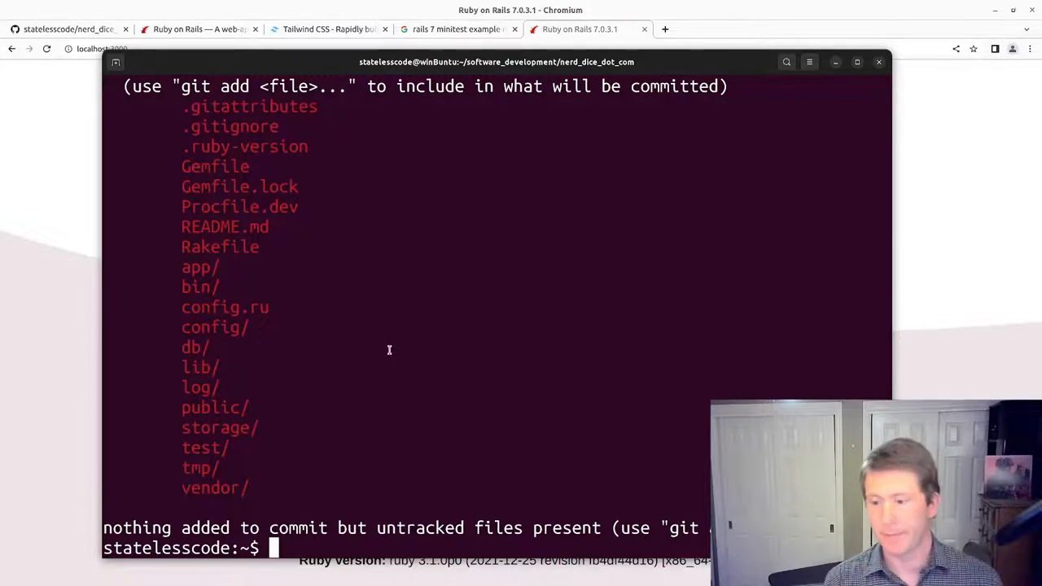
{"action": "type", "text": "git add ."}
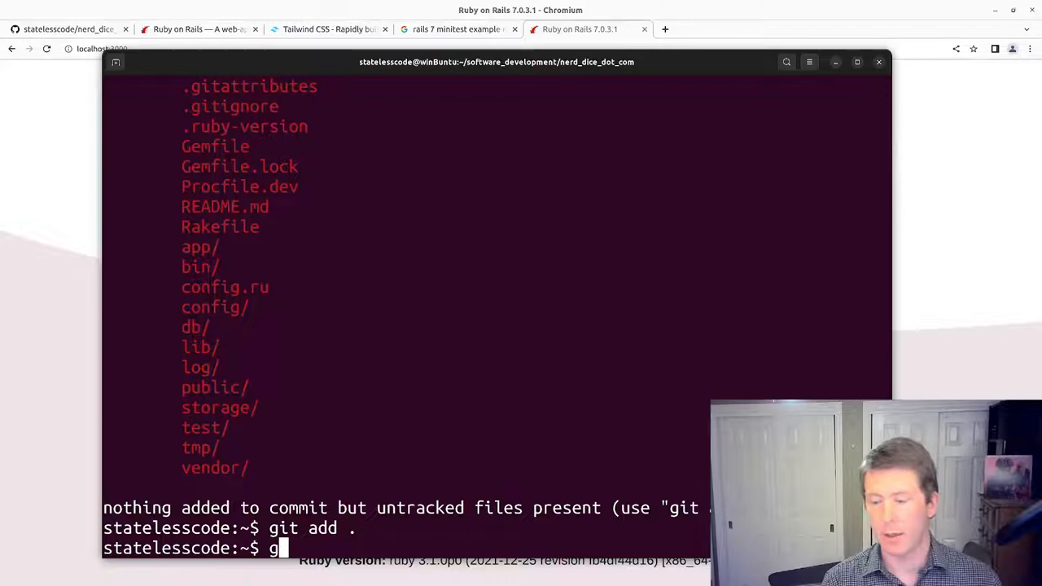
{"action": "key", "text": "Return"}
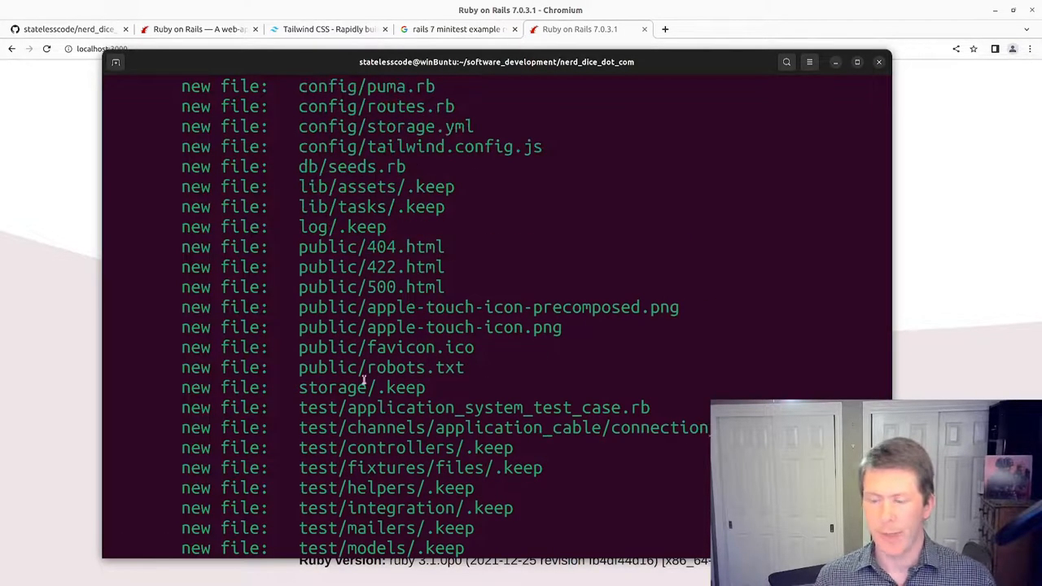
{"action": "scroll", "scroll_direction": "down", "scroll_amount": 3}
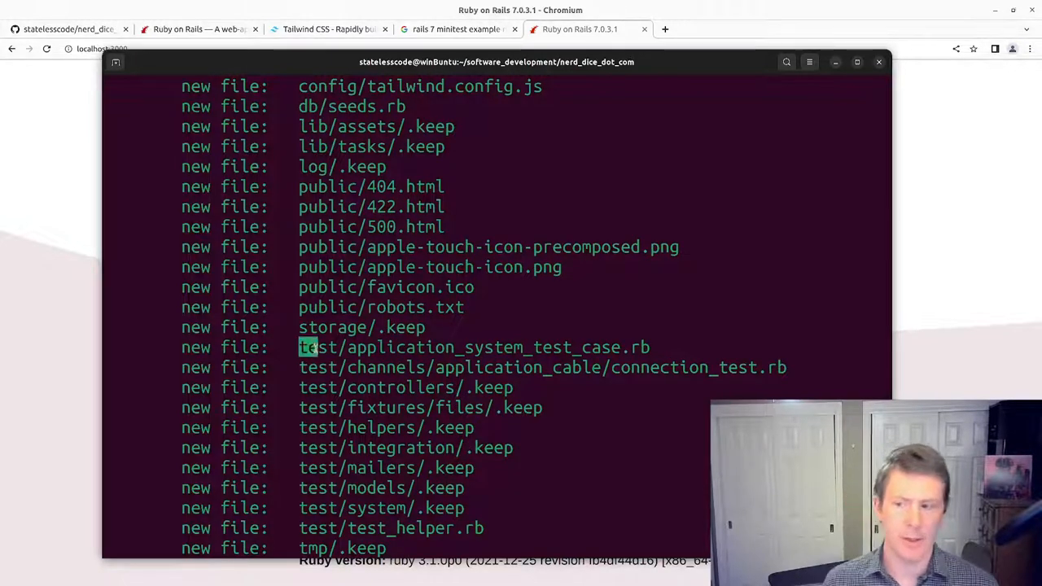
{"action": "left_click_drag", "start_coordinate": [299, 347], "coordinate": [648, 347]}
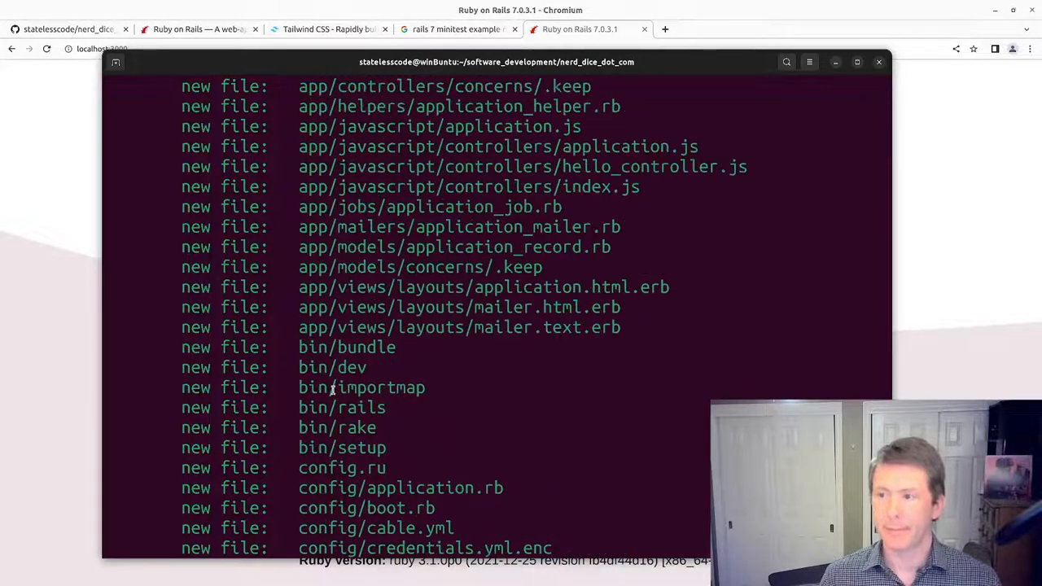
{"action": "scroll", "scroll_direction": "down", "scroll_amount": 3}
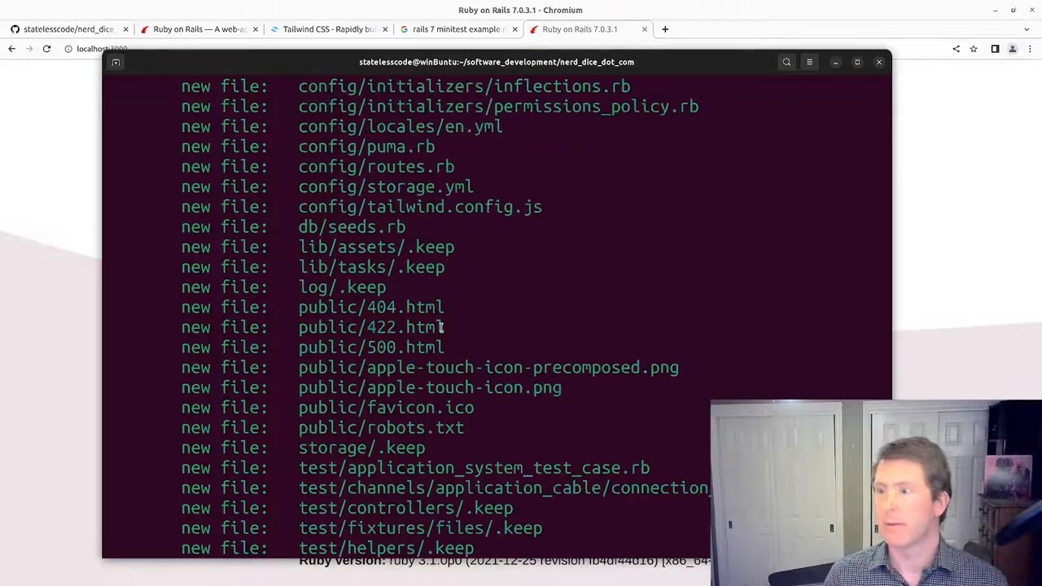
{"action": "scroll", "scroll_direction": "down", "scroll_amount": 3}
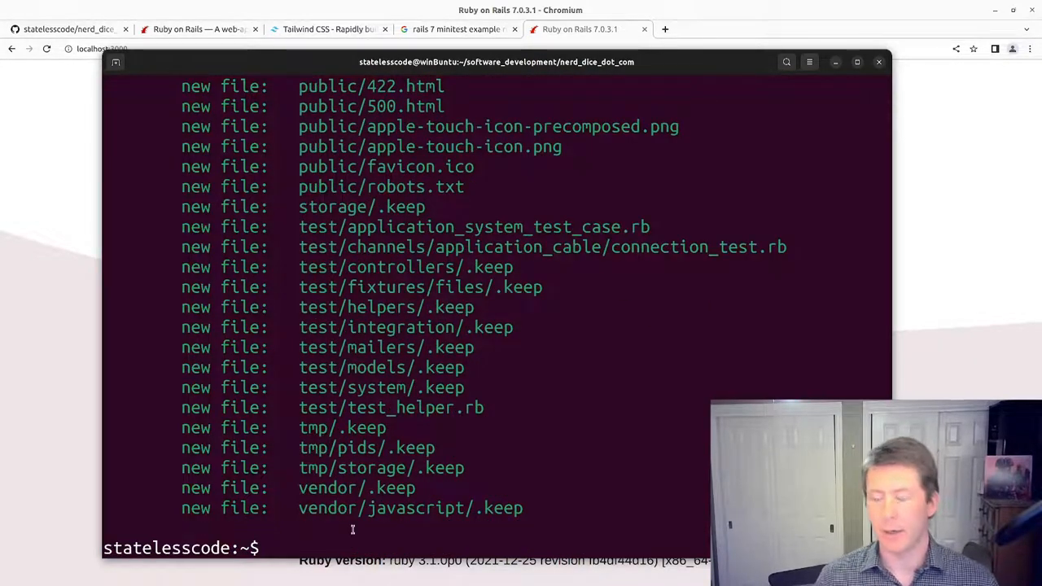
{"action": "type", "text": "git commit -"}
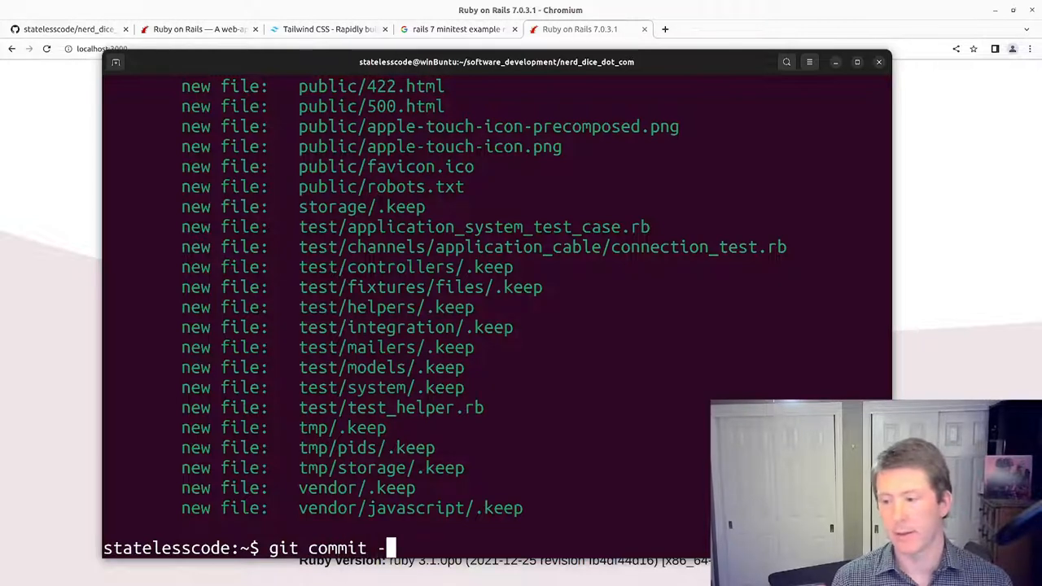
Step: Write the initial commit description in COMMIT_EDITMSG
{"action": "type", "text": "S"}
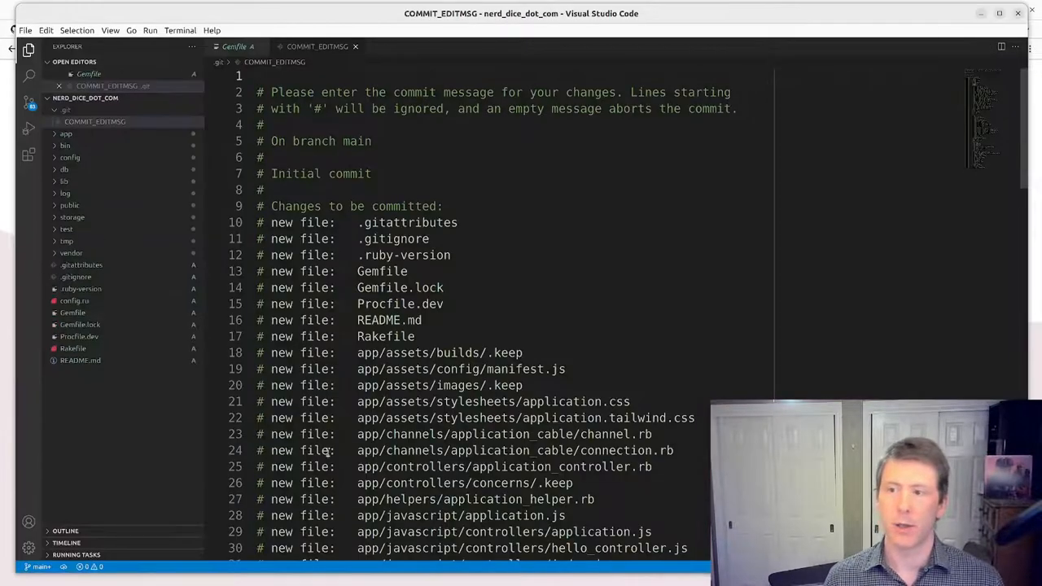
{"action": "mouse_move", "coordinate": [150, 449]}
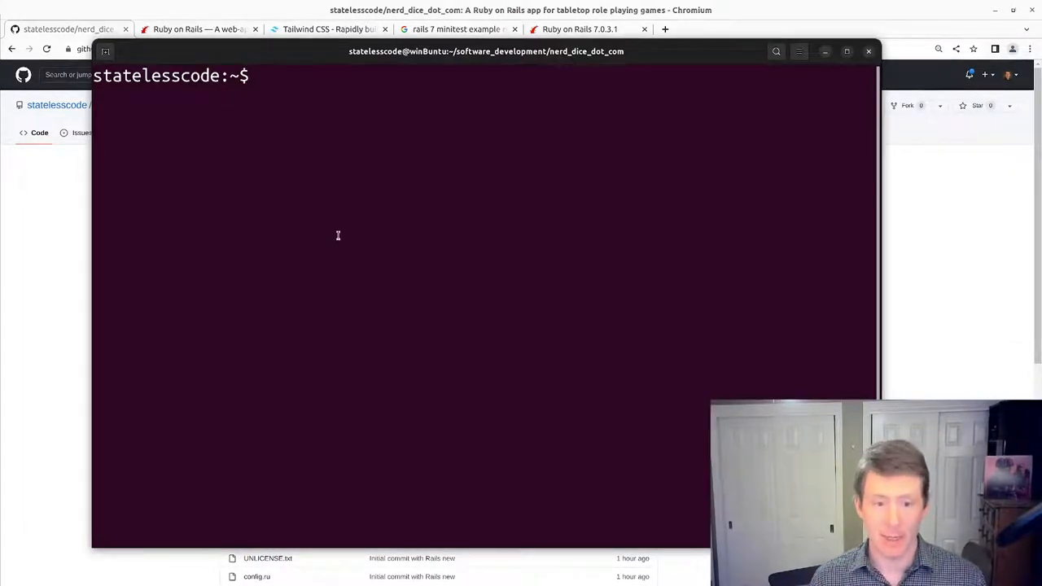
Step: Review git log, then change into ../nerd_dice, correcting the mistyped folder path
{"action": "type", "text": "git log"}
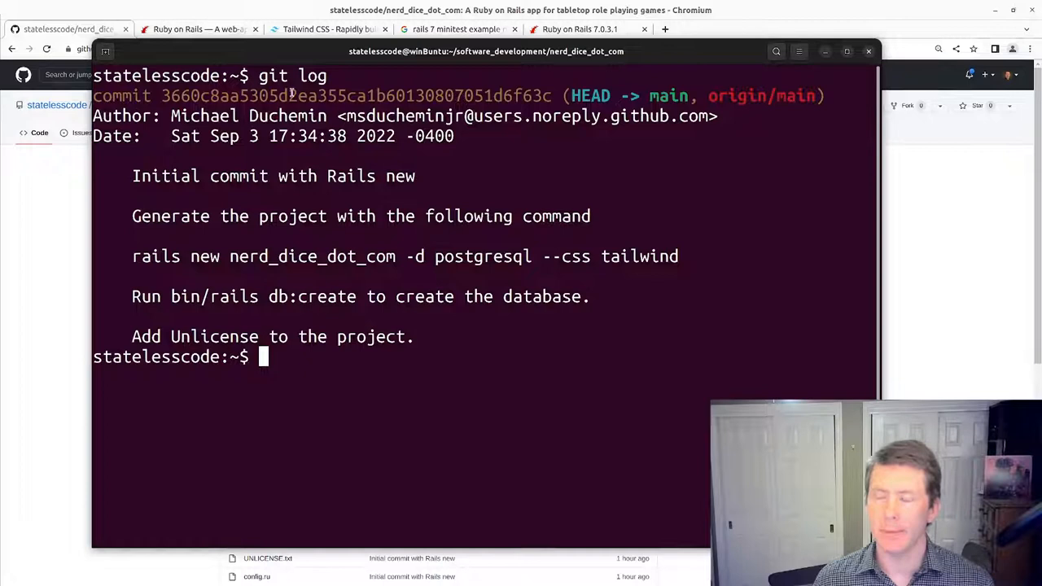
{"action": "mouse_move", "coordinate": [189, 286]}
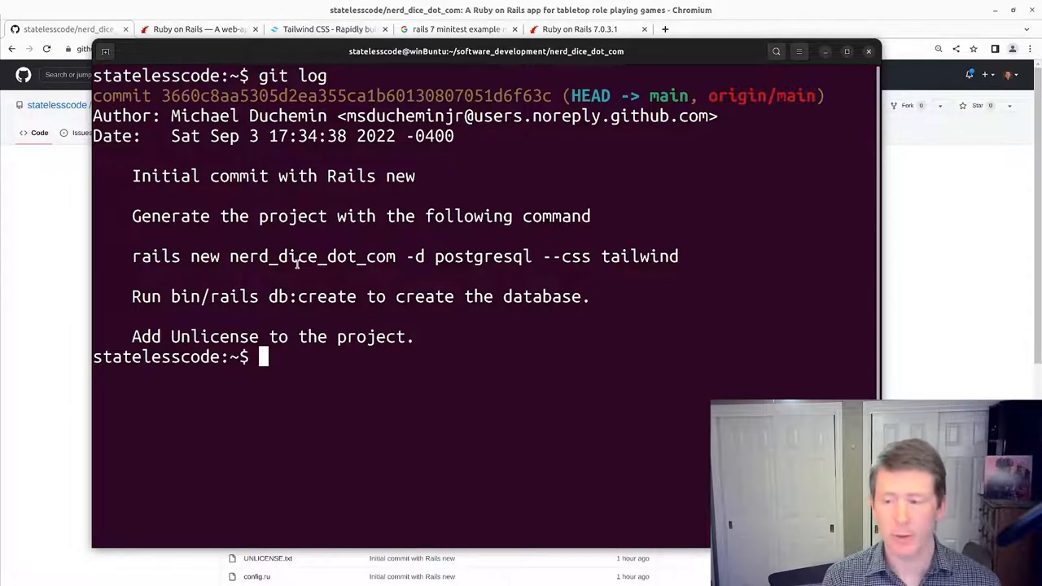
{"action": "type", "text": "cd .."}
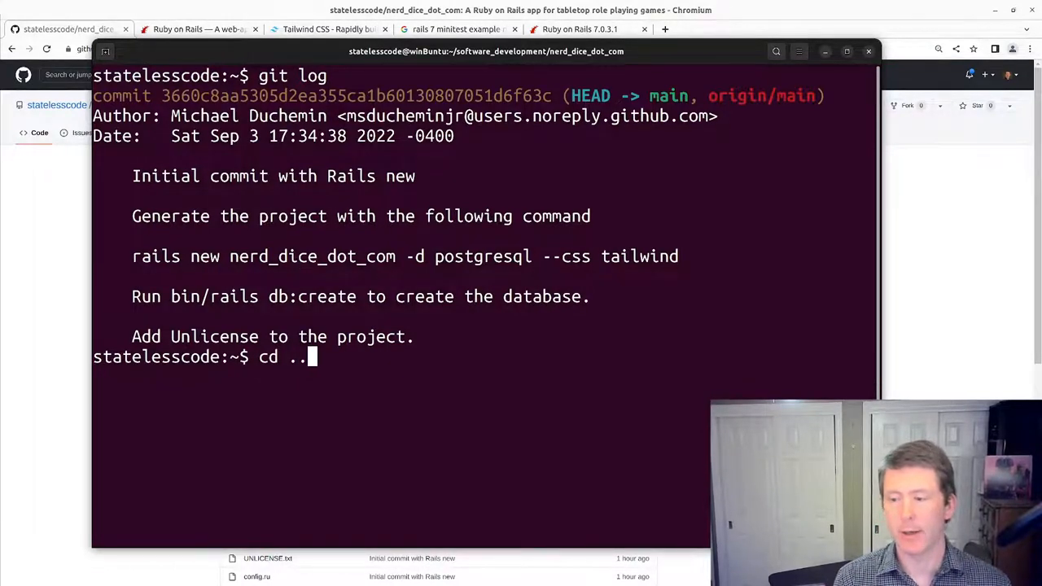
{"action": "type", "text": "/nerd_dice."}
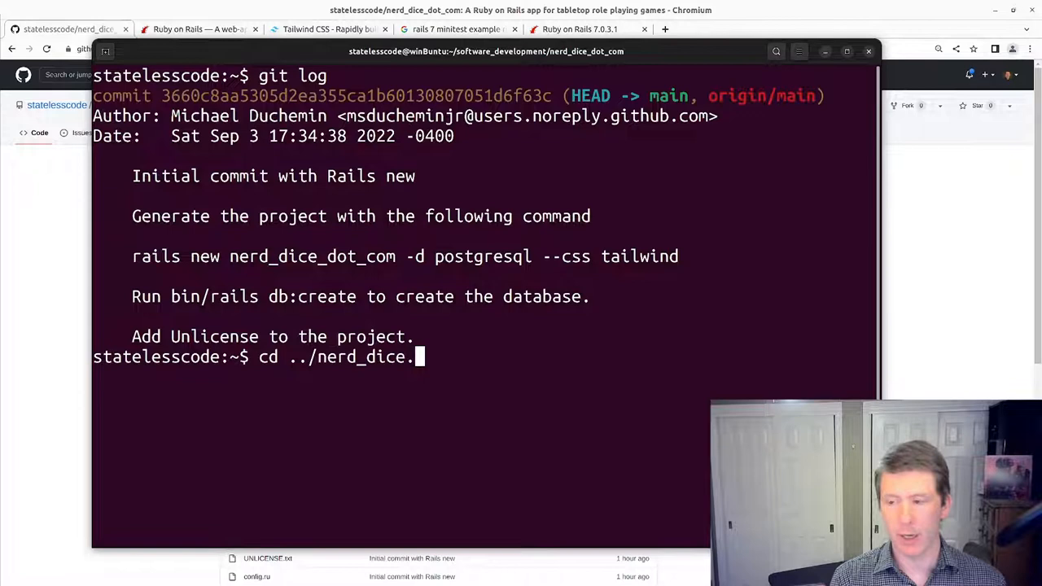
{"action": "type", "text": "/U"}
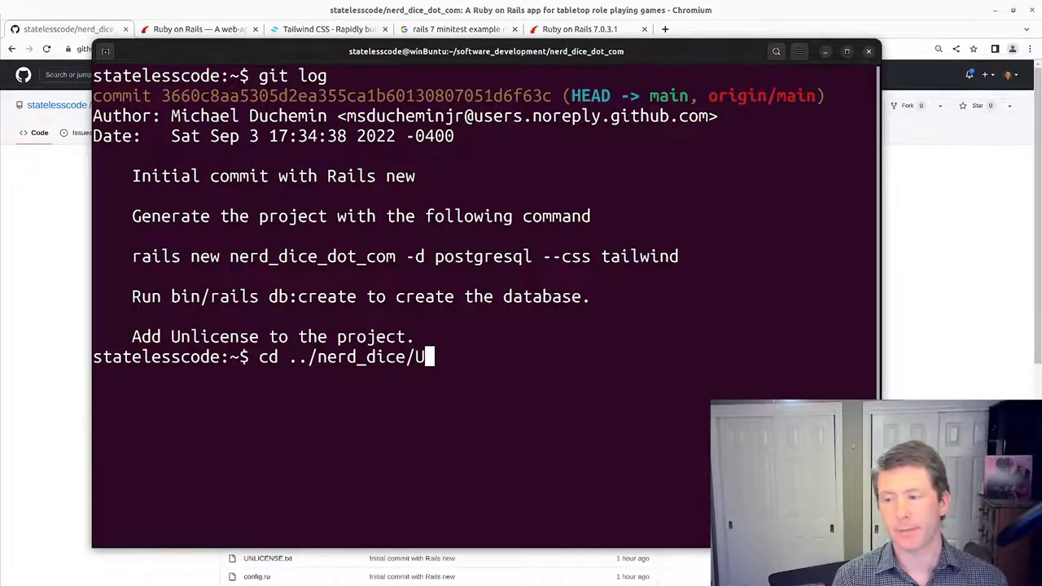
{"action": "type", "text": "NL"}
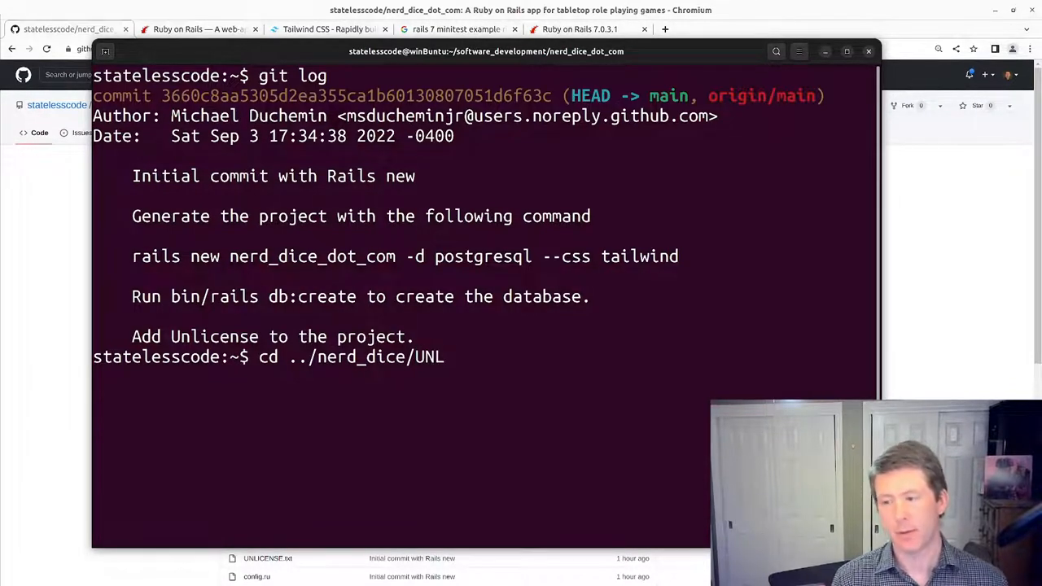
{"action": "key", "text": "BackSpace"}
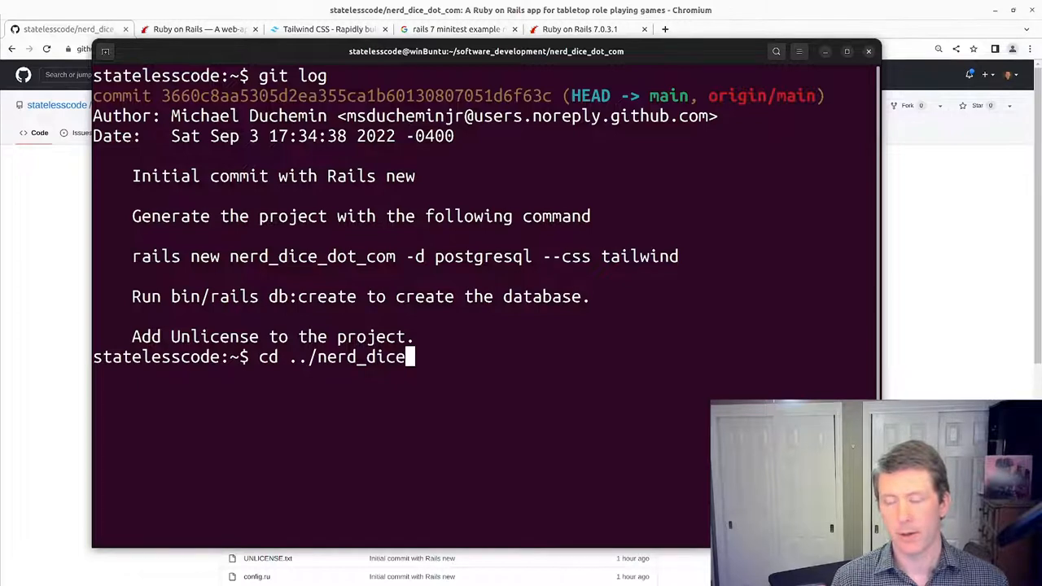
{"action": "type", "text": "/"}
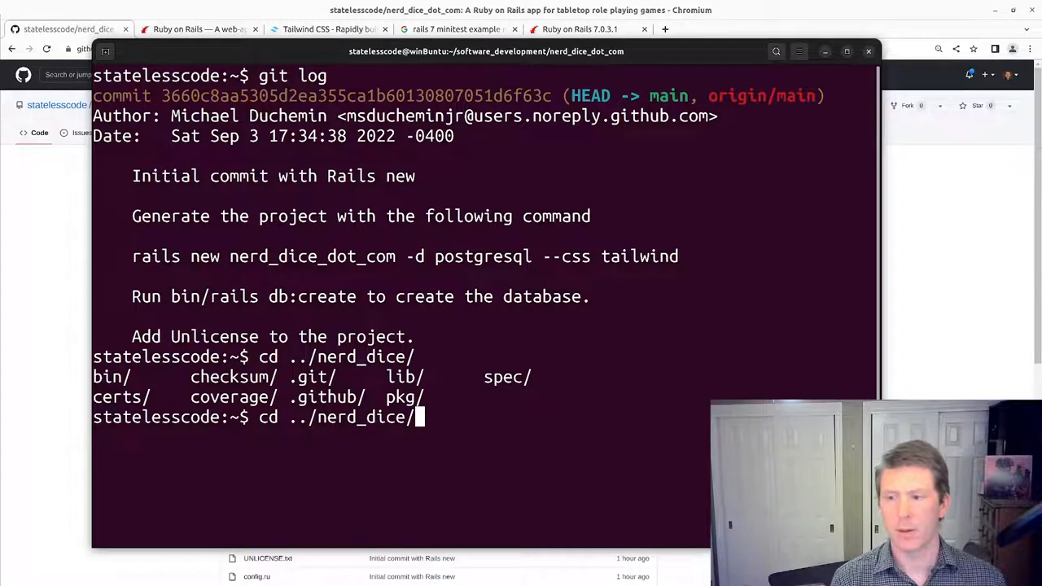
Step: Inspect nerd_dice's files including UNLICENSE, then return to the nerd_dice_dot_com folder
{"action": "type", "text": "UN"}
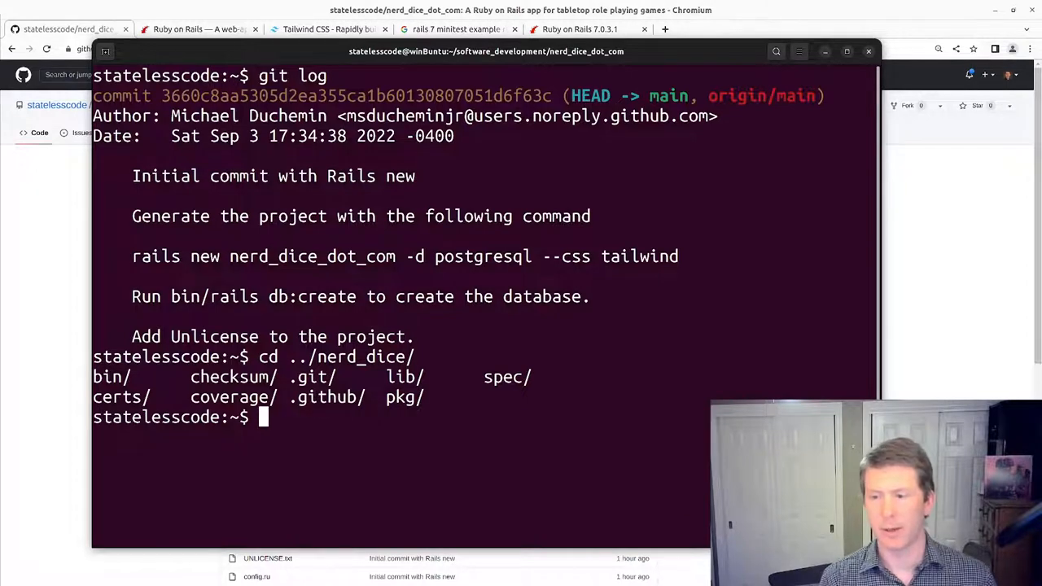
{"action": "type", "text": "cd"}
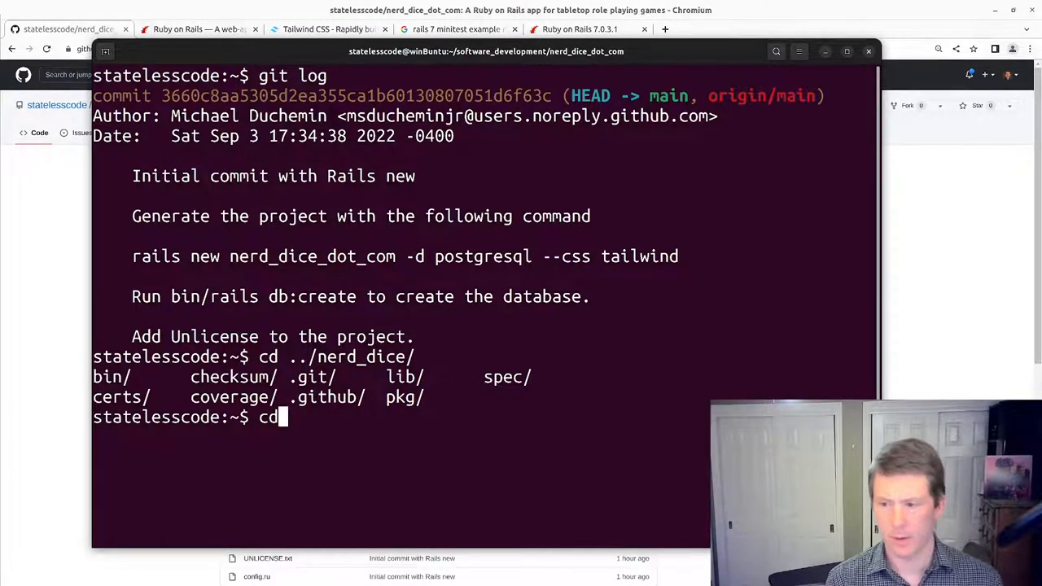
{"action": "type", "text": "../nerd_dice"}
{"action": "type", "text": "ls"}
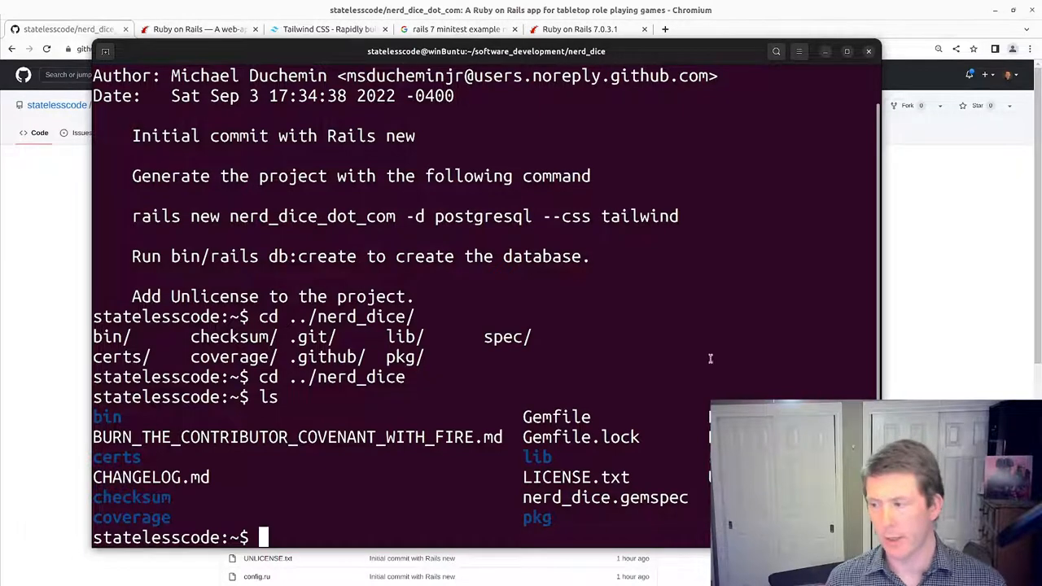
{"action": "type", "text": "cd ../nerd_dice_dot_com/"}
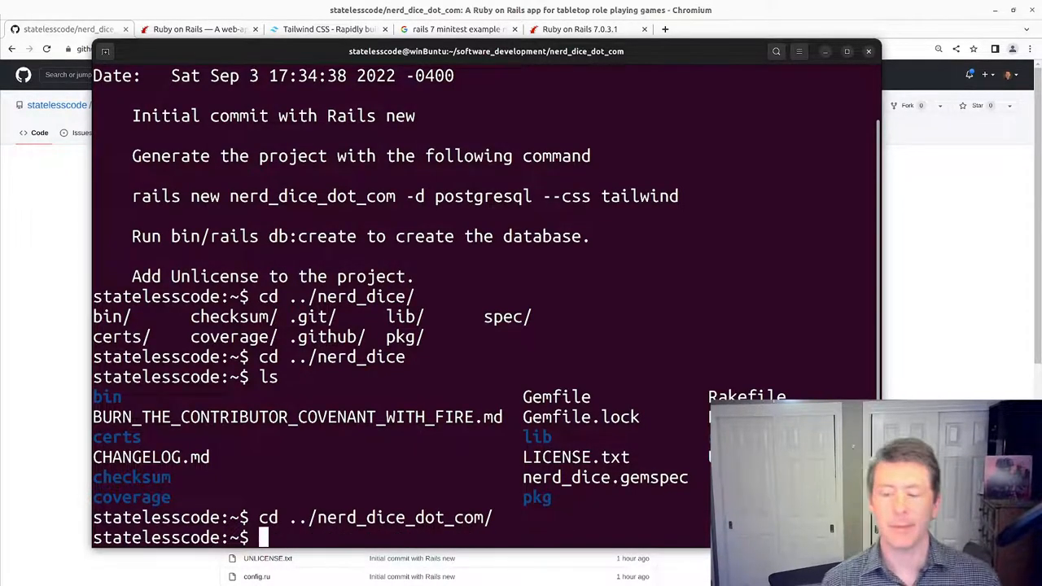
Step: Stage UNLICENSE.txt and amend the initial commit with --no-edit --date=now
{"action": "type", "text": "git add"}
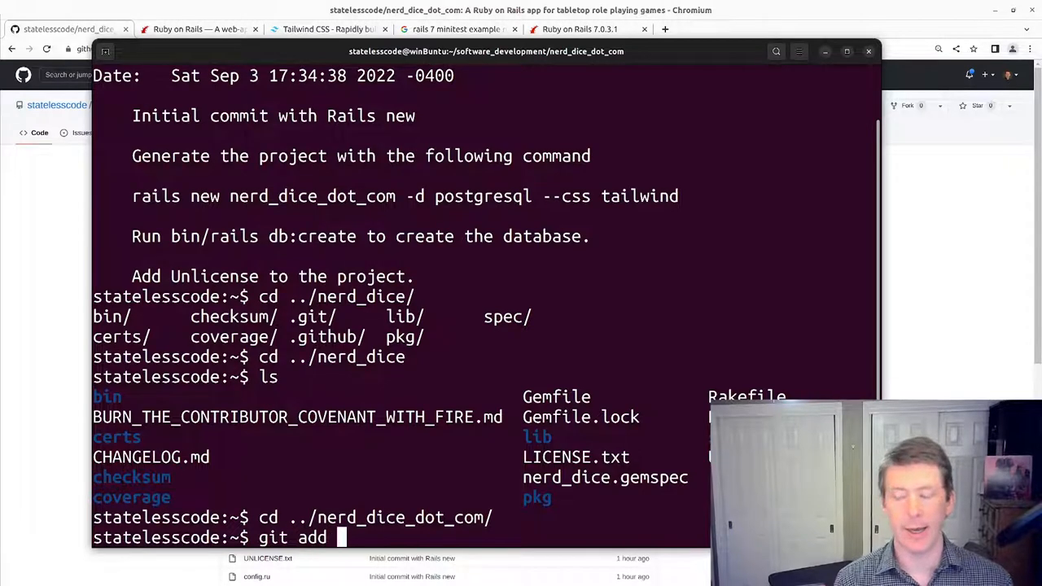
{"action": "type", "text": "UNLICENSE.txt"}
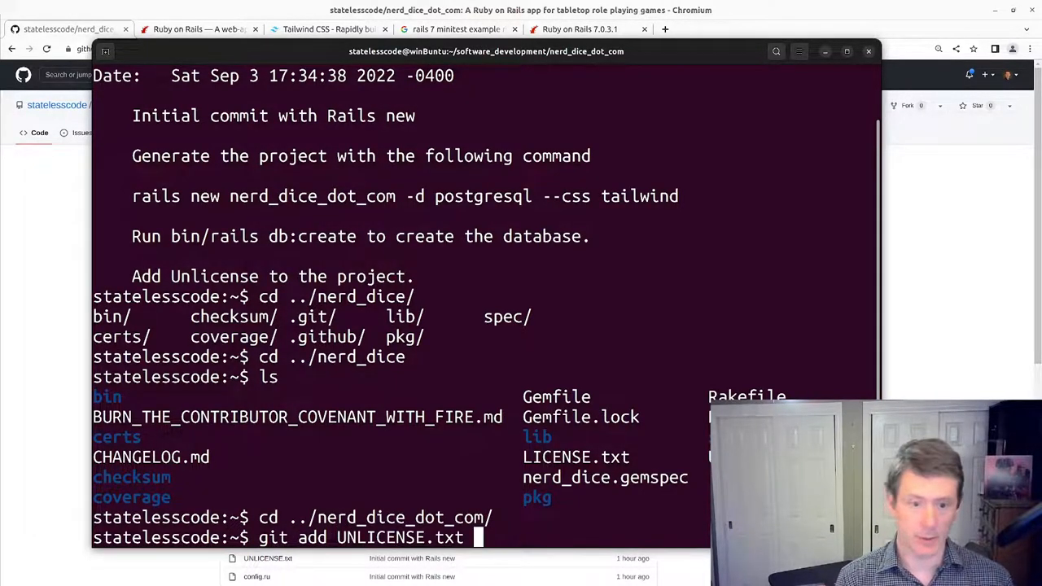
{"action": "type", "text": "D"}
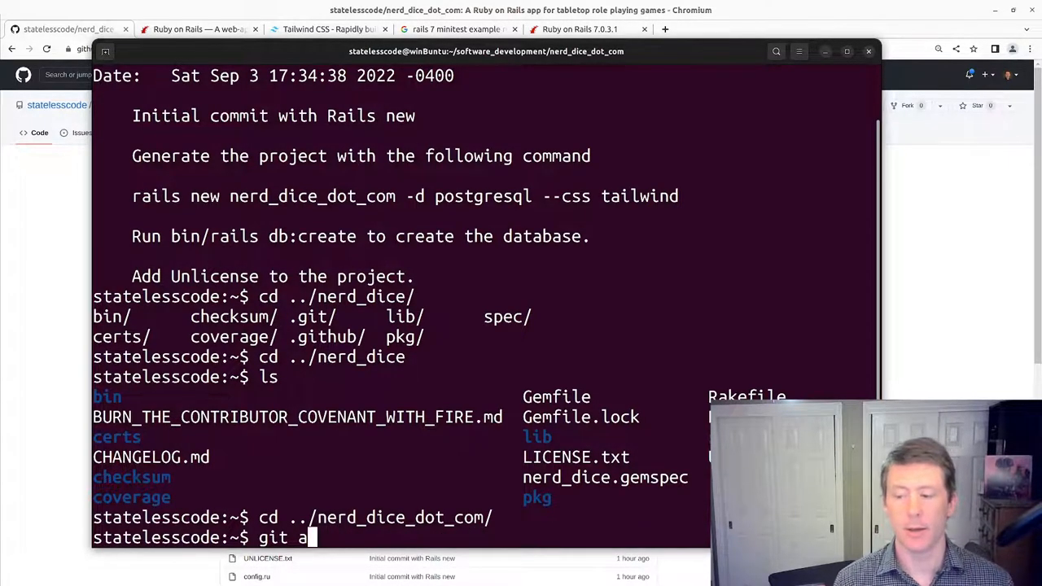
{"action": "type", "text": "d"}
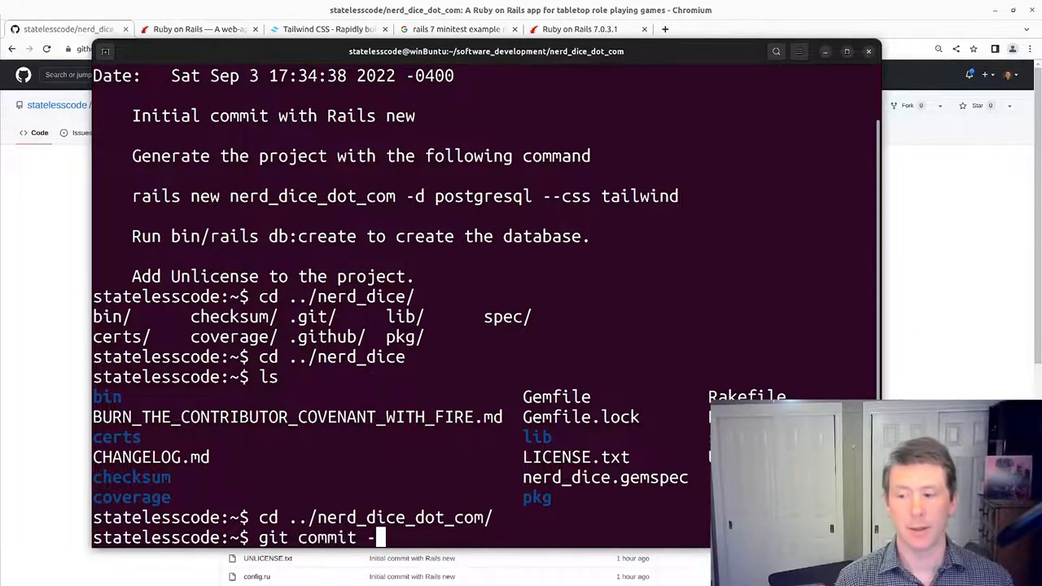
{"action": "type", "text": "-amend"}
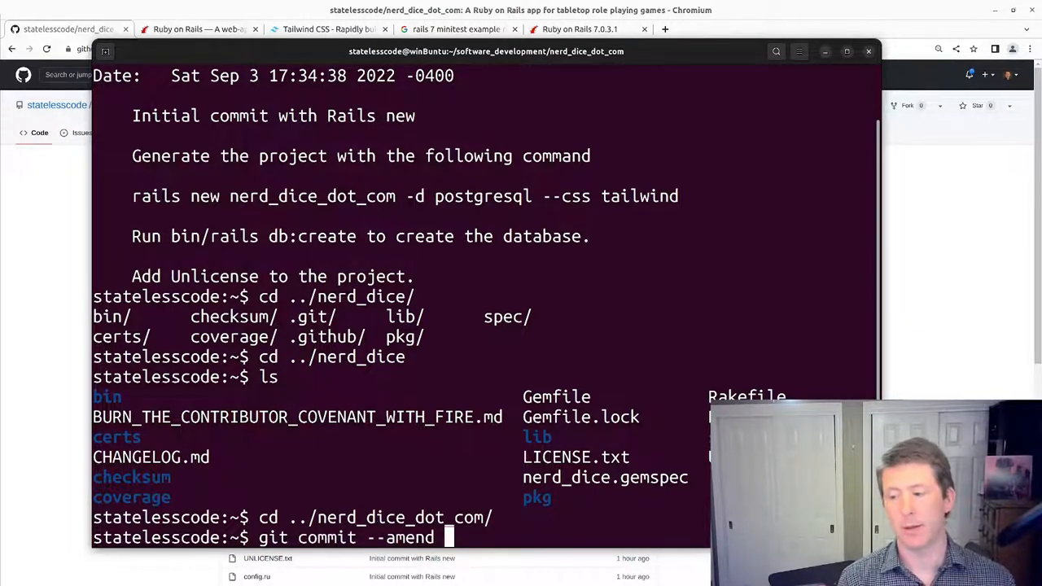
{"action": "type", "text": "--no-edit"}
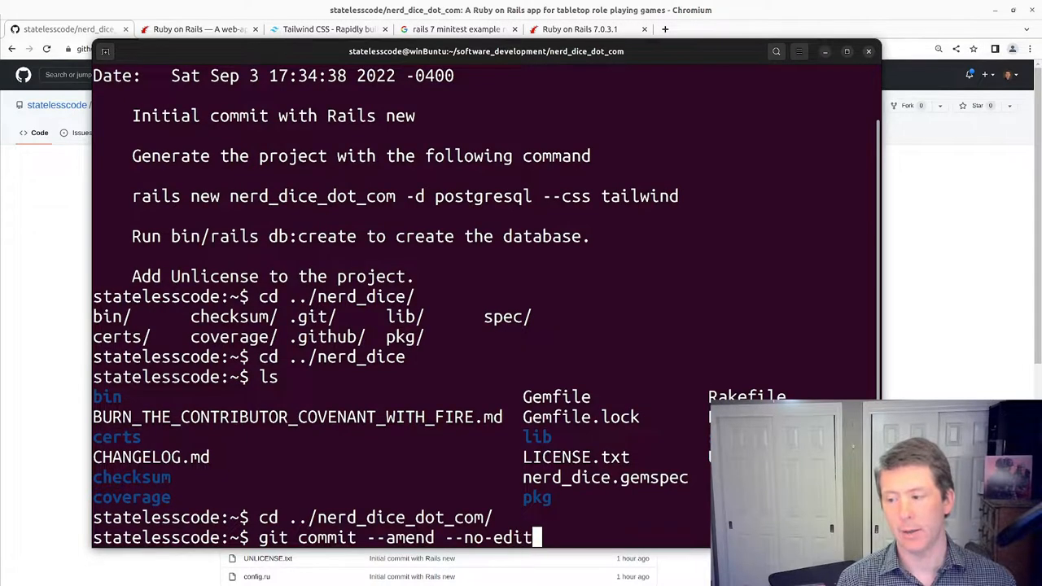
{"action": "type", "text": "--date"}
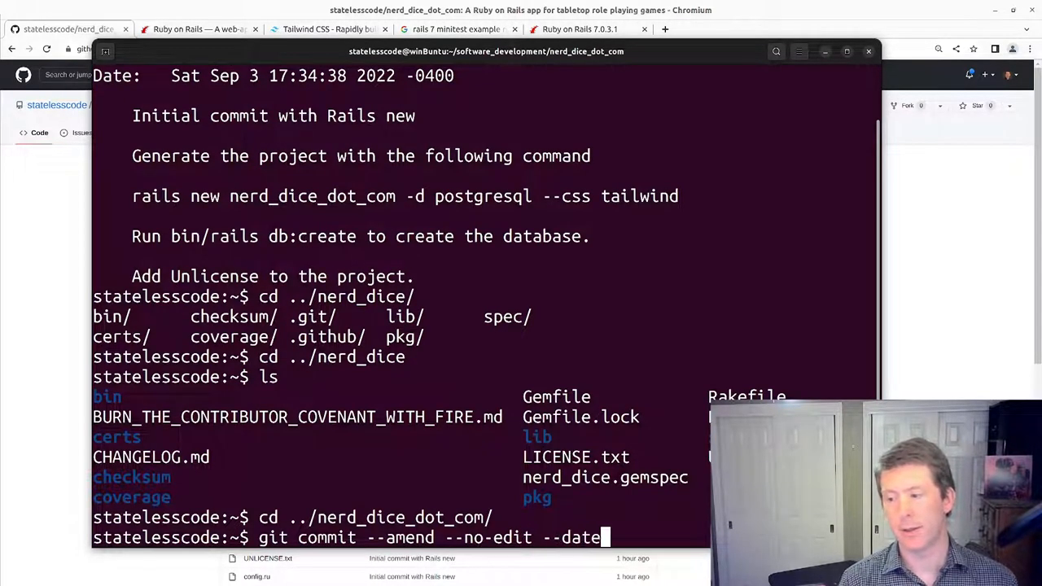
{"action": "type", "text": "=now"}
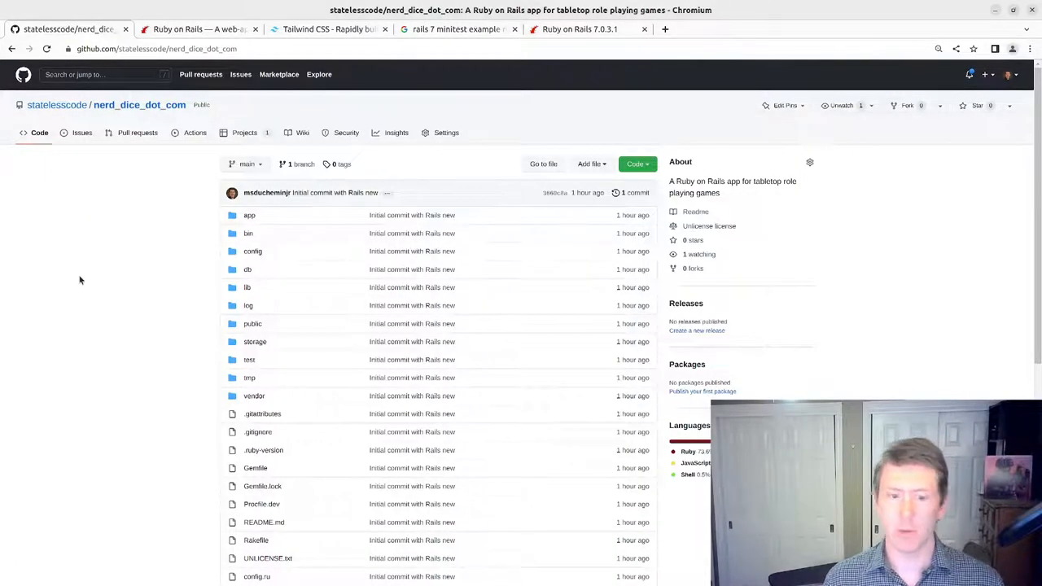
{"action": "mouse_move", "coordinate": [664, 166]}
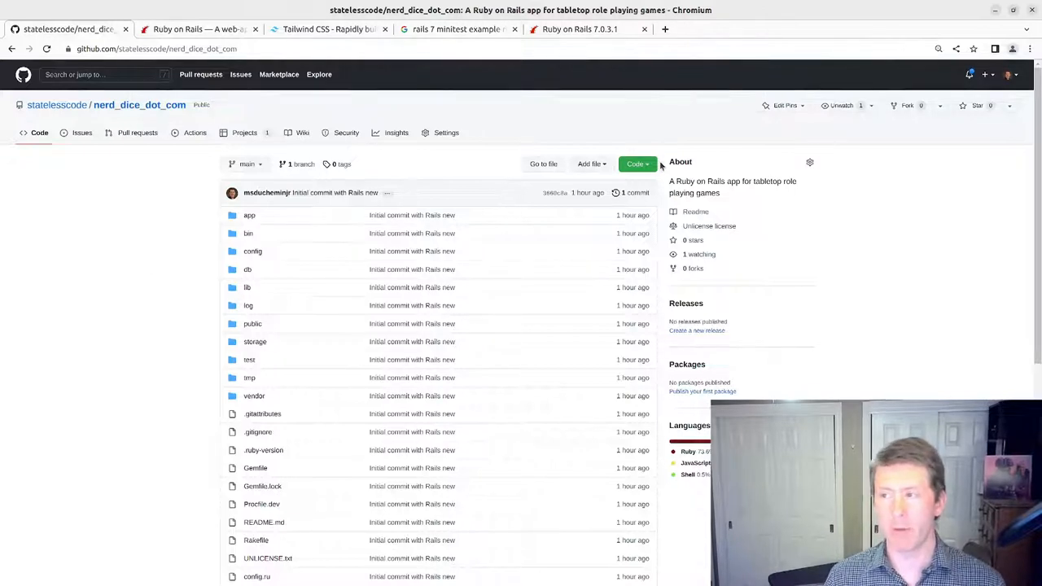
Step: Copy the nerd_dice_dot_com repository's HTTPS clone address from the Code menu
{"action": "left_click", "coordinate": [635, 163]}
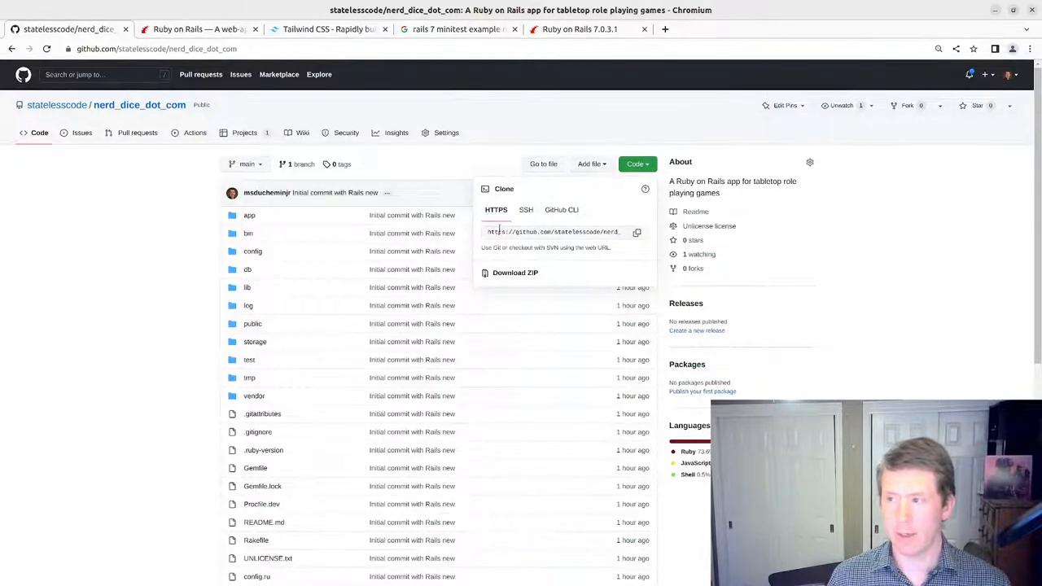
{"action": "left_click", "coordinate": [557, 231]}
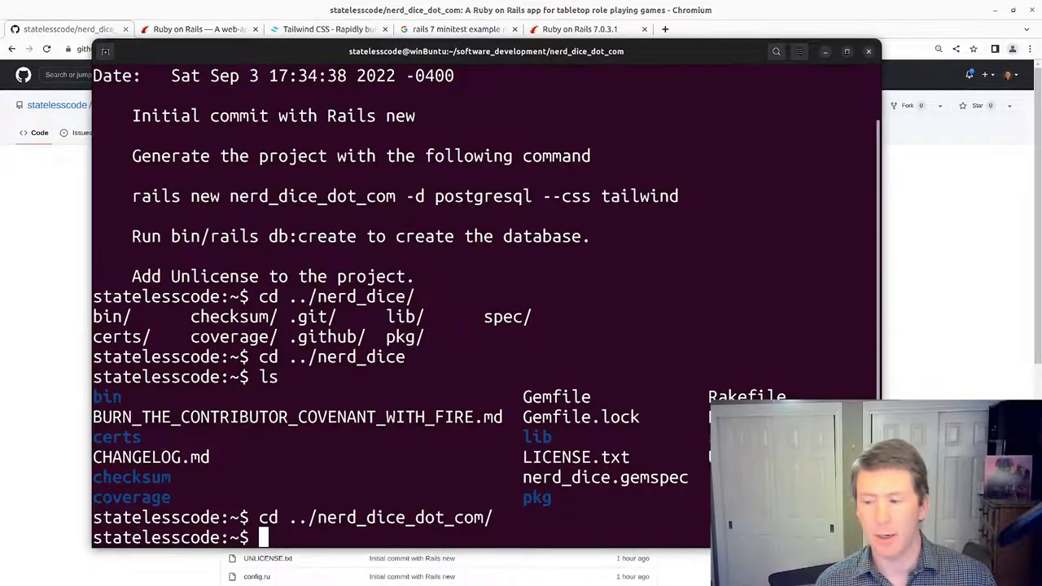
Step: Start a git remote add, return to nerd_dice_dot_com, and run git push -u origin main
{"action": "type", "text": "git"}
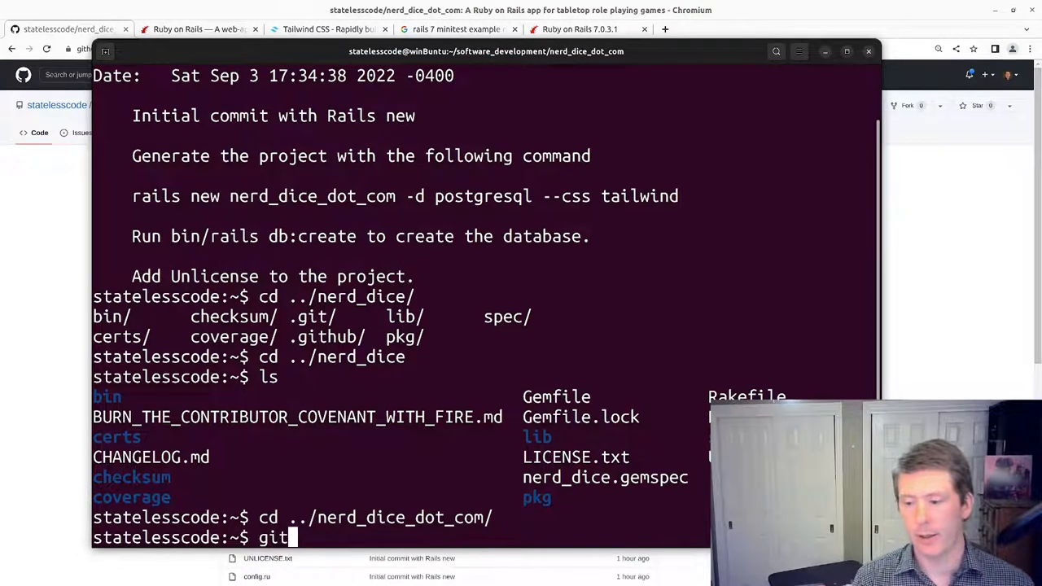
{"action": "type", "text": "remote add origin https://github.com/state"}
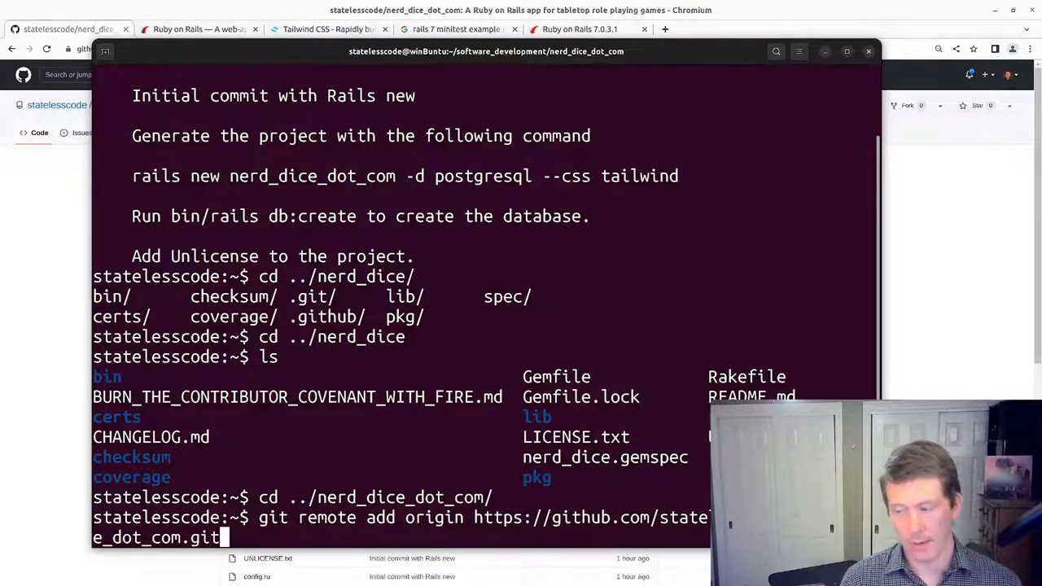
{"action": "type", "text": "cd ../nerd_dice_dot"}
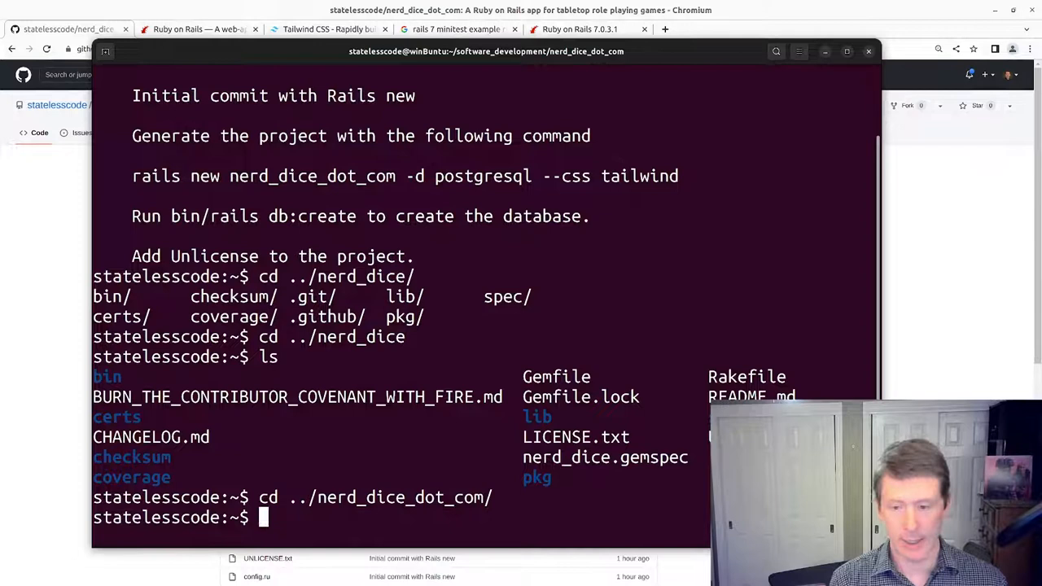
{"action": "type", "text": "git push -u"}
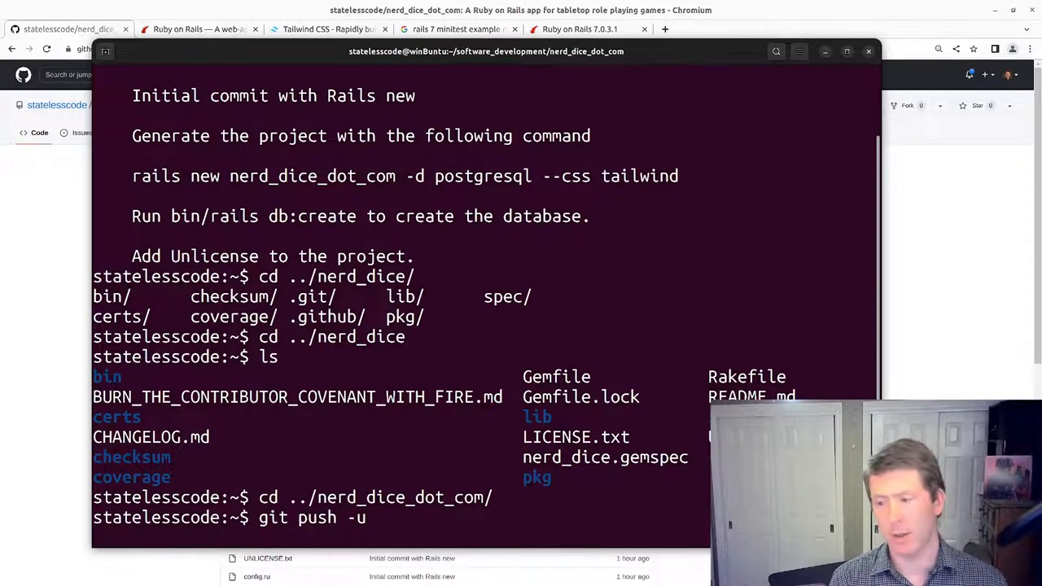
{"action": "type", "text": "origin"}
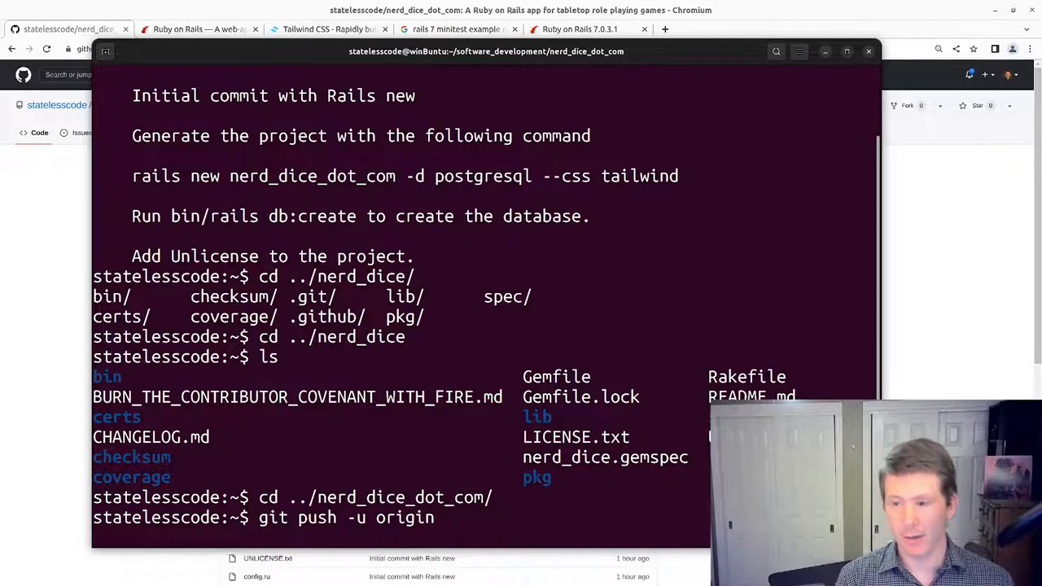
{"action": "type", "text": "ma"}
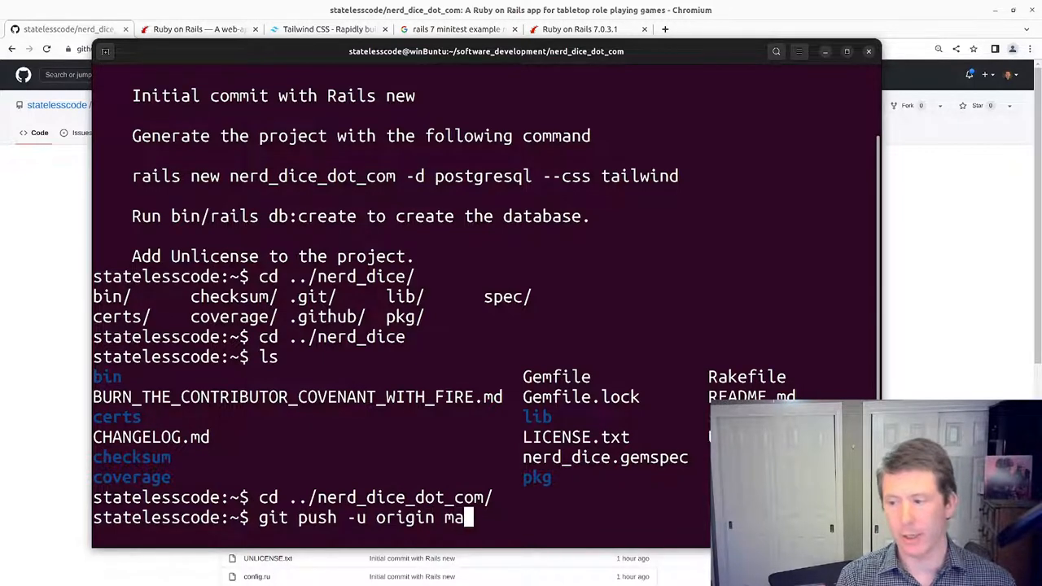
{"action": "type", "text": "in"}
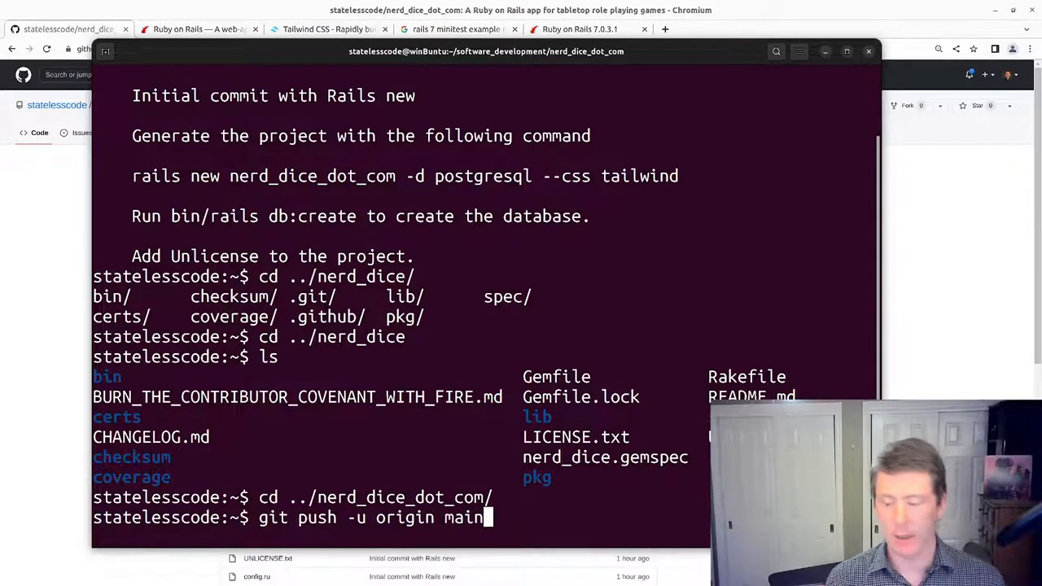
{"action": "key", "text": "BackSpace"}
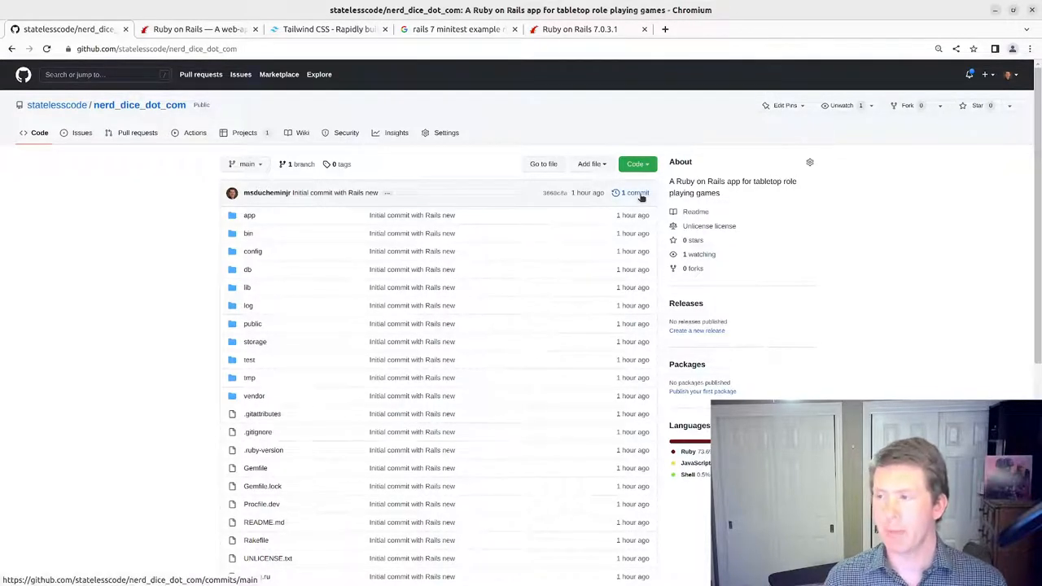
Step: Scroll through the repository's files and switch to its Projects page
{"action": "left_click", "coordinate": [635, 192]}
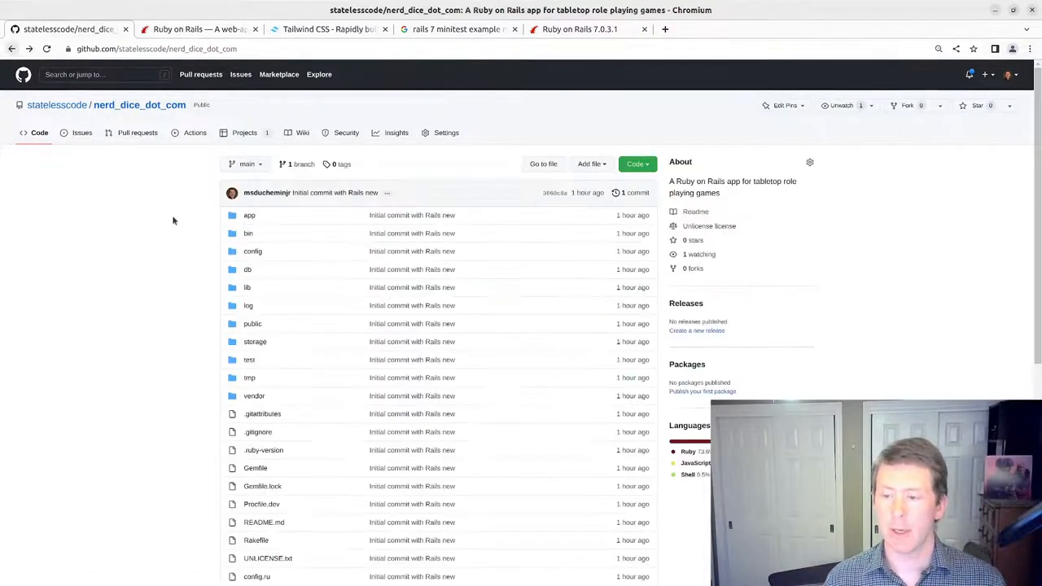
{"action": "scroll", "scroll_direction": "down", "scroll_amount": 3}
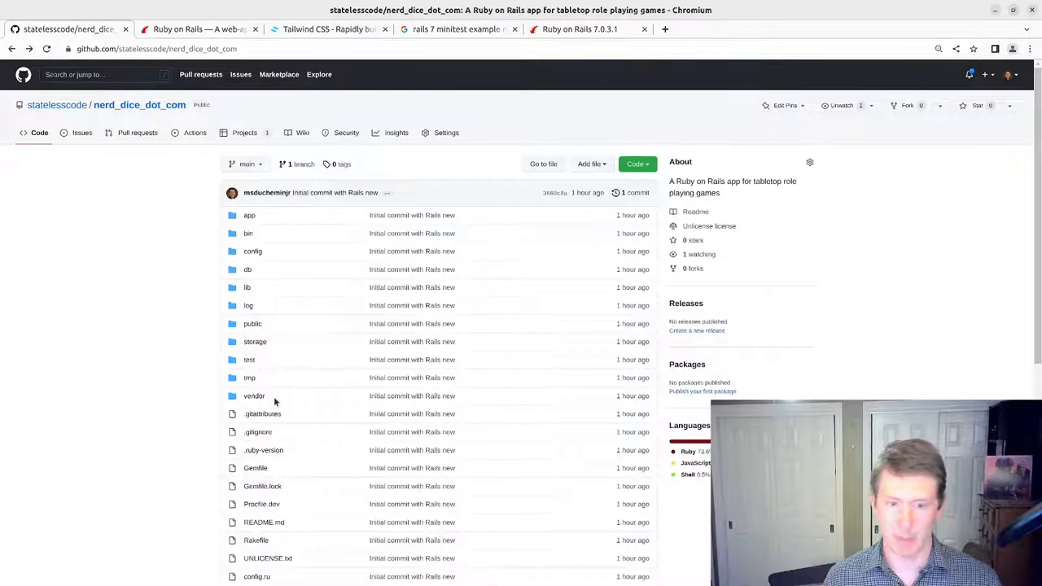
{"action": "scroll", "scroll_direction": "down", "scroll_amount": 3}
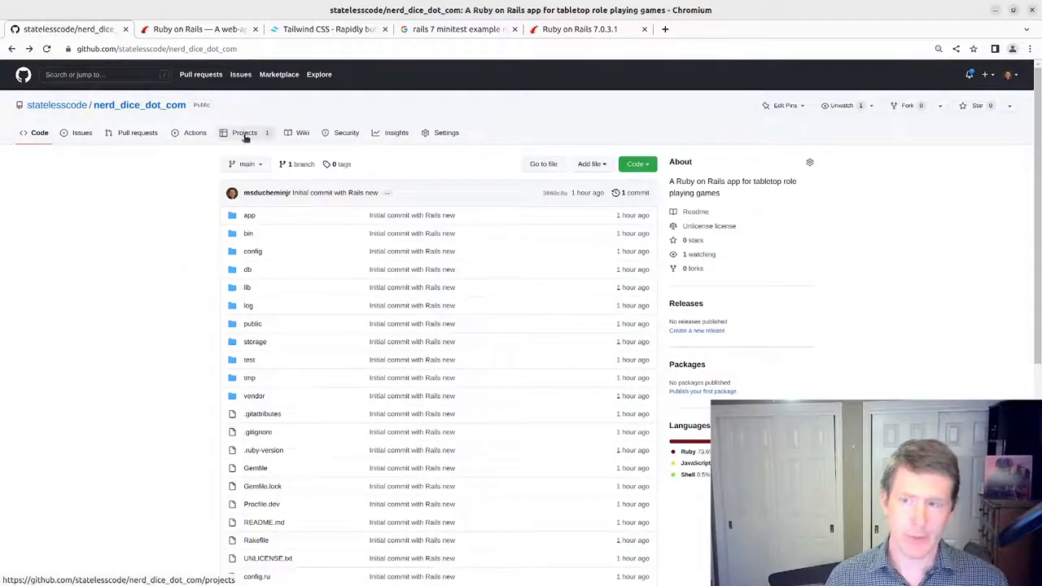
{"action": "left_click", "coordinate": [244, 133]}
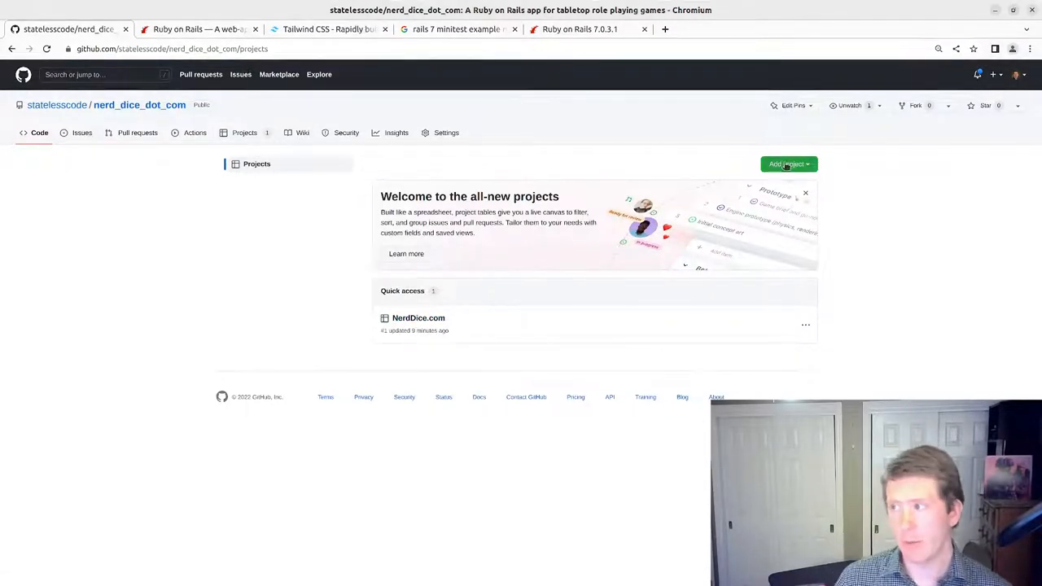
Step: From the organization projects list, back out of the new untitled table project and close it
{"action": "left_click", "coordinate": [788, 163]}
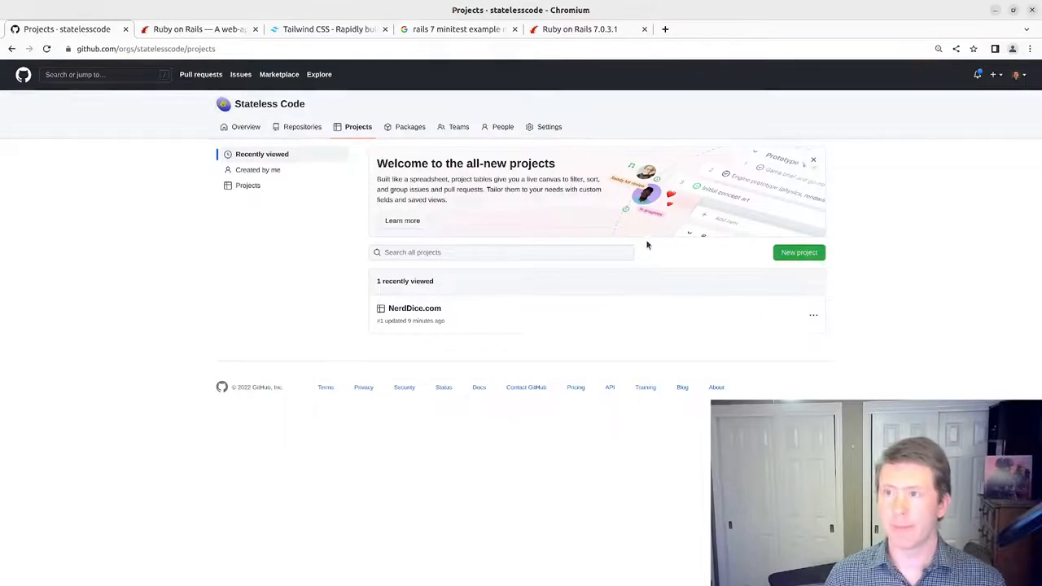
{"action": "mouse_move", "coordinate": [531, 293]}
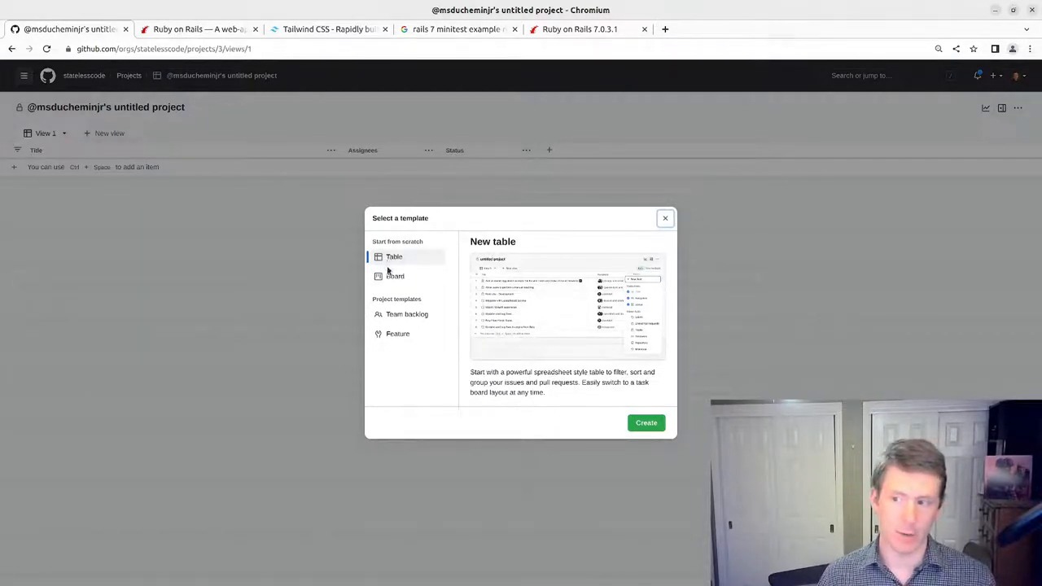
{"action": "left_click", "coordinate": [394, 277]}
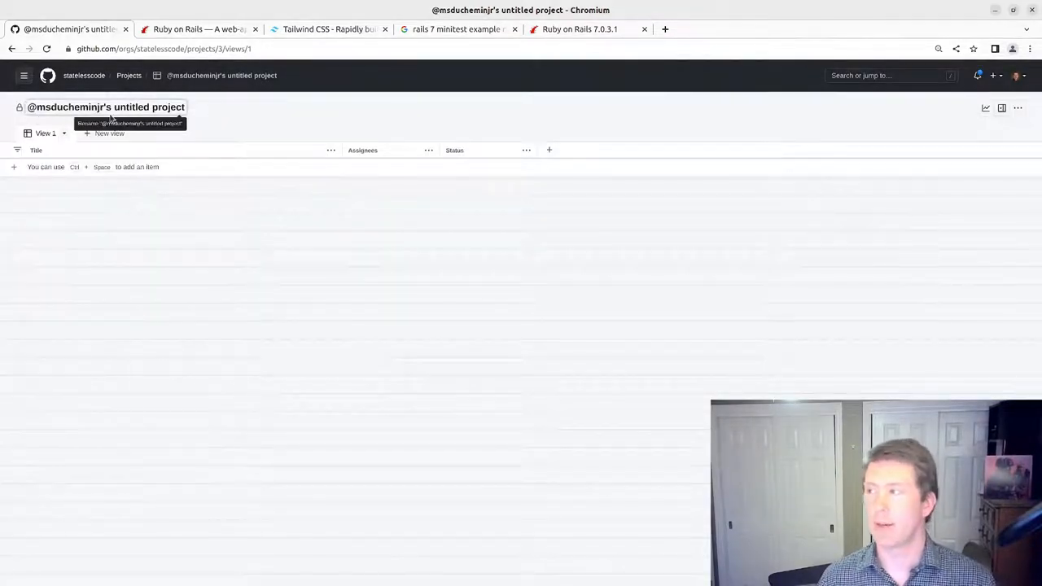
{"action": "left_click", "coordinate": [1020, 107]}
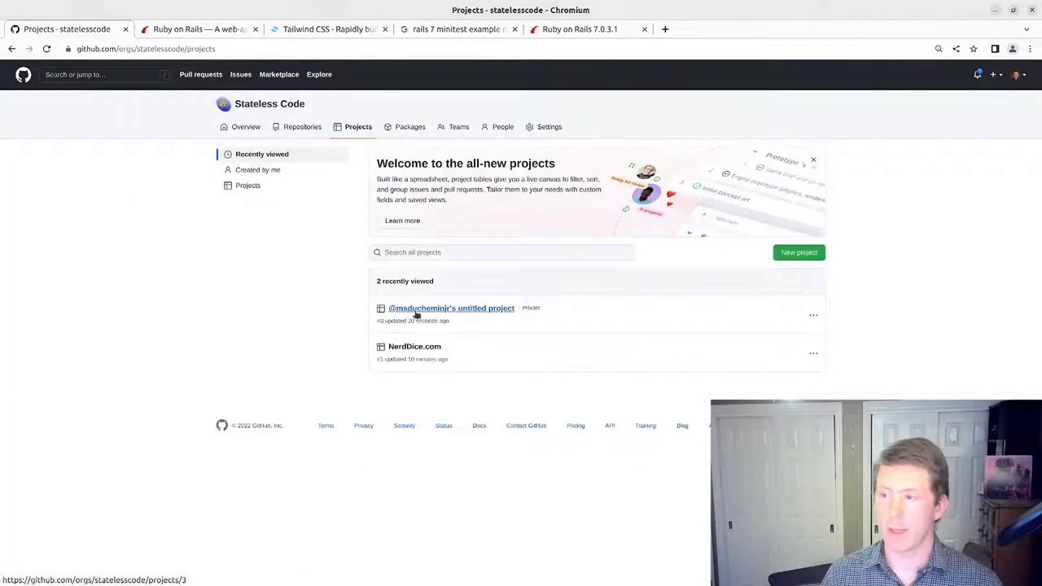
{"action": "left_click", "coordinate": [814, 316]}
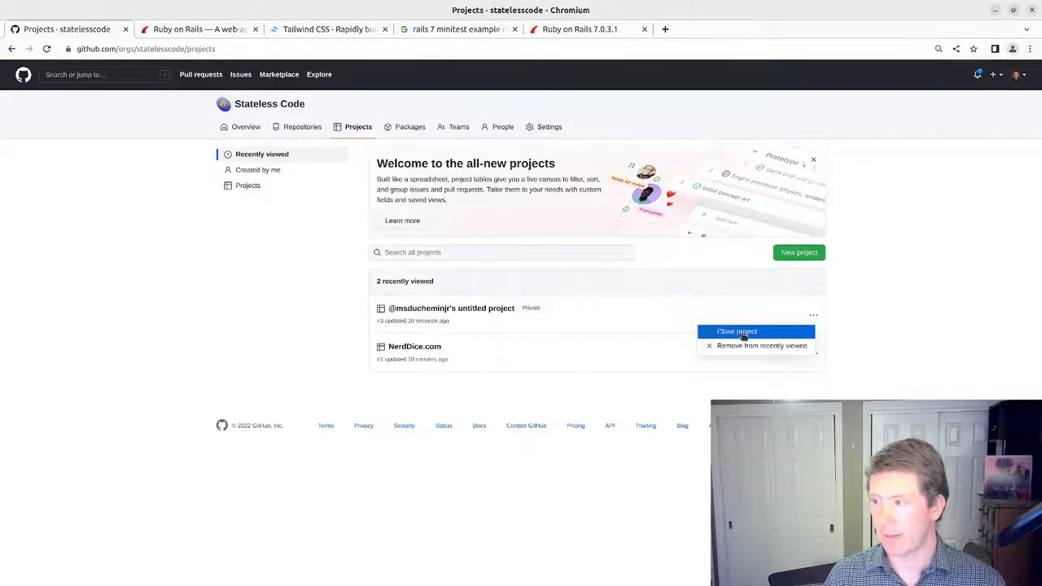
{"action": "left_click", "coordinate": [736, 333]}
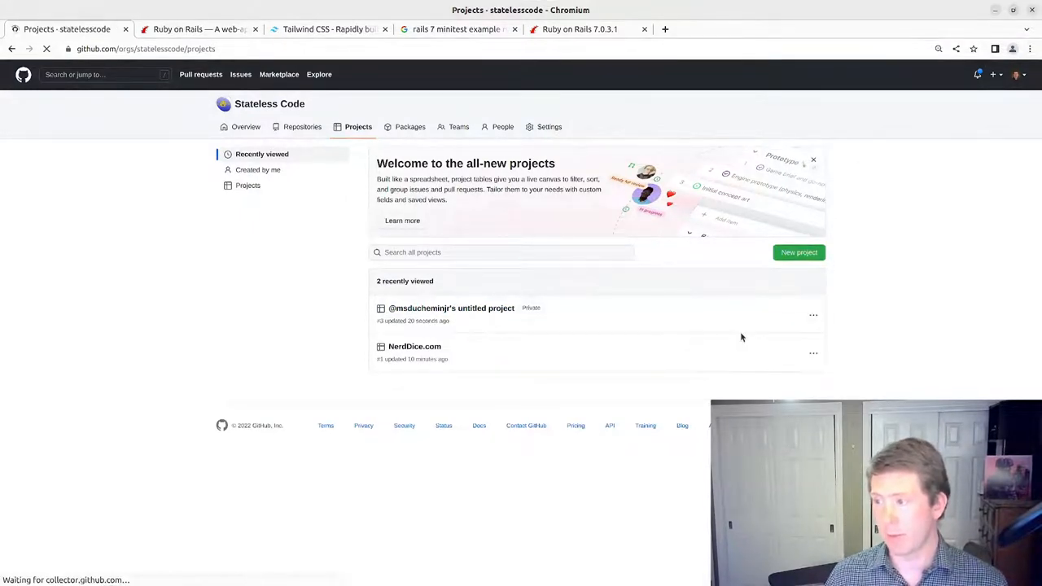
{"action": "left_click", "coordinate": [813, 315]}
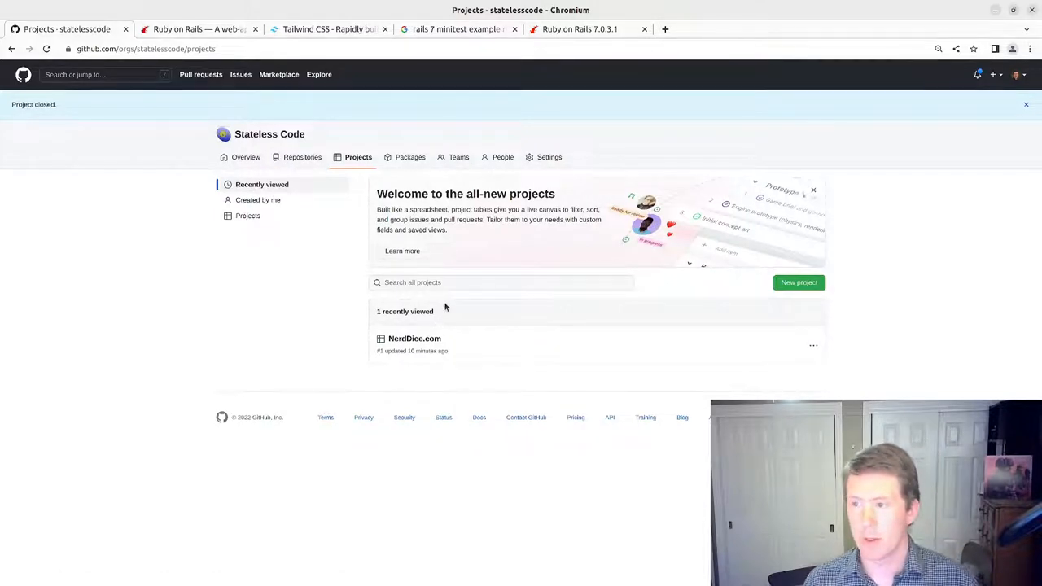
Step: Search the organization's projects and open the NerdDice.com project board
{"action": "left_click", "coordinate": [501, 283]}
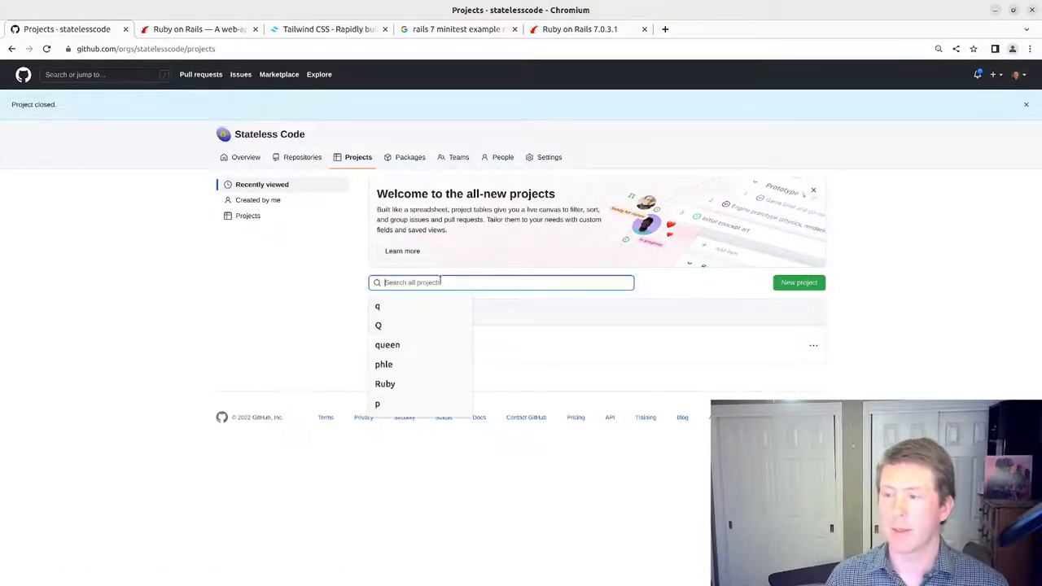
{"action": "type", "text": "msd"}
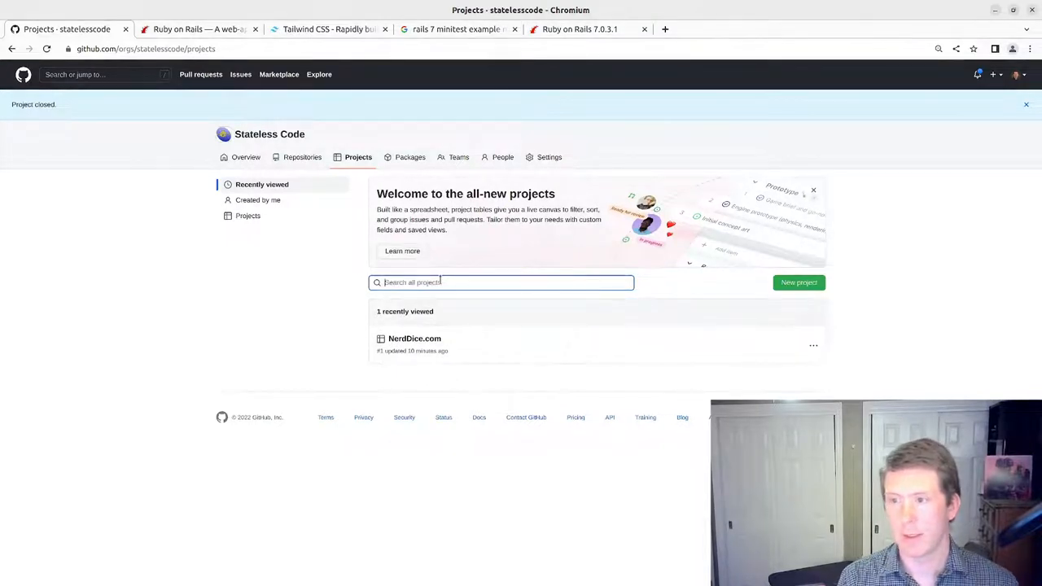
{"action": "mouse_move", "coordinate": [414, 339]}
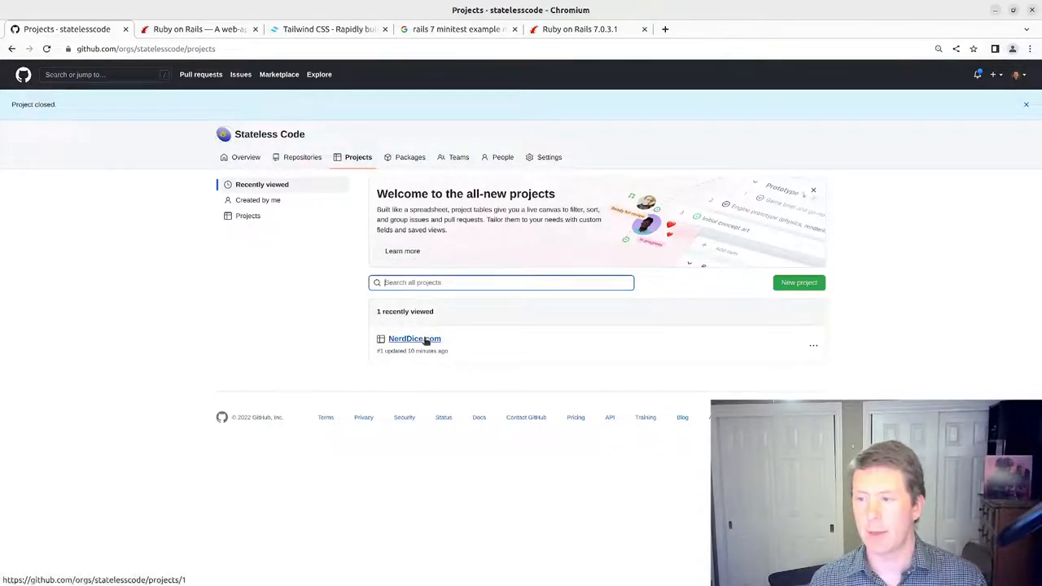
{"action": "left_click", "coordinate": [413, 338]}
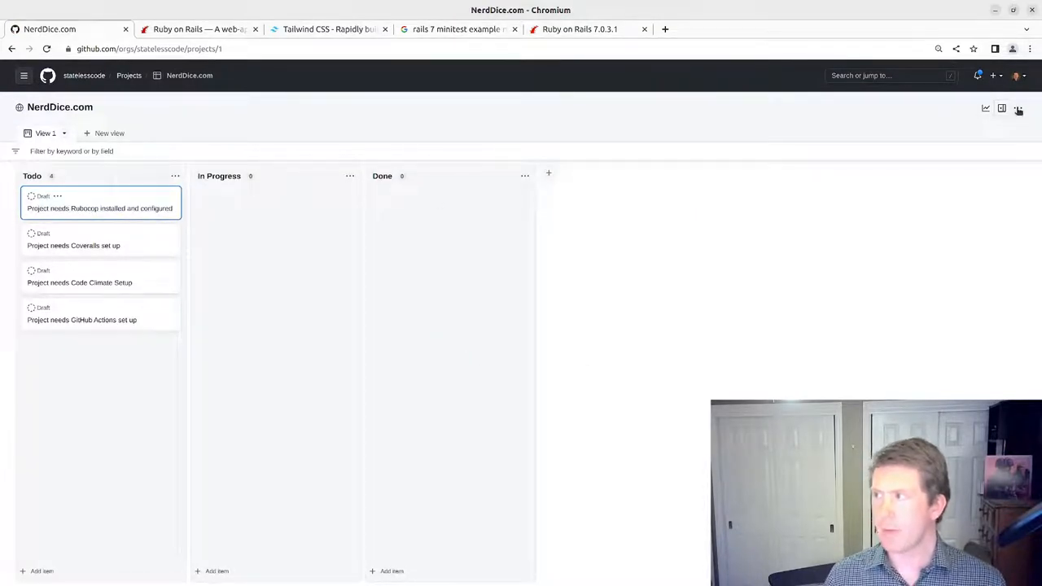
Step: Reach the NerdDice.com project's Settings page from the board's extra-options menu
{"action": "left_click", "coordinate": [1019, 108]}
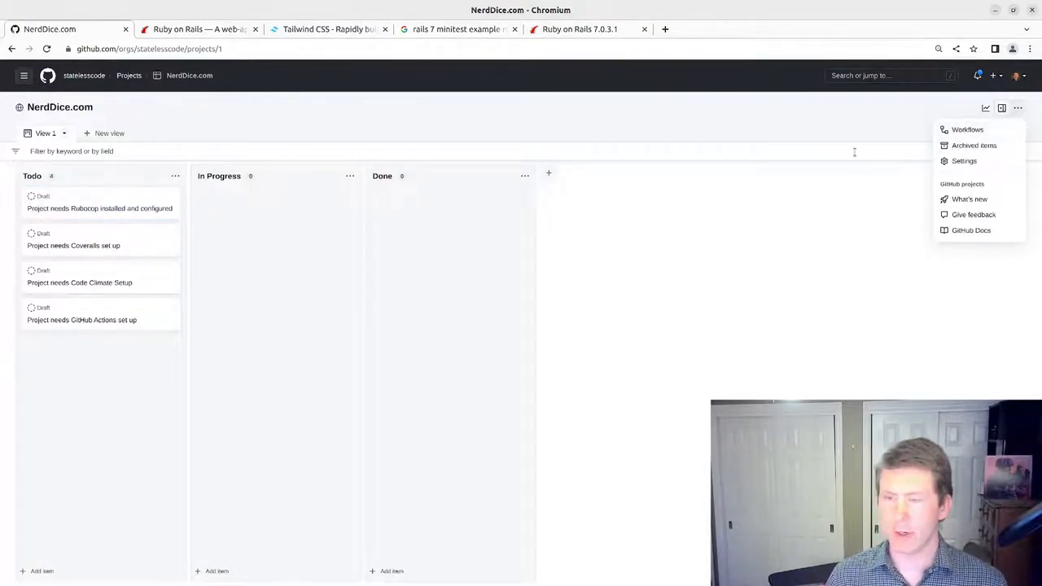
{"action": "left_click", "coordinate": [964, 161]}
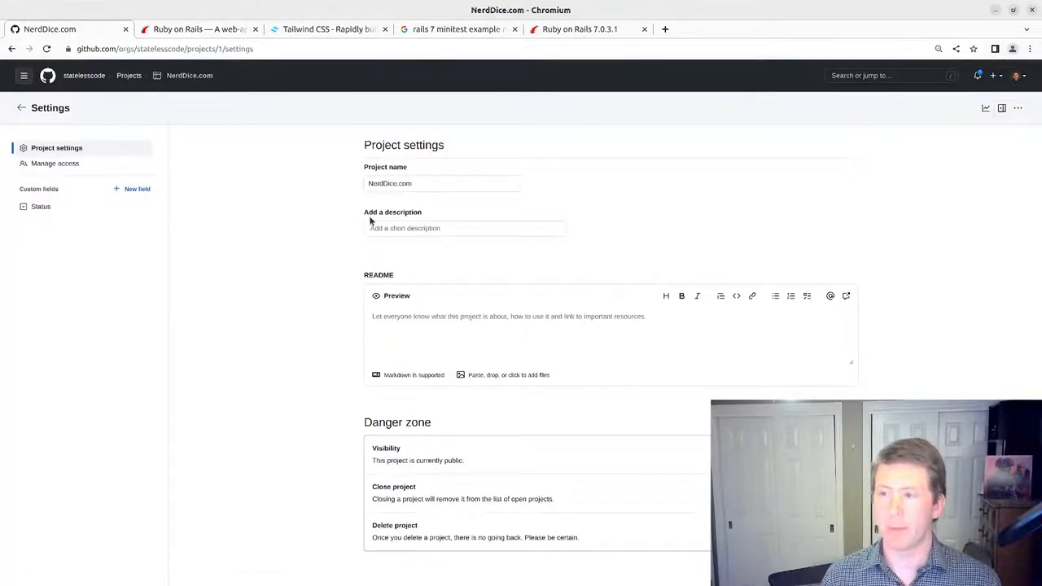
{"action": "mouse_move", "coordinate": [356, 293]}
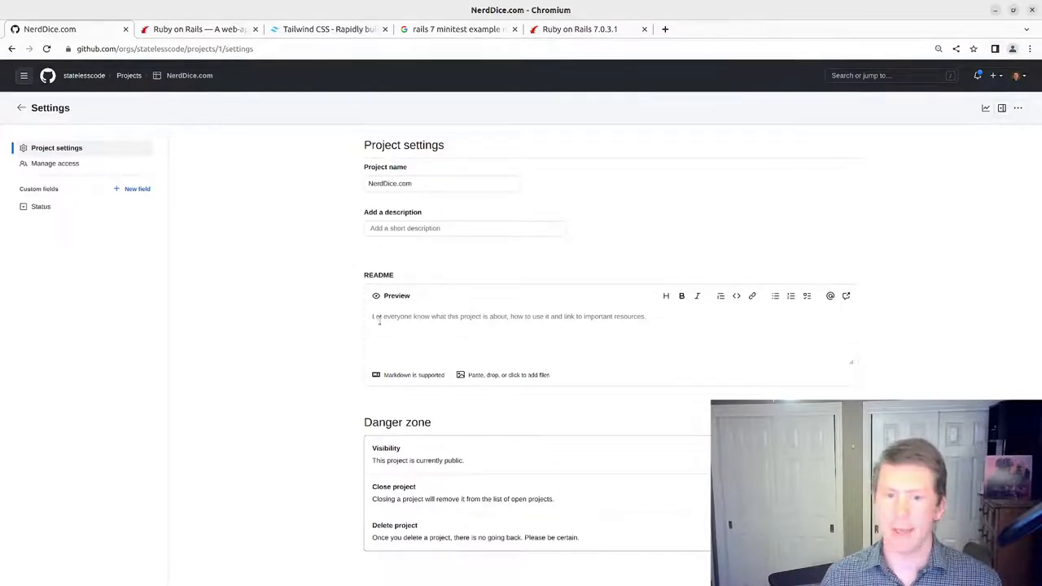
{"action": "mouse_move", "coordinate": [482, 452]}
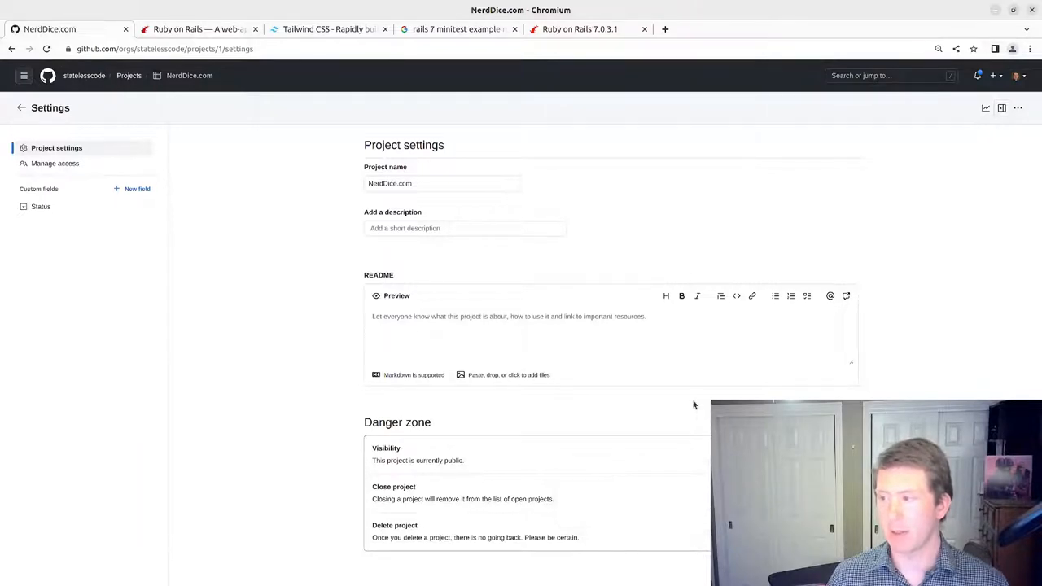
{"action": "mouse_move", "coordinate": [303, 287]}
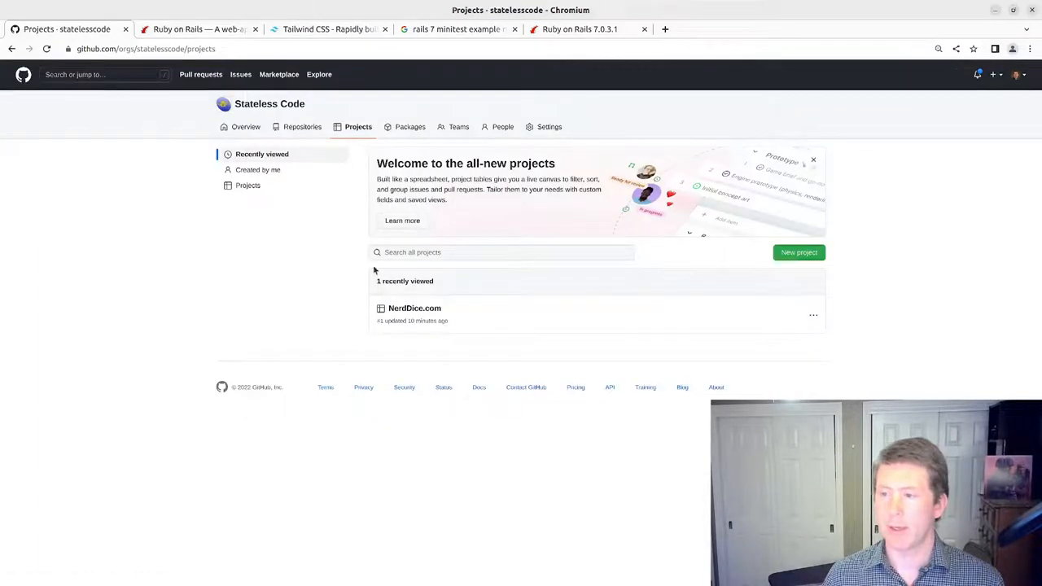
{"action": "left_click", "coordinate": [413, 308]}
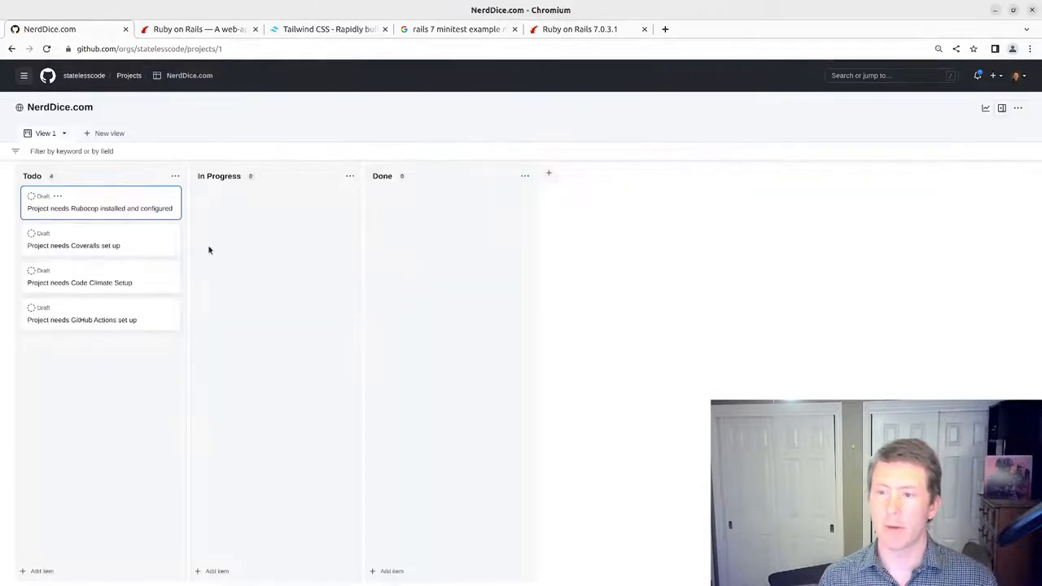
{"action": "mouse_move", "coordinate": [39, 518]}
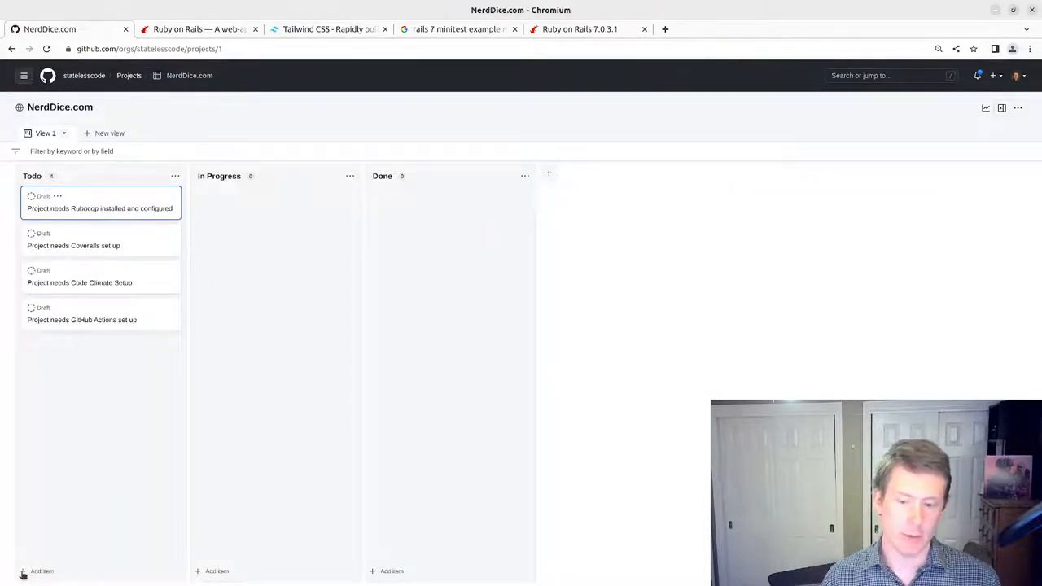
{"action": "left_click", "coordinate": [36, 570]}
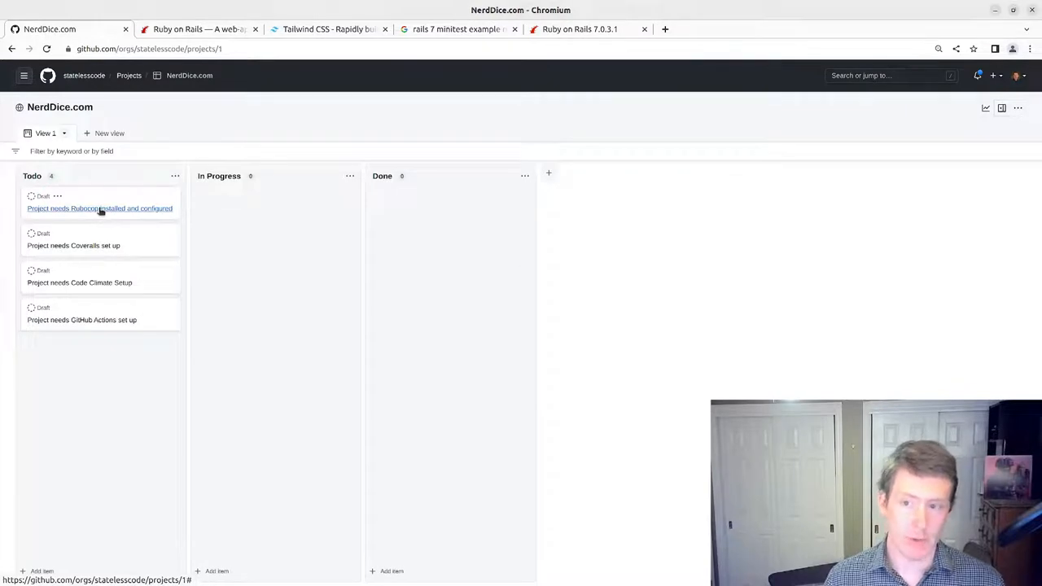
{"action": "mouse_move", "coordinate": [85, 250]}
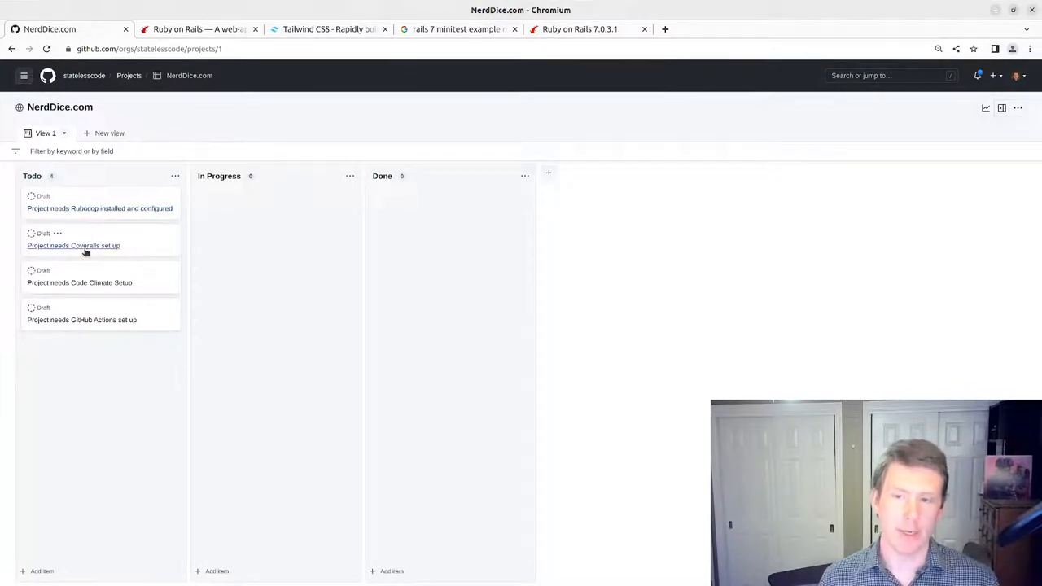
{"action": "mouse_move", "coordinate": [72, 284]}
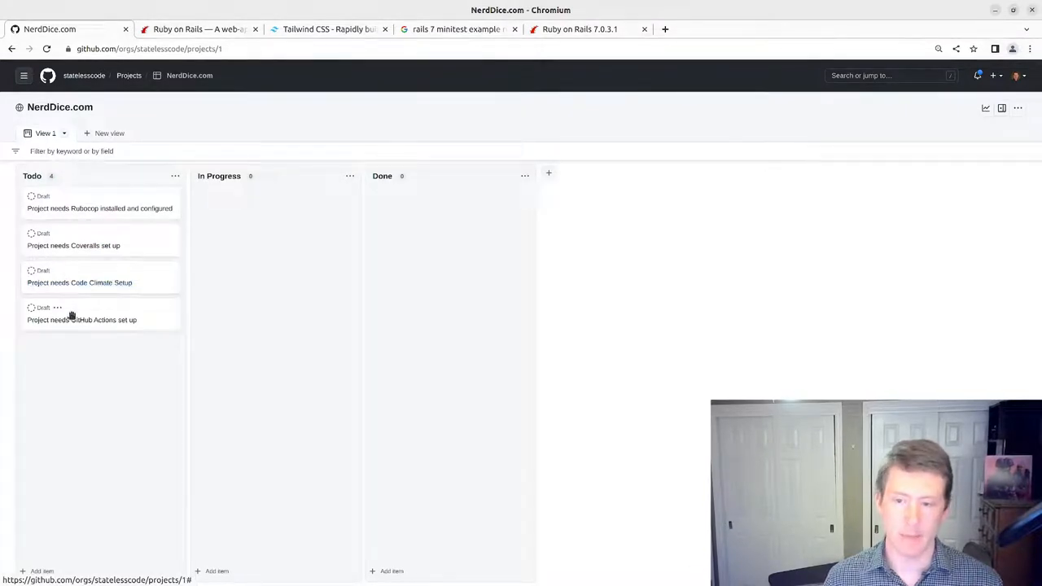
{"action": "mouse_move", "coordinate": [58, 319]}
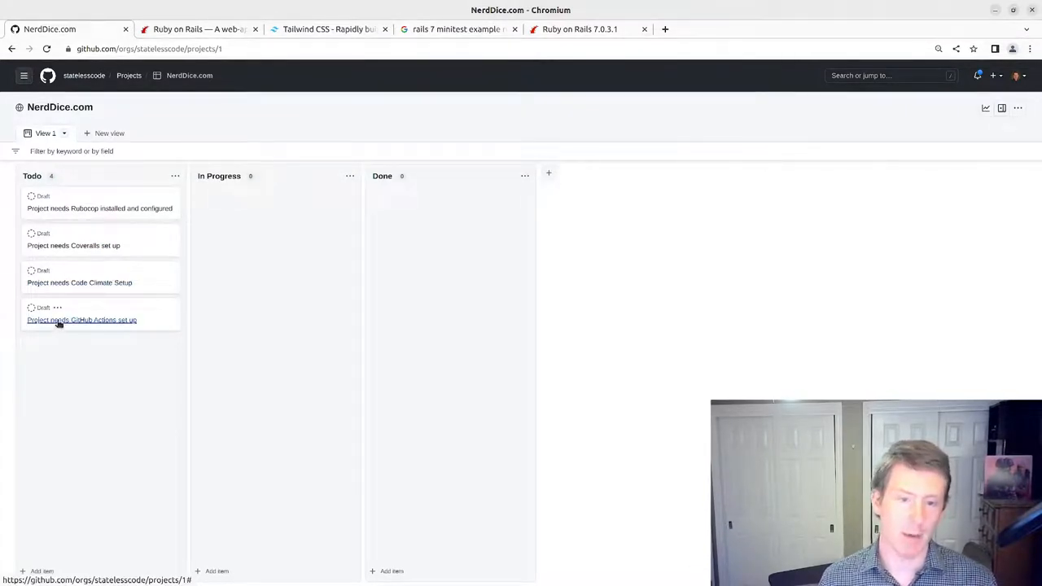
{"action": "mouse_move", "coordinate": [56, 347]}
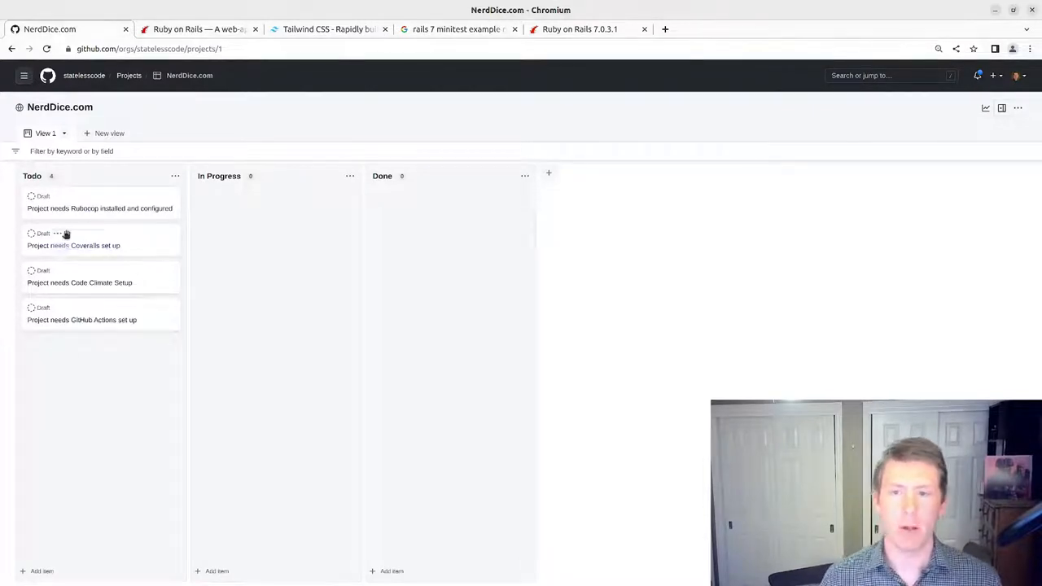
{"action": "mouse_move", "coordinate": [101, 218]}
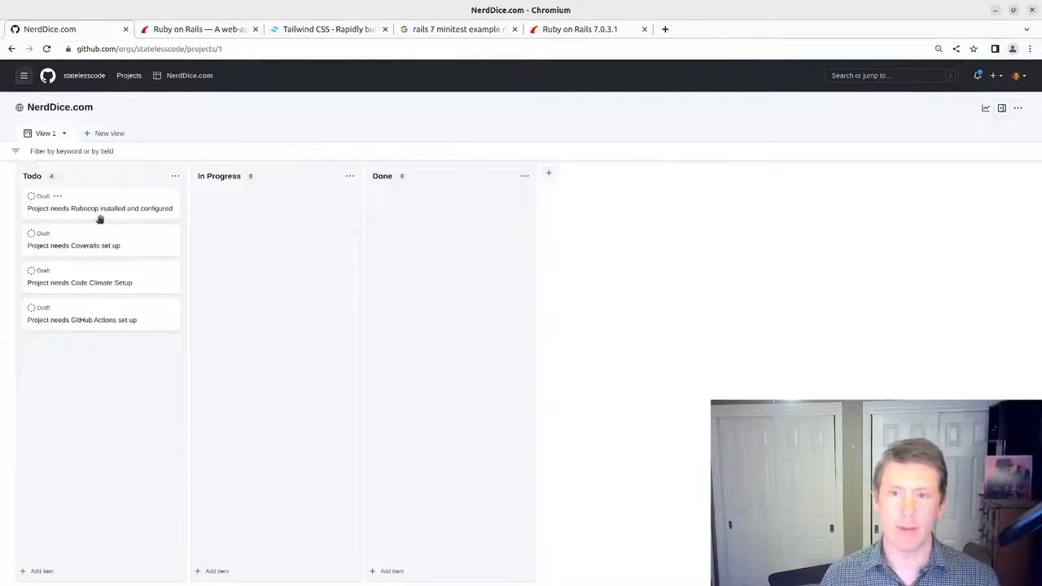
{"action": "mouse_move", "coordinate": [91, 262]}
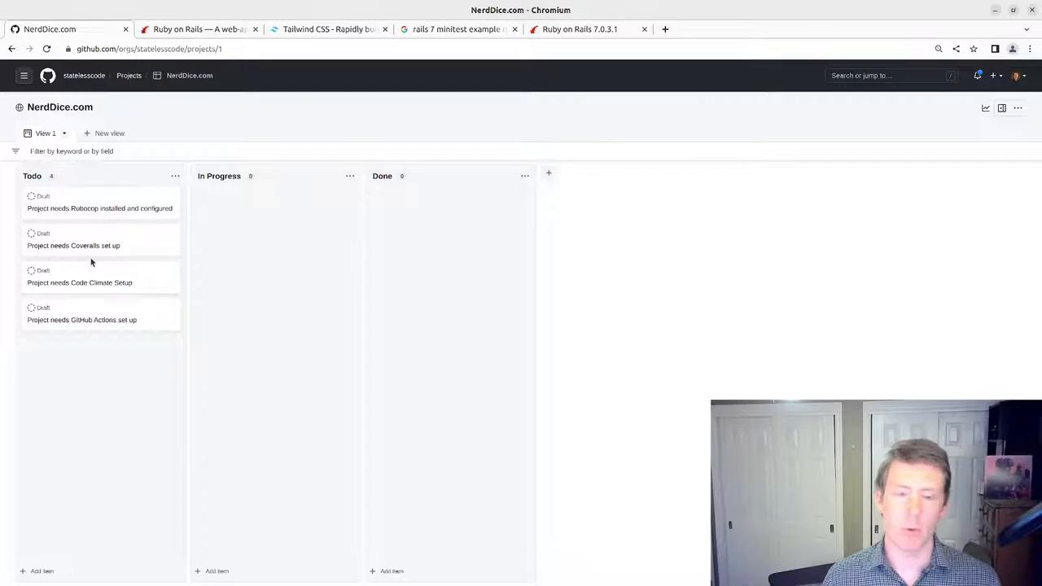
{"action": "mouse_move", "coordinate": [18, 310]}
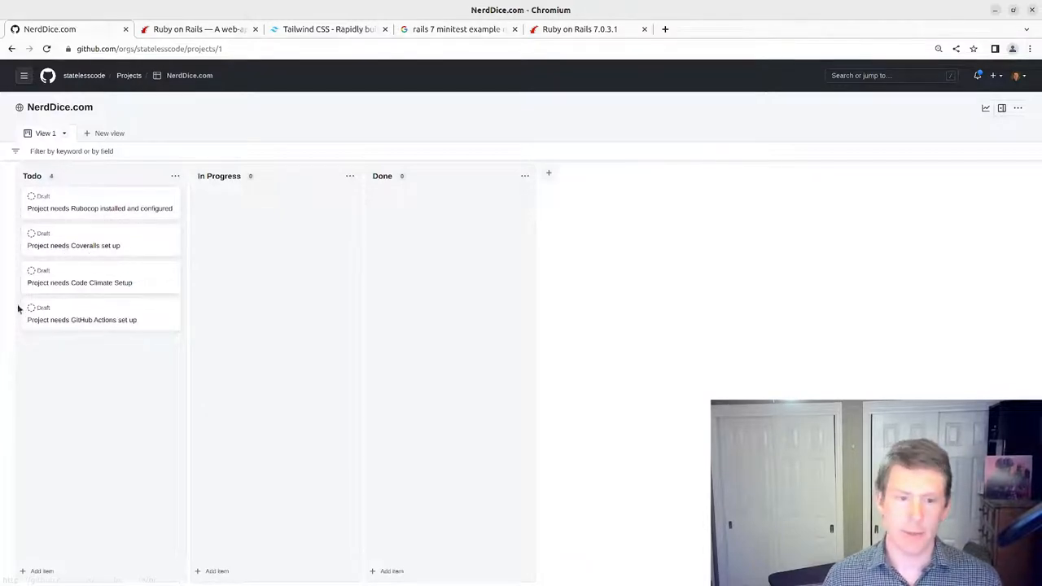
{"action": "mouse_move", "coordinate": [31, 301]}
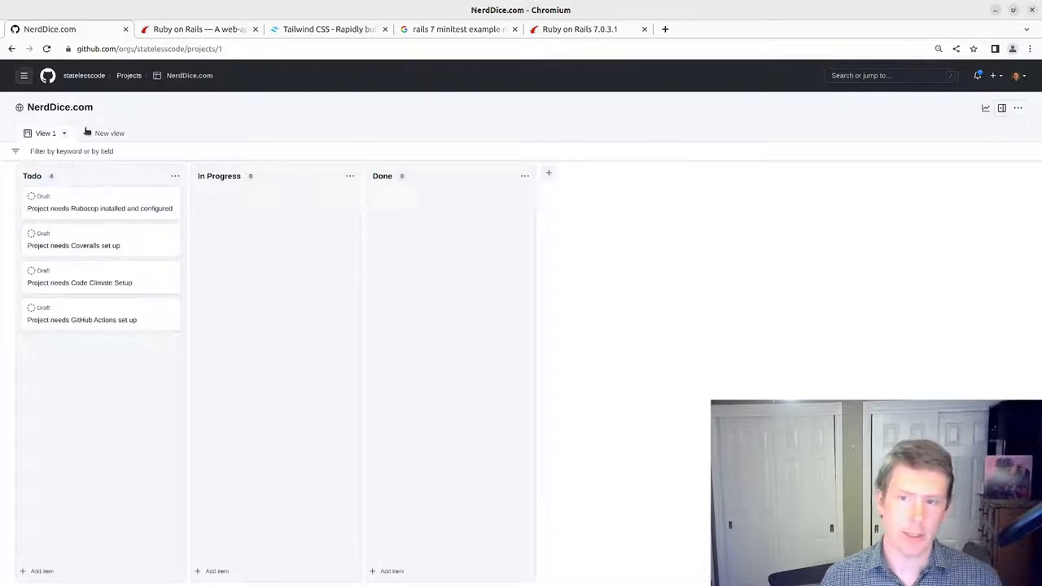
{"action": "mouse_move", "coordinate": [127, 75]}
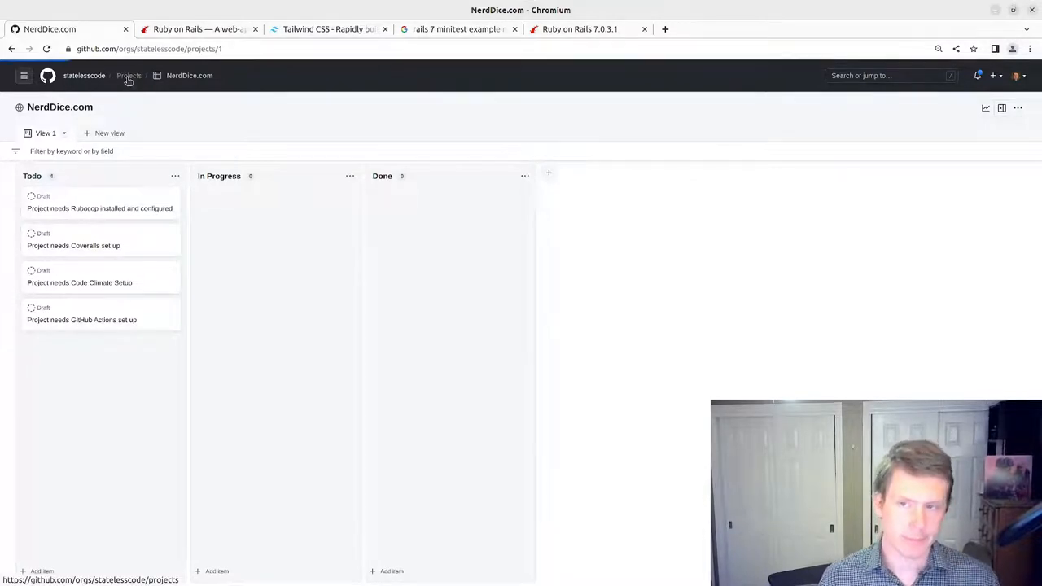
{"action": "left_click", "coordinate": [130, 75]}
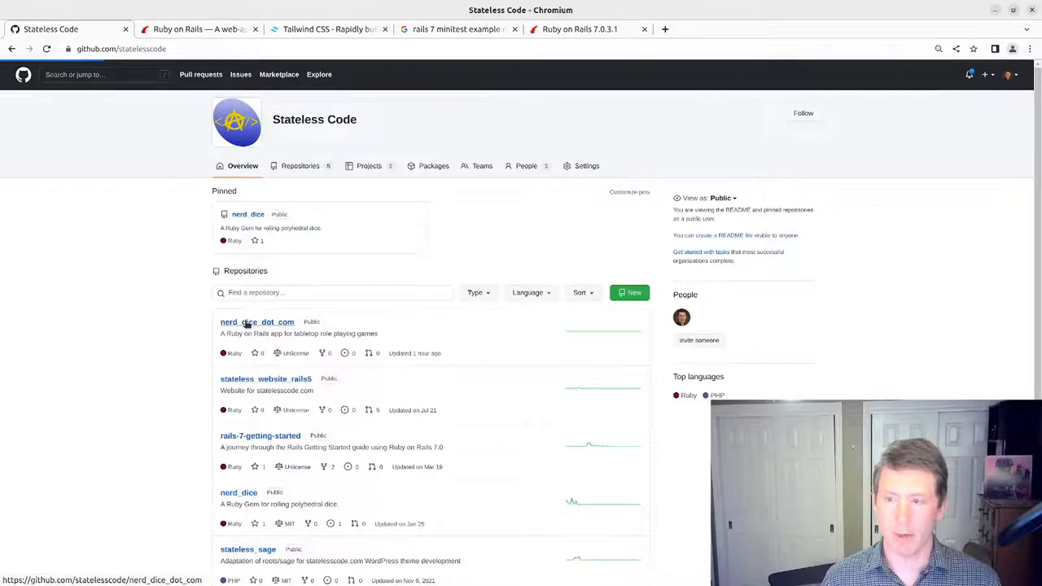
{"action": "left_click", "coordinate": [257, 323]}
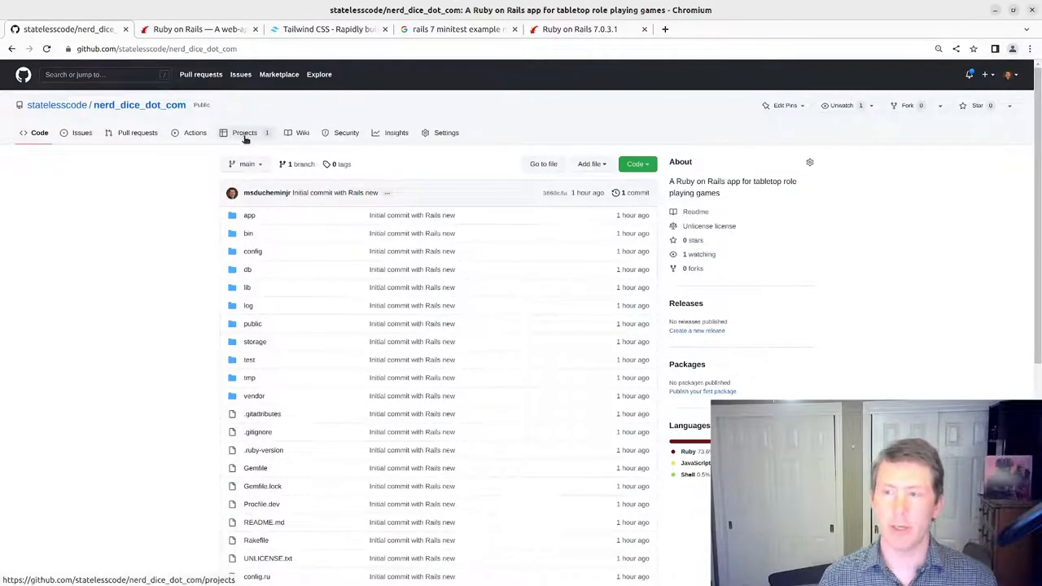
{"action": "left_click", "coordinate": [244, 134]}
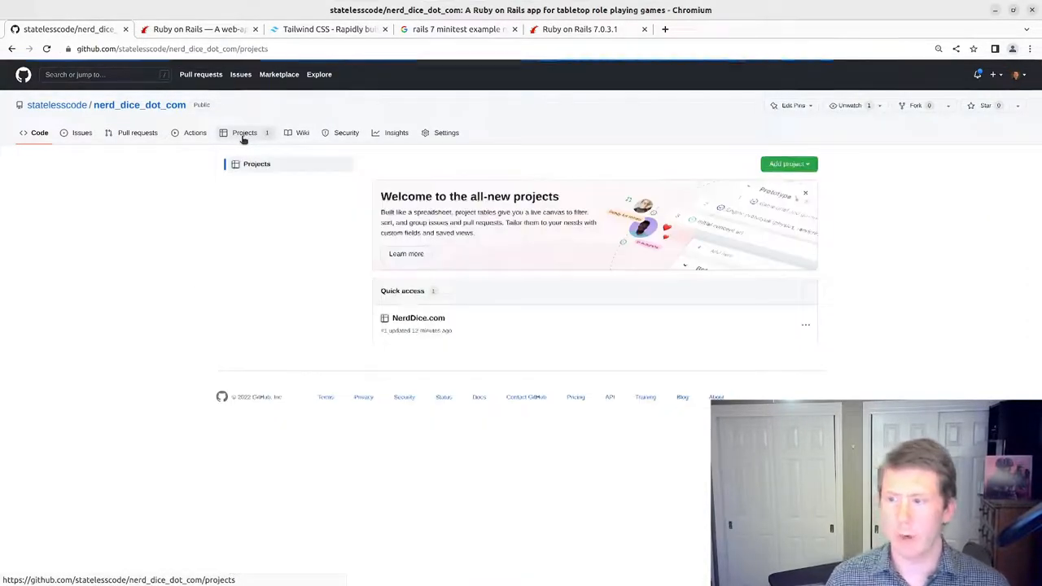
{"action": "mouse_move", "coordinate": [299, 244]}
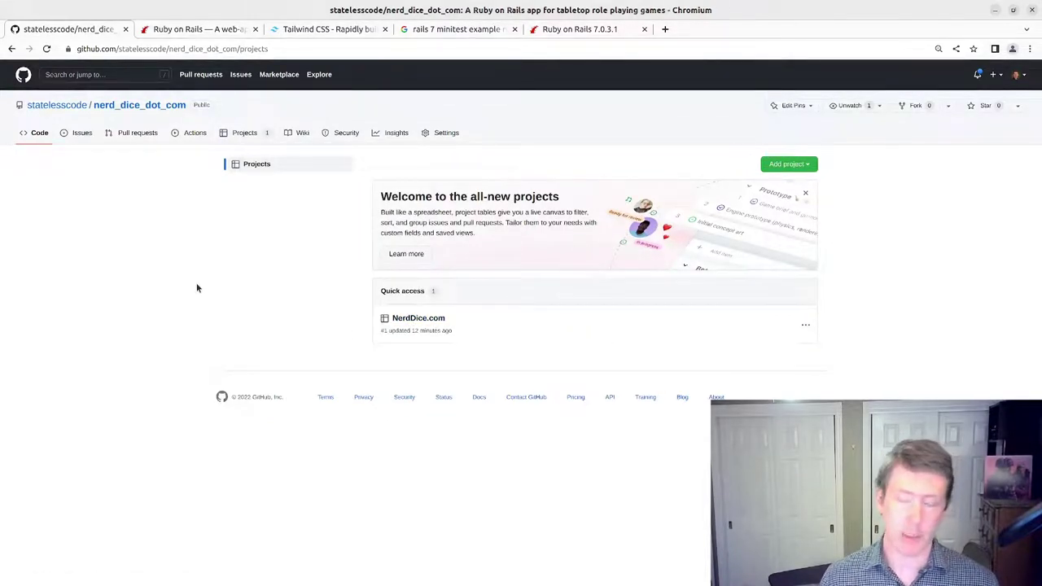
{"action": "mouse_move", "coordinate": [244, 135]}
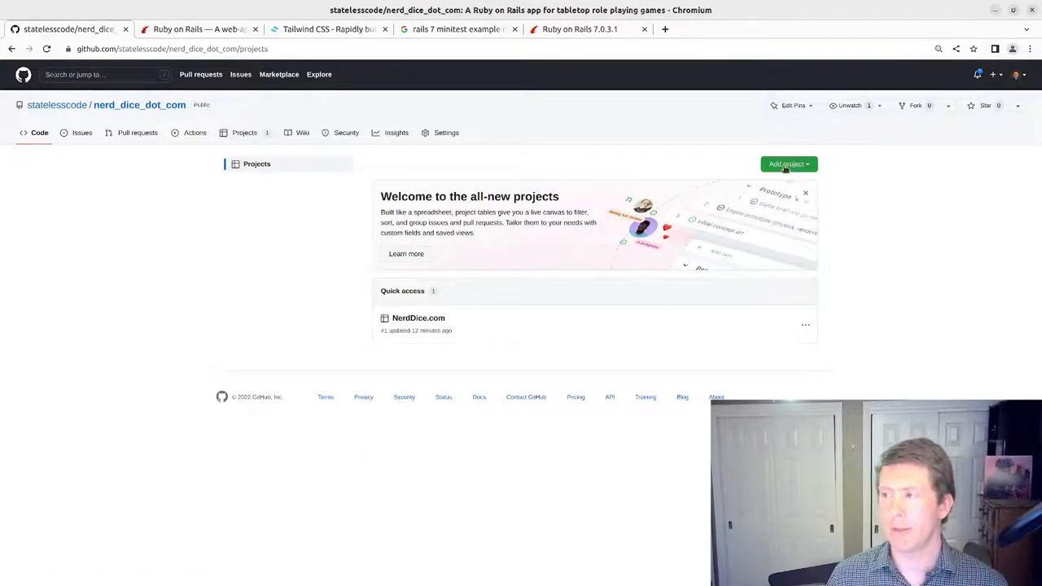
{"action": "left_click", "coordinate": [788, 162]}
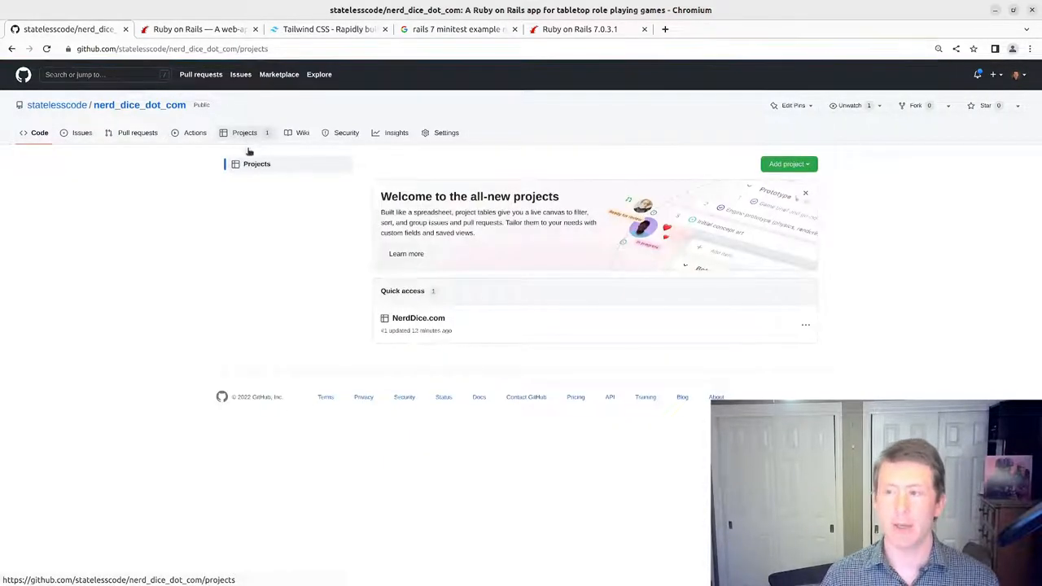
{"action": "mouse_move", "coordinate": [420, 332]}
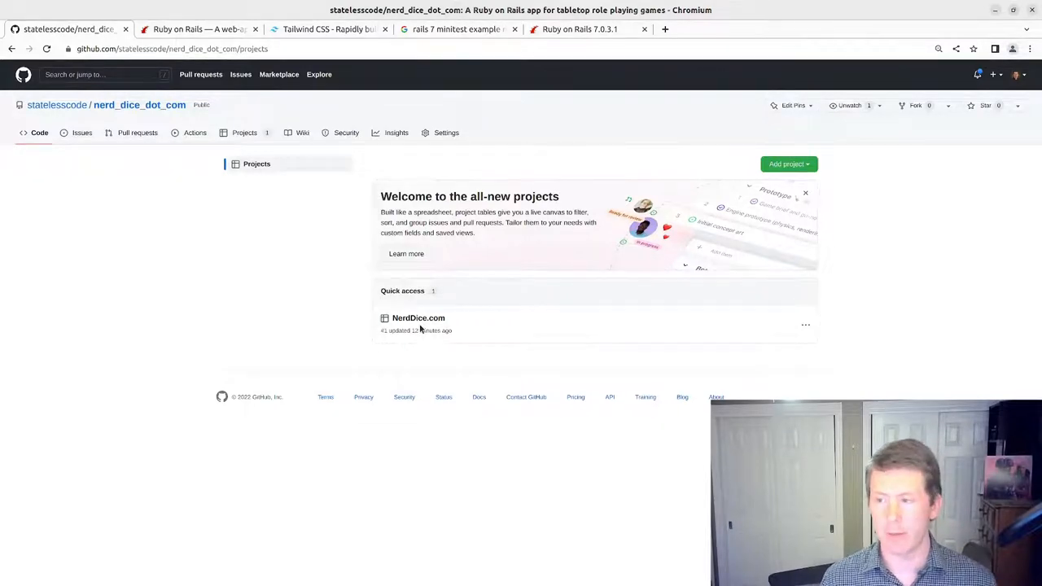
{"action": "left_click", "coordinate": [418, 317]}
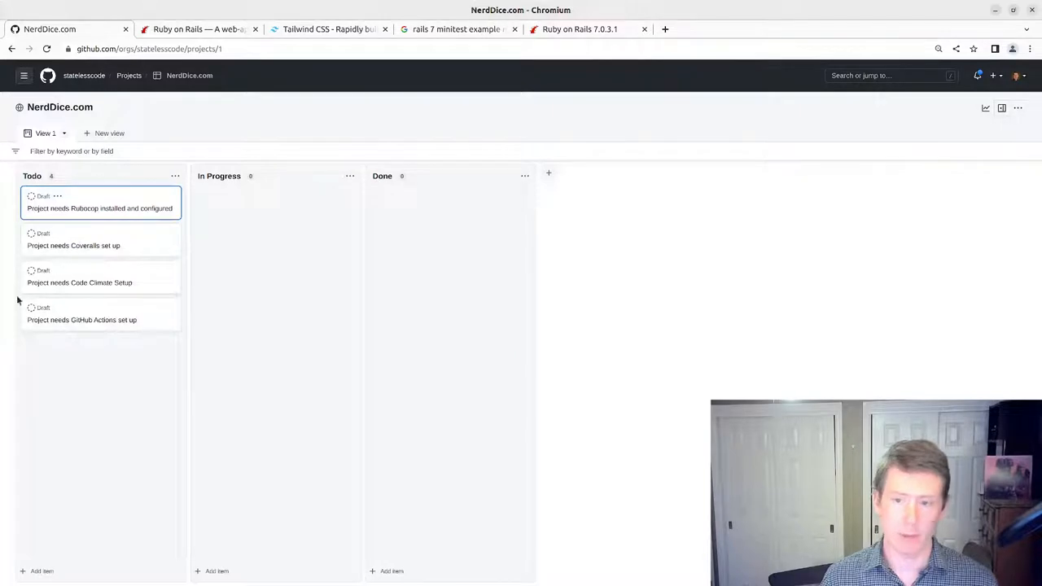
{"action": "mouse_move", "coordinate": [124, 199]}
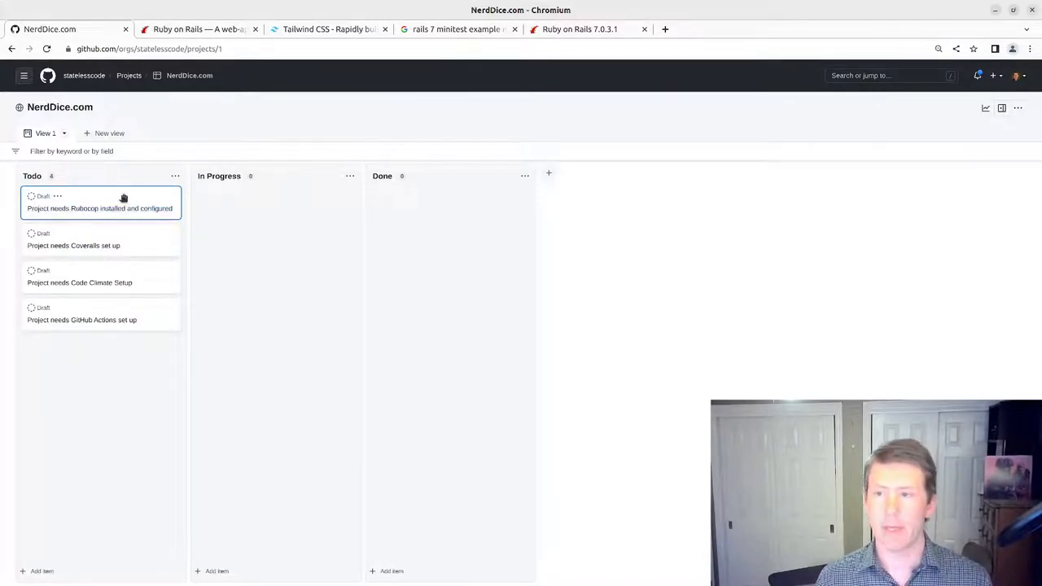
{"action": "mouse_move", "coordinate": [54, 234]}
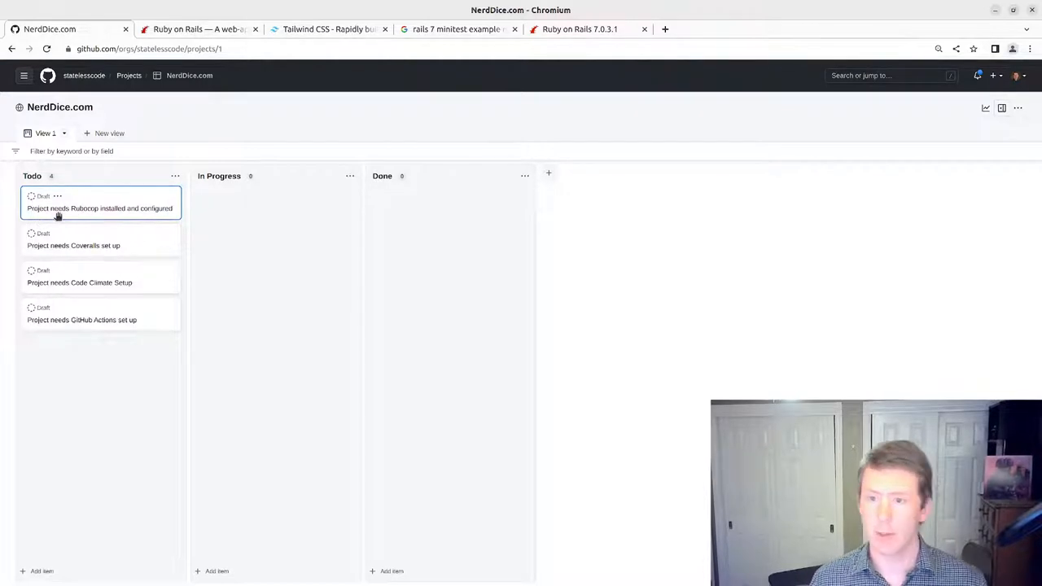
{"action": "mouse_move", "coordinate": [69, 209]}
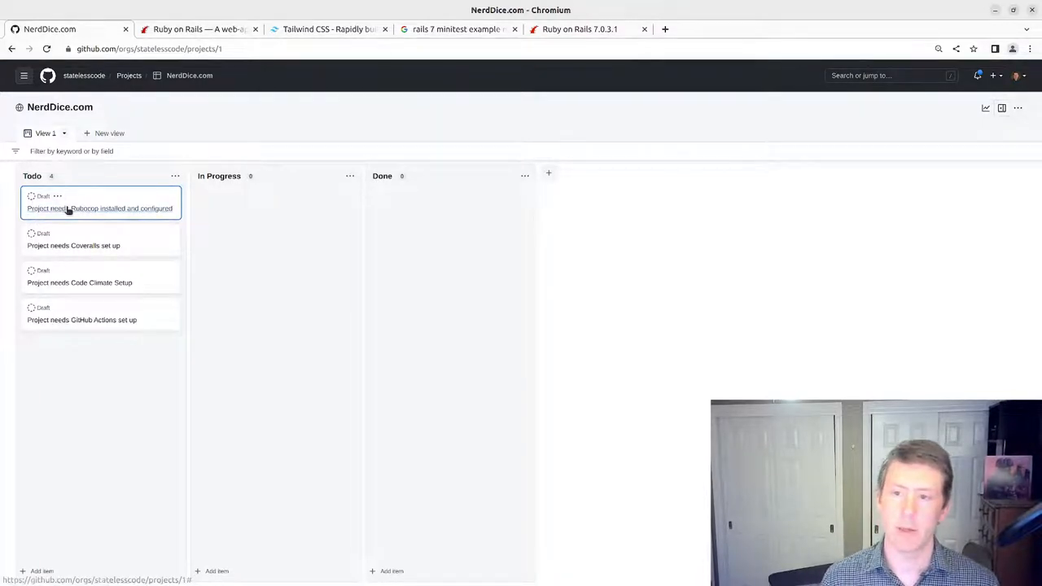
Step: Convert the Rubocop draft into issue #1 of nerd_dice_dot_com and view it in a new tab
{"action": "left_click", "coordinate": [99, 209]}
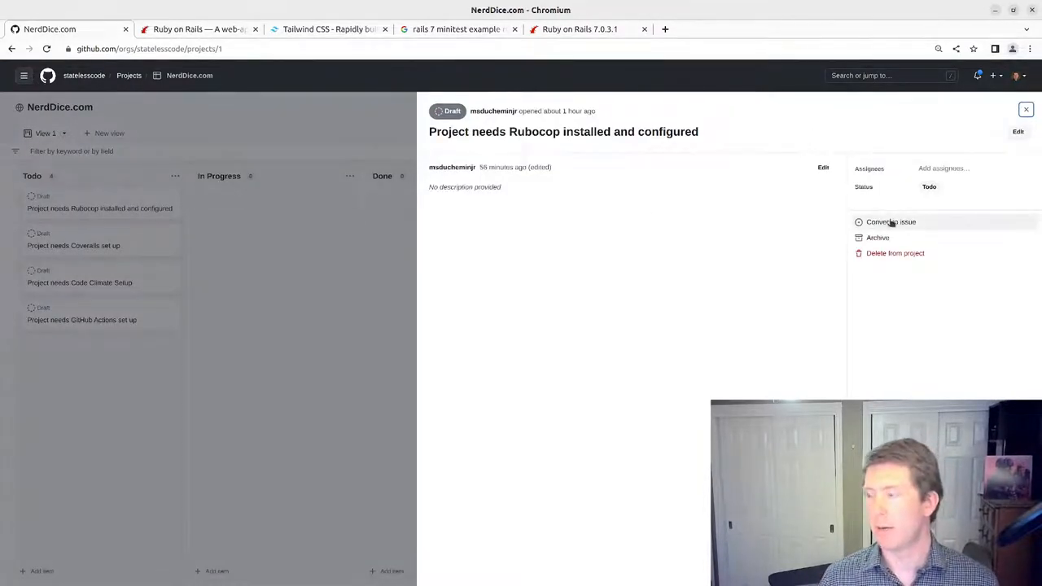
{"action": "mouse_move", "coordinate": [525, 149]}
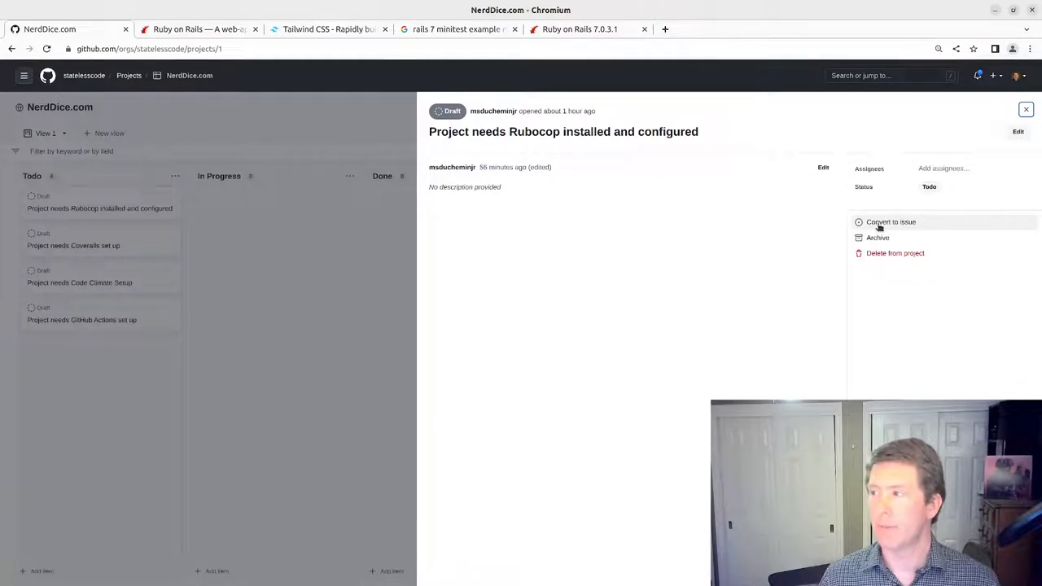
{"action": "left_click", "coordinate": [889, 222]}
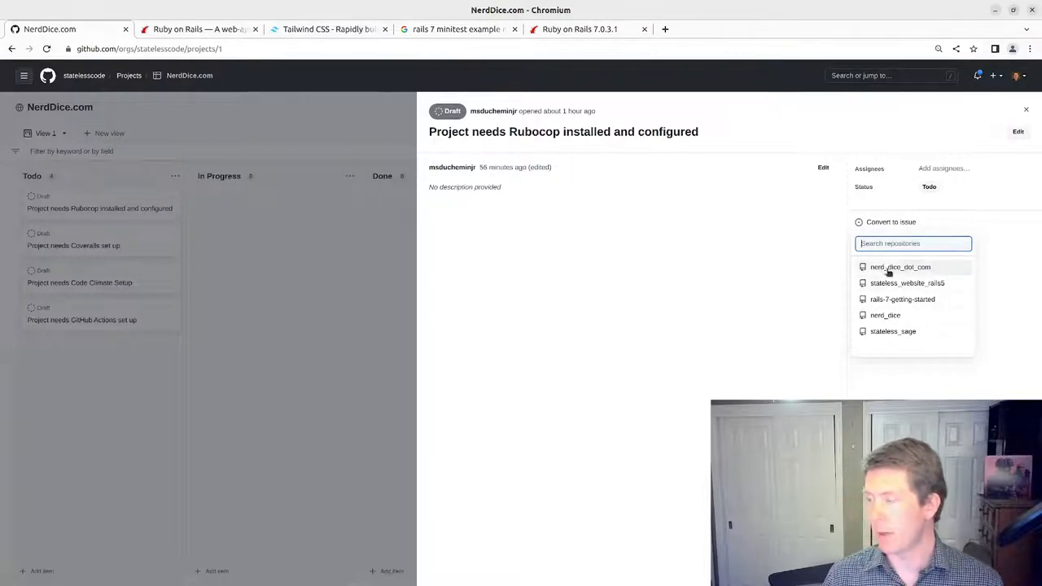
{"action": "left_click", "coordinate": [899, 267]}
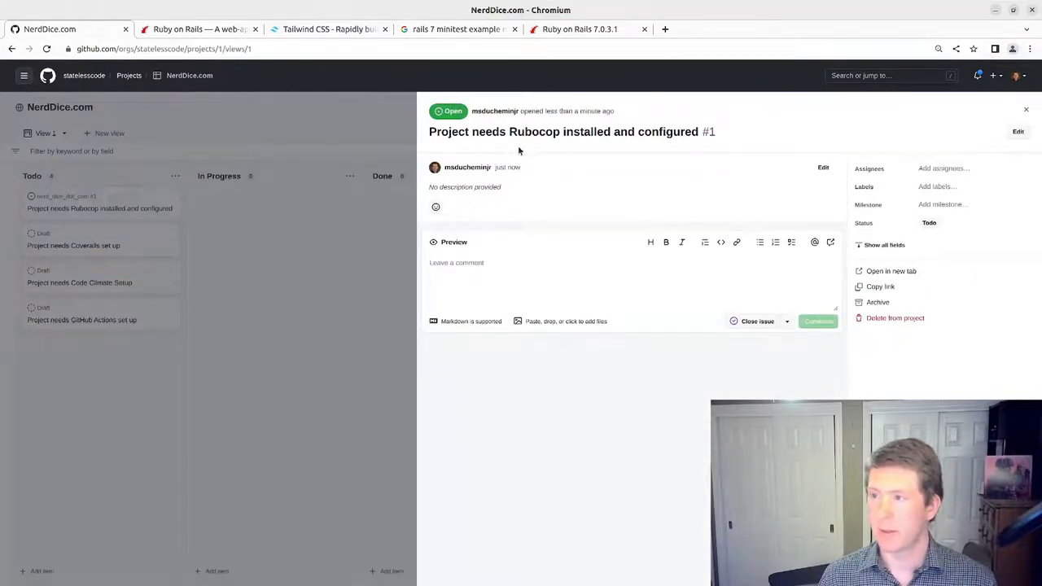
{"action": "mouse_move", "coordinate": [474, 156]}
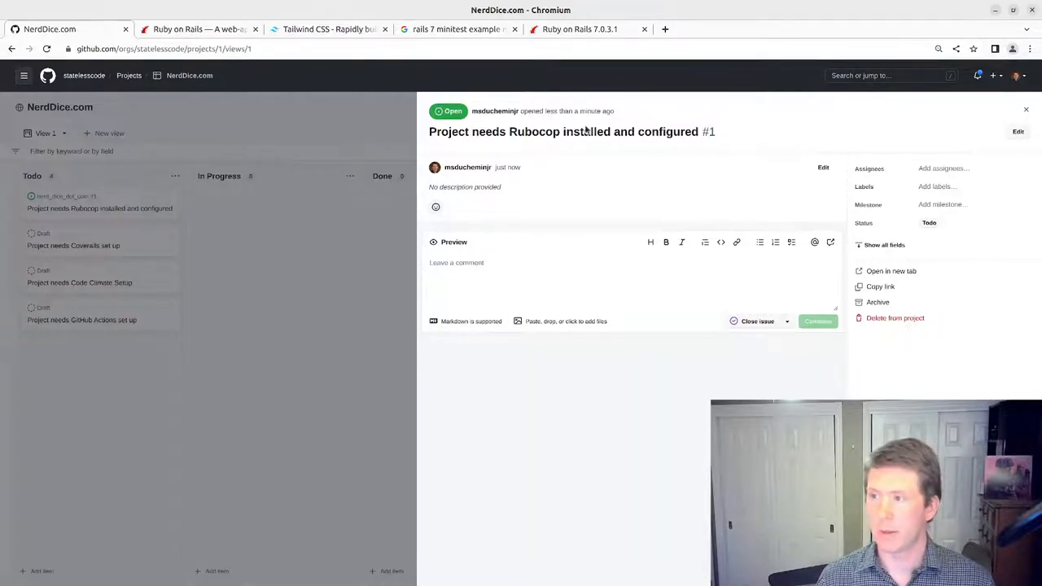
{"action": "mouse_move", "coordinate": [382, 290]}
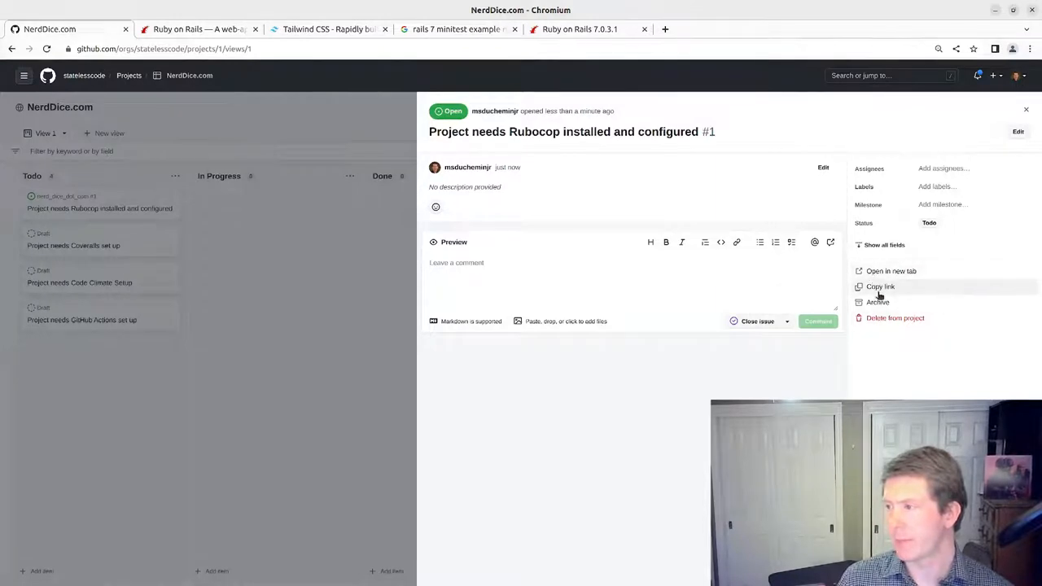
{"action": "left_click", "coordinate": [889, 270]}
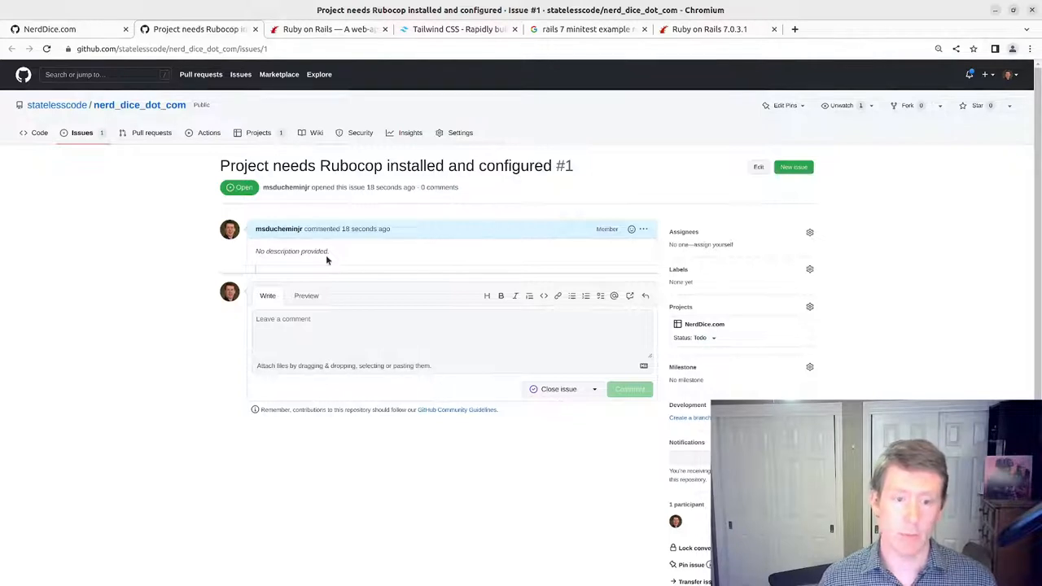
{"action": "mouse_move", "coordinate": [57, 412]}
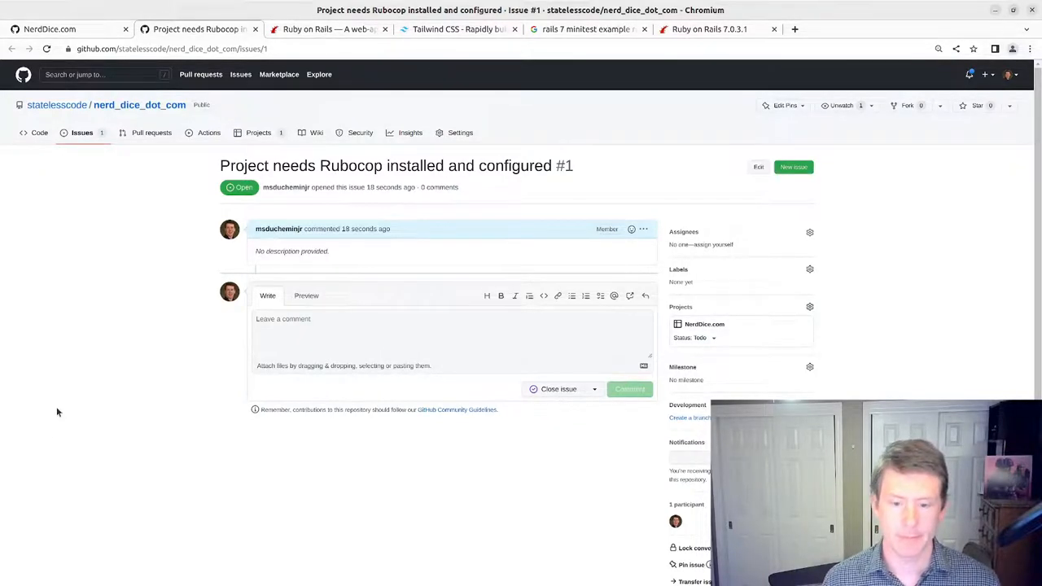